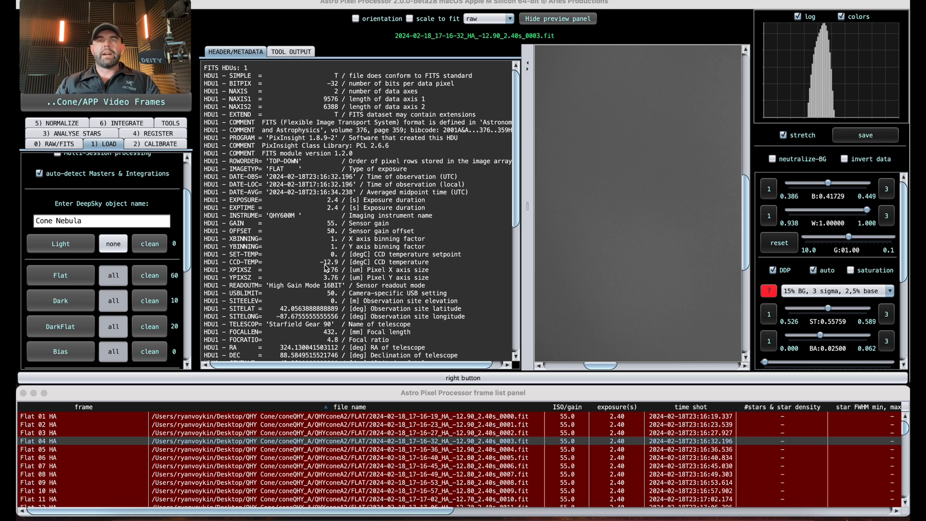
{"action": "mouse_move", "coordinate": [115, 205]}
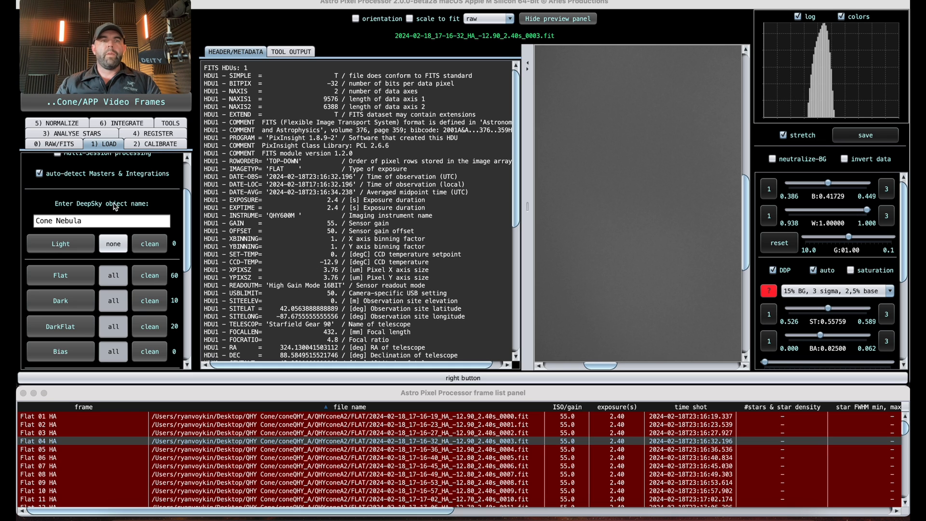
{"action": "mouse_move", "coordinate": [177, 317]}
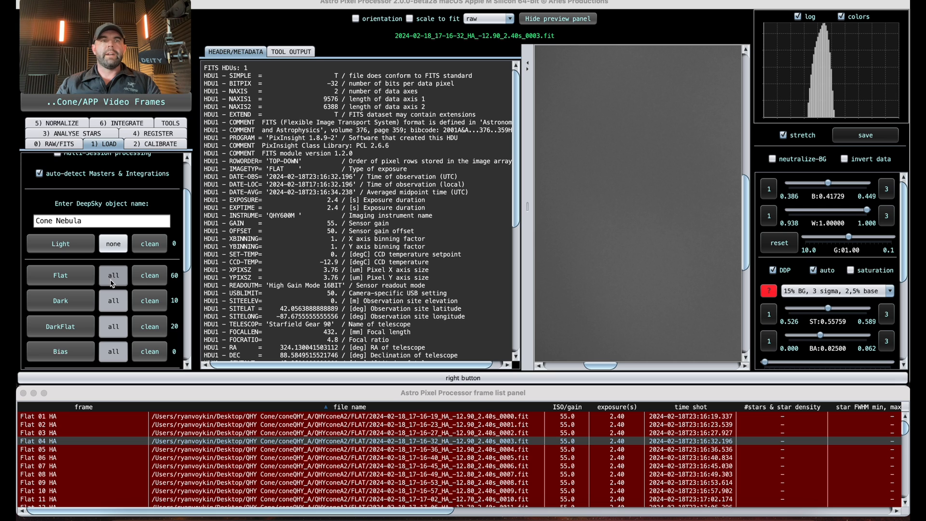
{"action": "mouse_move", "coordinate": [77, 117]}
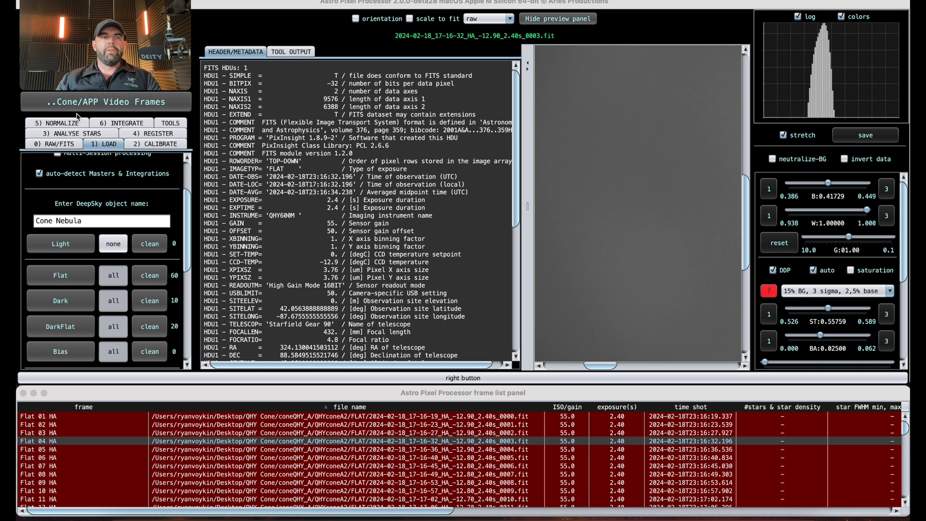
Set the working directory to the APP Video Frames folder inside QHY Cone.
{"action": "left_click", "coordinate": [86, 101]}
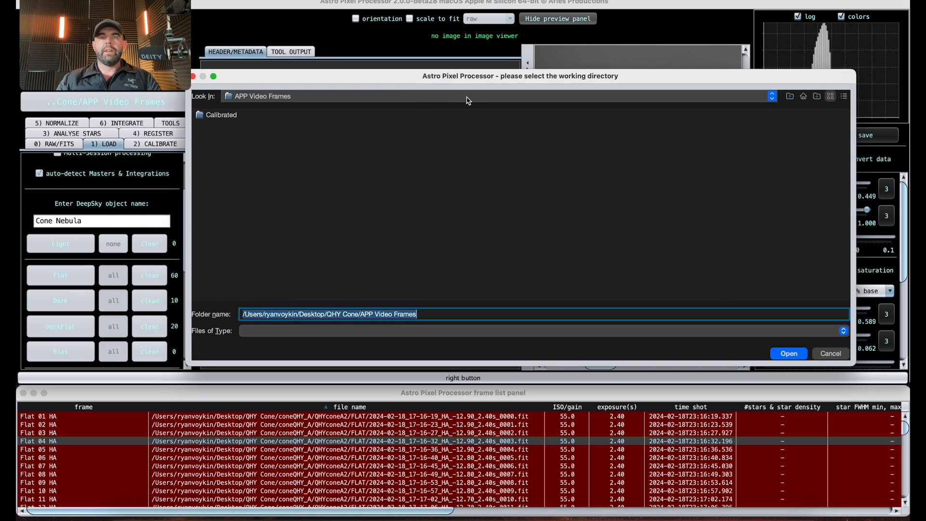
{"action": "mouse_move", "coordinate": [812, 345]}
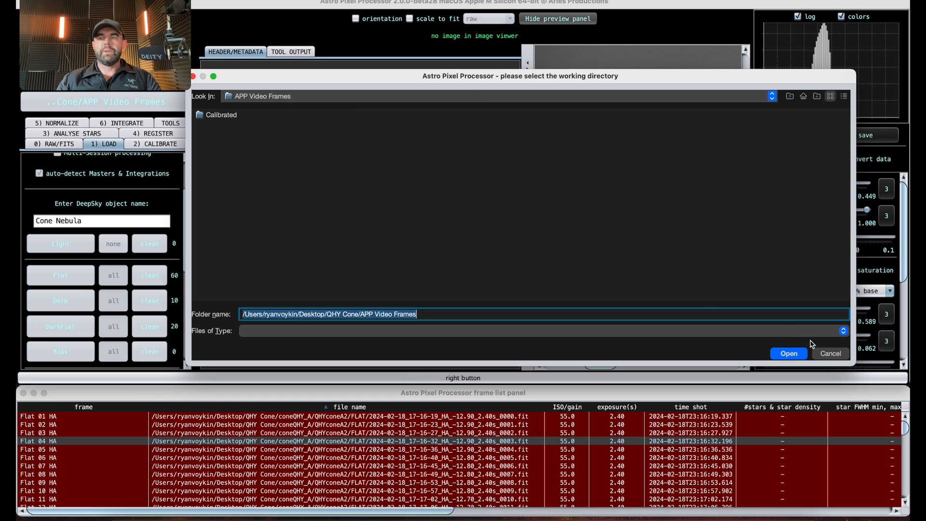
{"action": "left_click", "coordinate": [771, 96]}
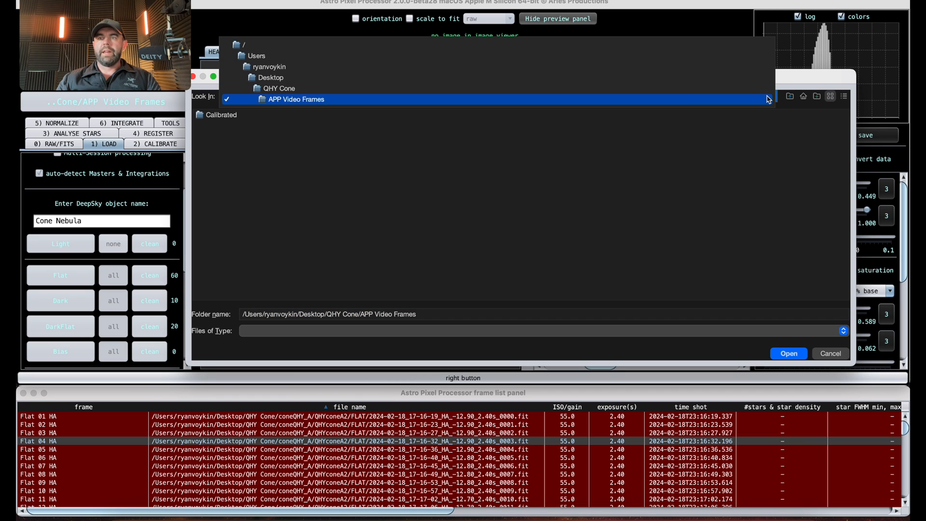
{"action": "left_click", "coordinate": [295, 99]}
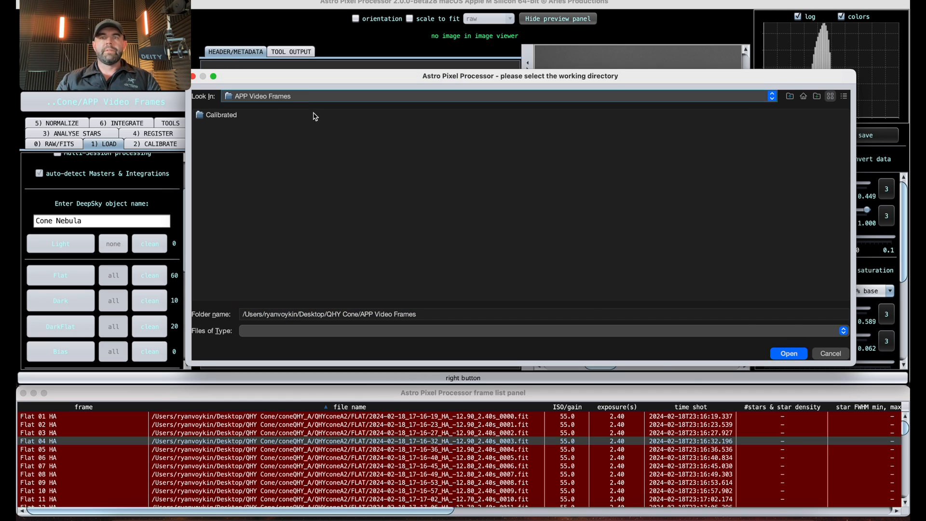
{"action": "left_click", "coordinate": [788, 353]}
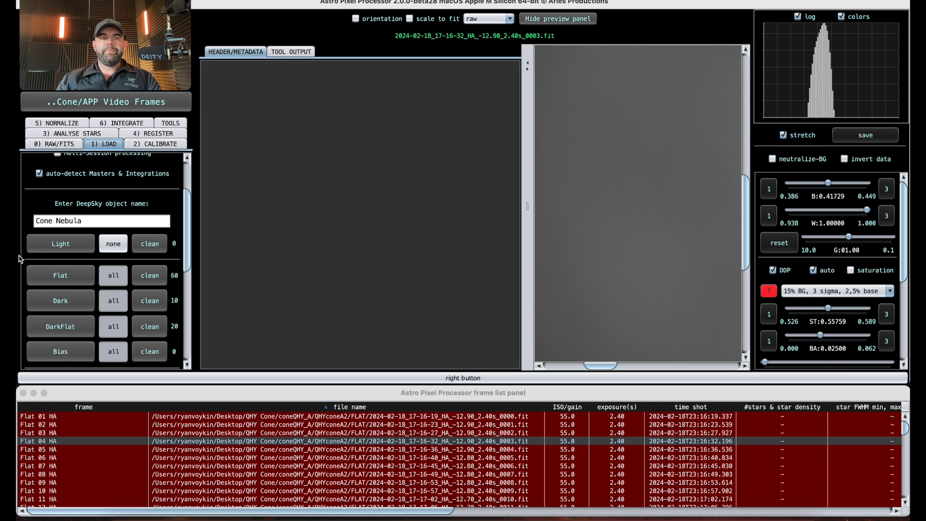
Load all Cone Nebula light files with channels assigned from each file's FILTER header tag.
{"action": "left_click", "coordinate": [60, 243]}
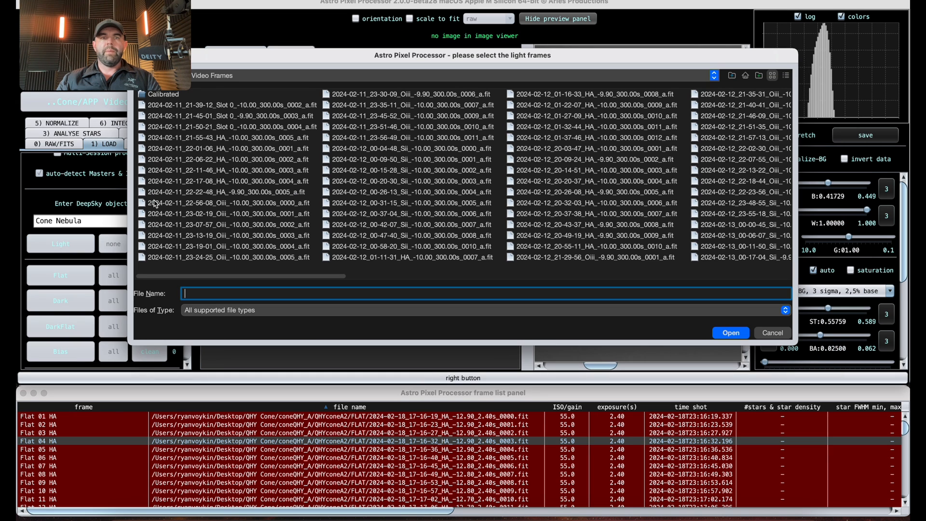
{"action": "left_click", "coordinate": [228, 138]}
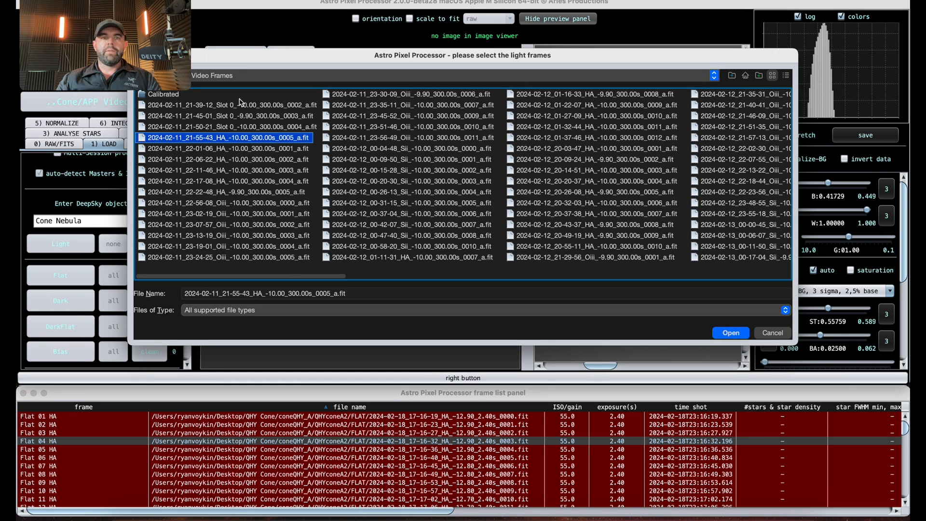
{"action": "scroll", "scroll_direction": "right", "scroll_amount": 3}
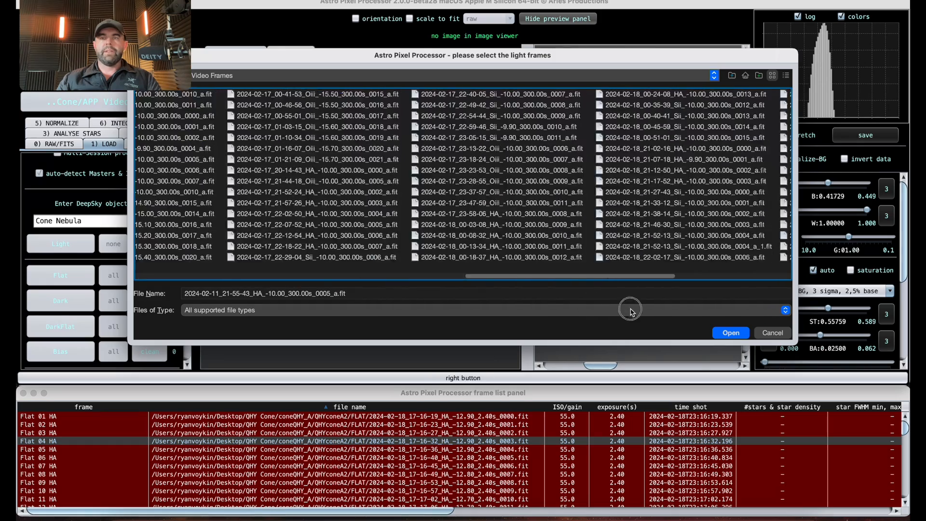
{"action": "scroll", "scroll_direction": "right", "scroll_amount": 3}
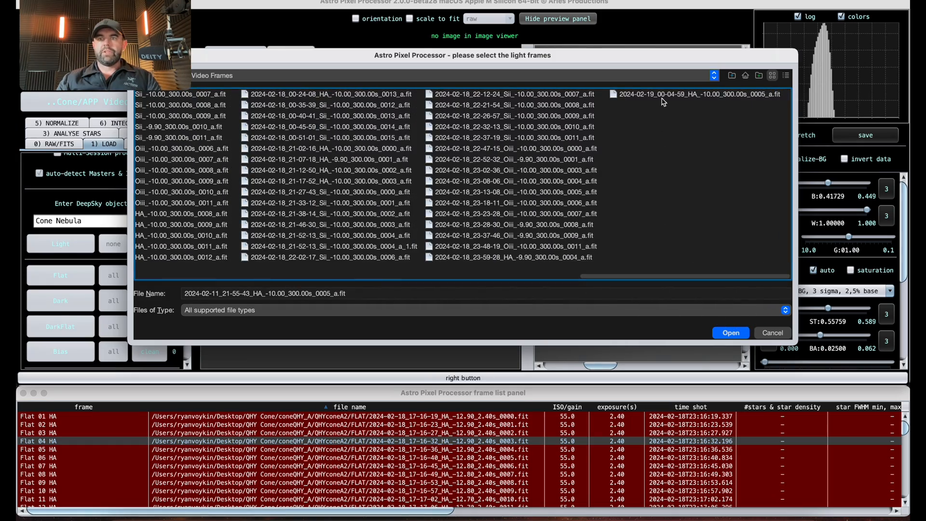
{"action": "left_click", "coordinate": [731, 333]}
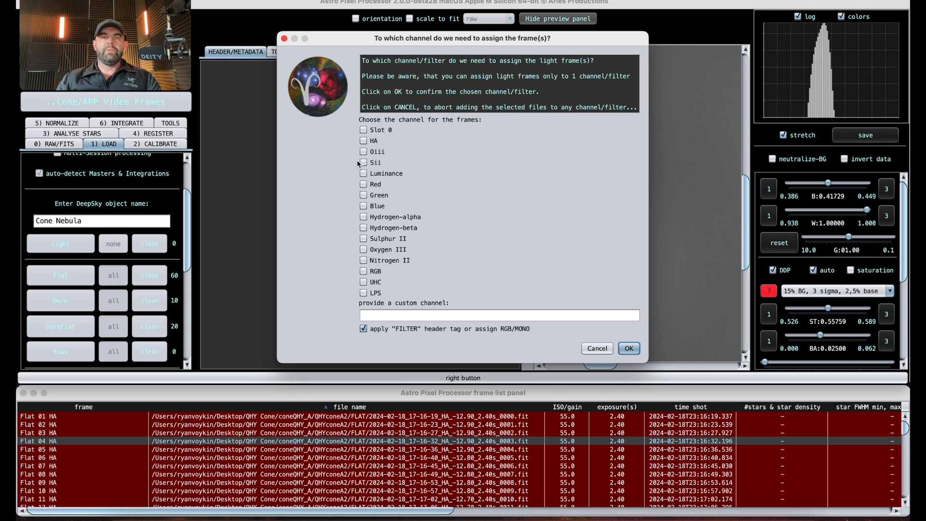
{"action": "mouse_move", "coordinate": [597, 348]}
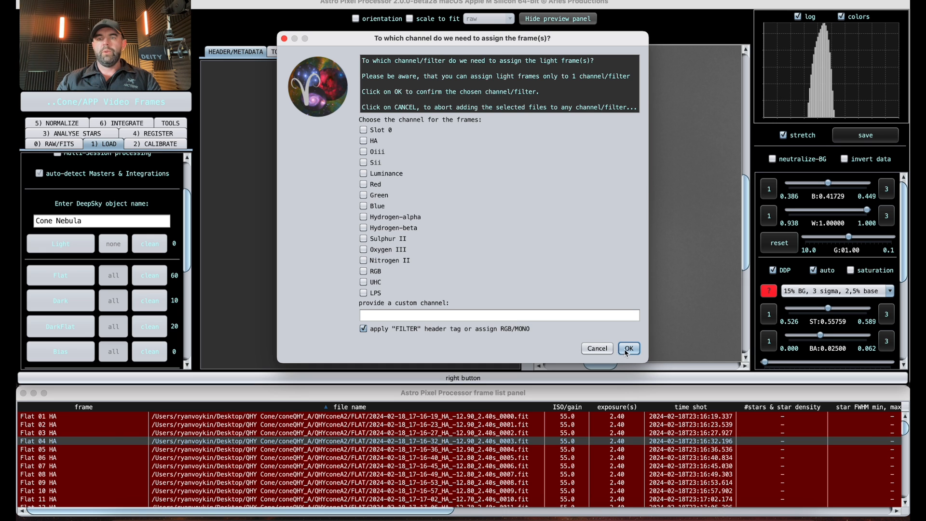
{"action": "left_click", "coordinate": [628, 348]}
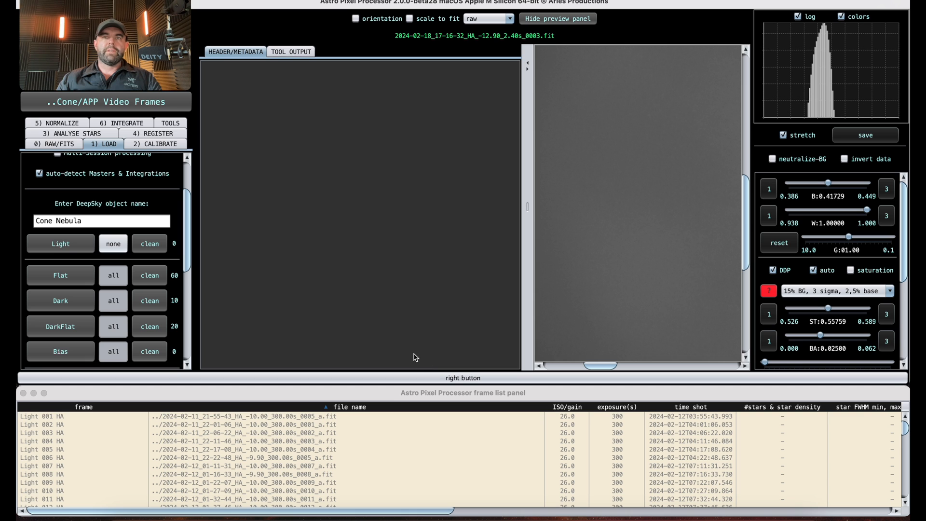
{"action": "mouse_move", "coordinate": [332, 319]}
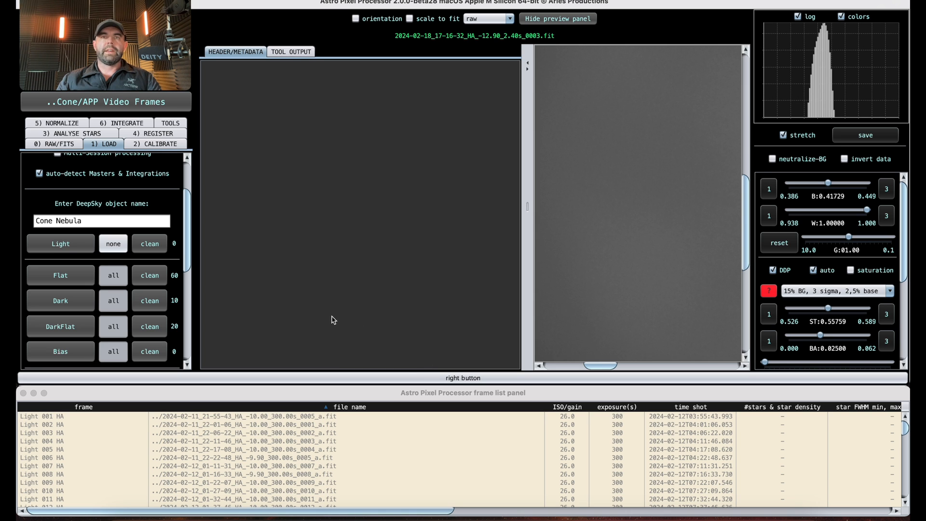
{"action": "mouse_move", "coordinate": [80, 252]}
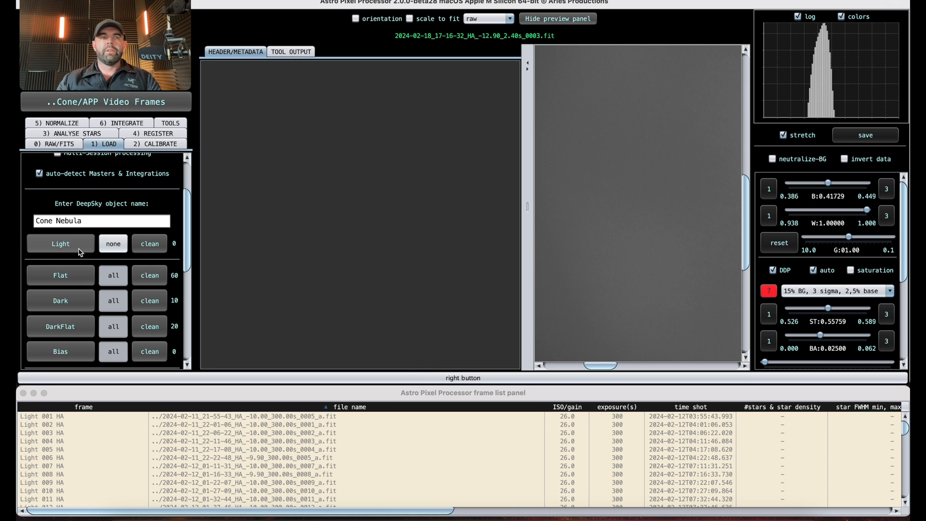
Add the three Slot 0 light files to the frame list assigned to the HA channel.
{"action": "left_click", "coordinate": [60, 243]}
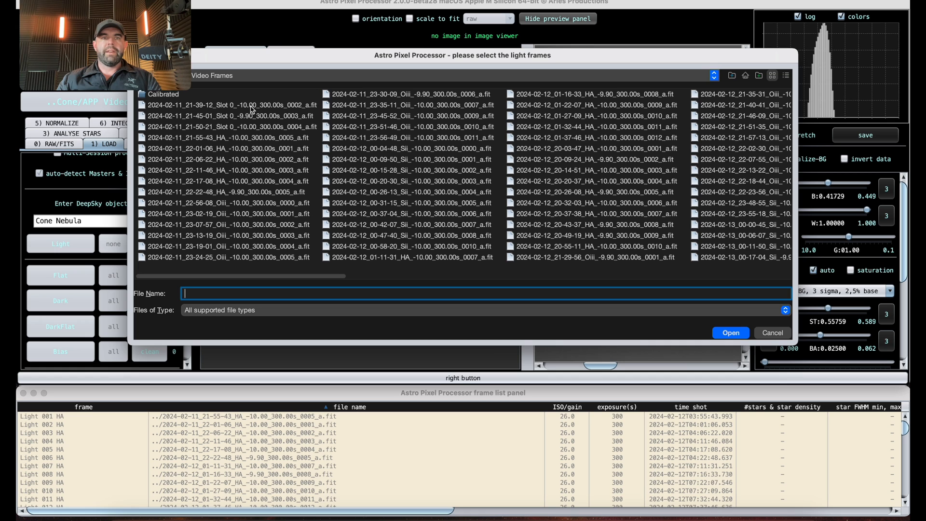
{"action": "left_click", "coordinate": [227, 104]}
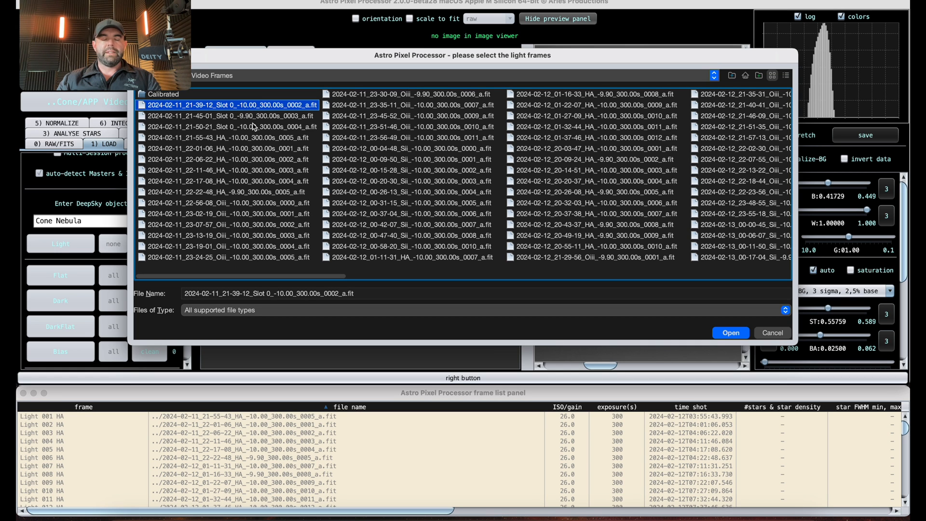
{"action": "left_click", "coordinate": [227, 126]}
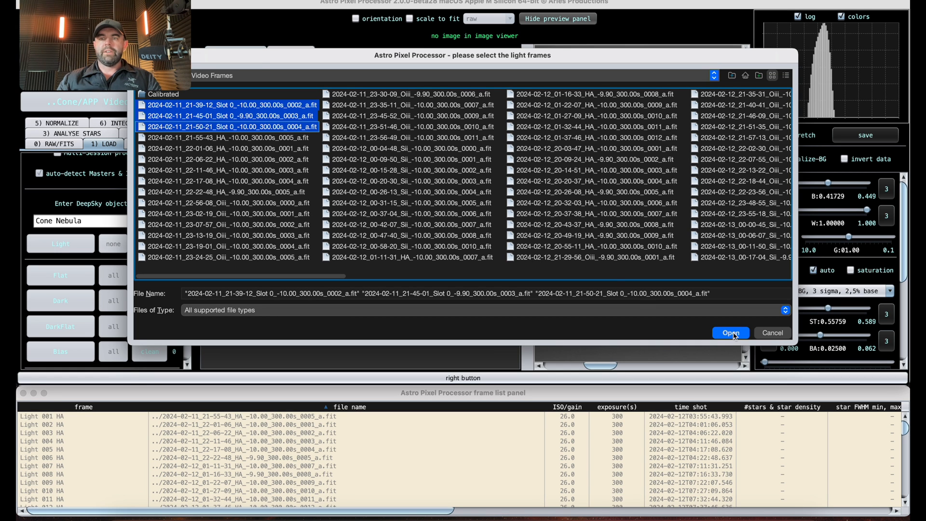
{"action": "left_click", "coordinate": [730, 333]}
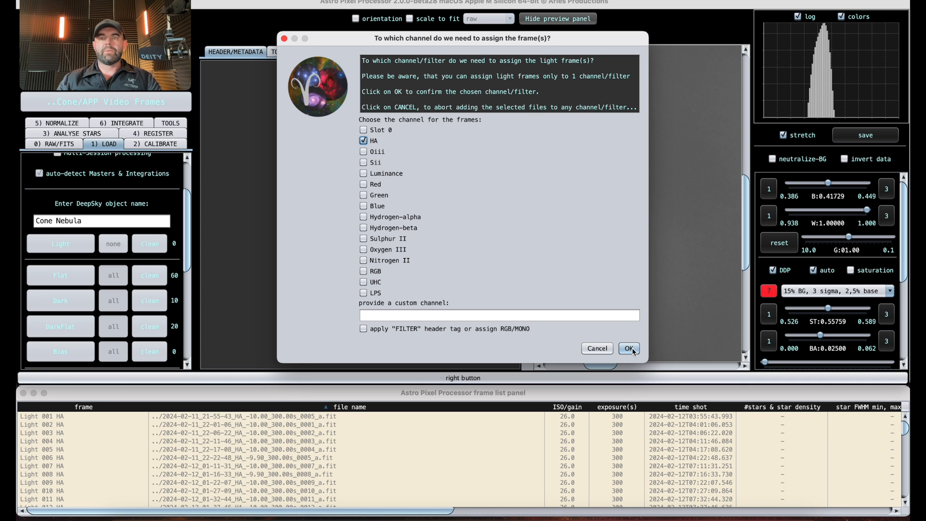
{"action": "left_click", "coordinate": [628, 349]}
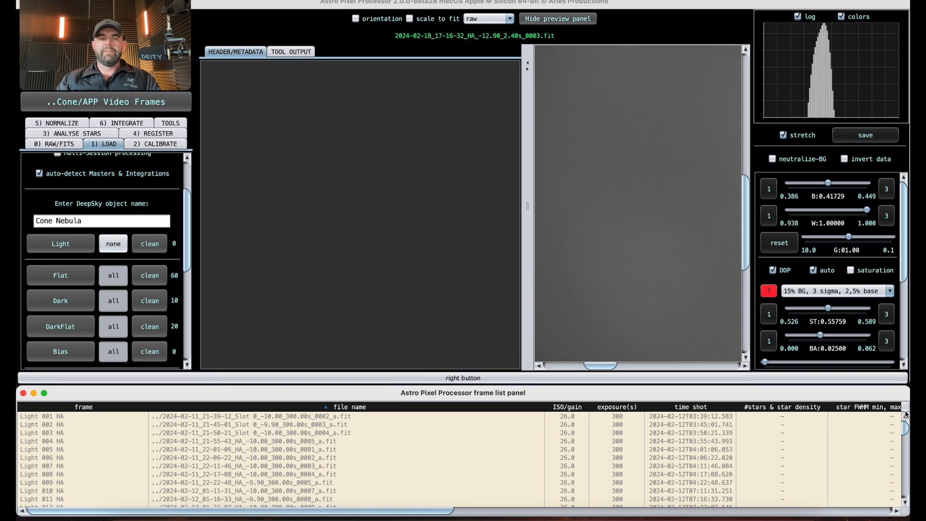
View HA light frame 007's star field and its FITS header showing QHY600M camera details.
{"action": "left_click", "coordinate": [112, 243]}
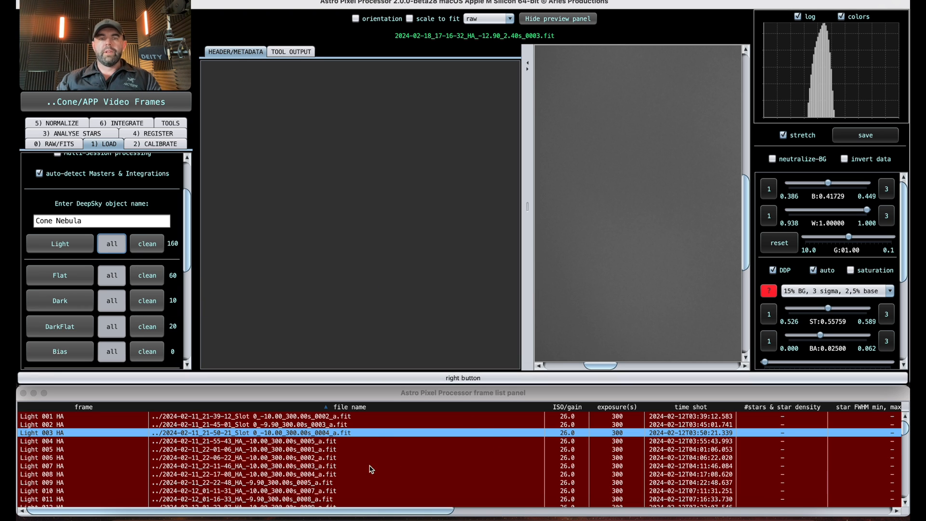
{"action": "left_click", "coordinate": [237, 466]}
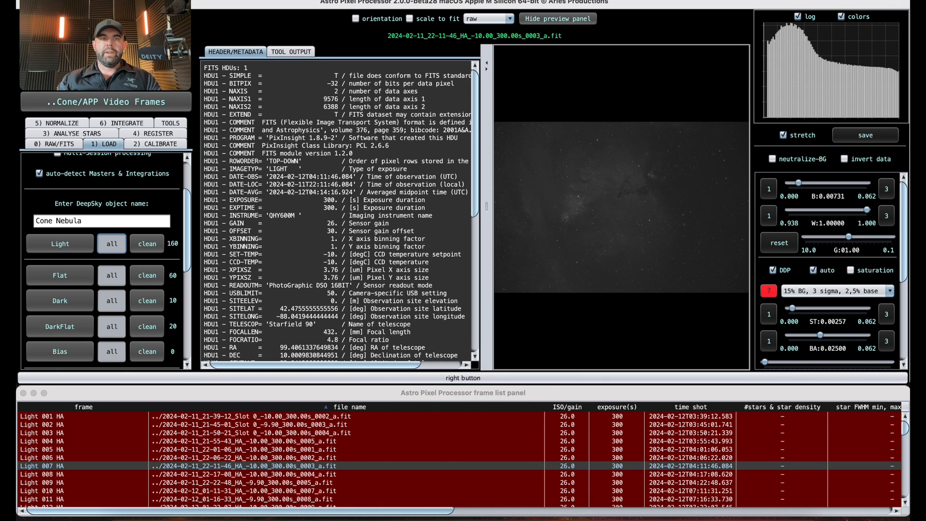
{"action": "left_click", "coordinate": [291, 51]}
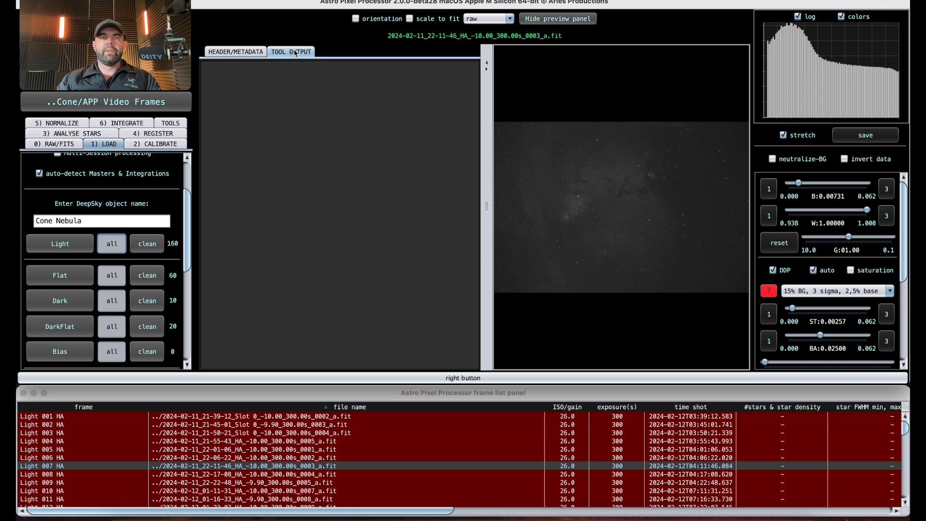
{"action": "left_click", "coordinate": [235, 51]}
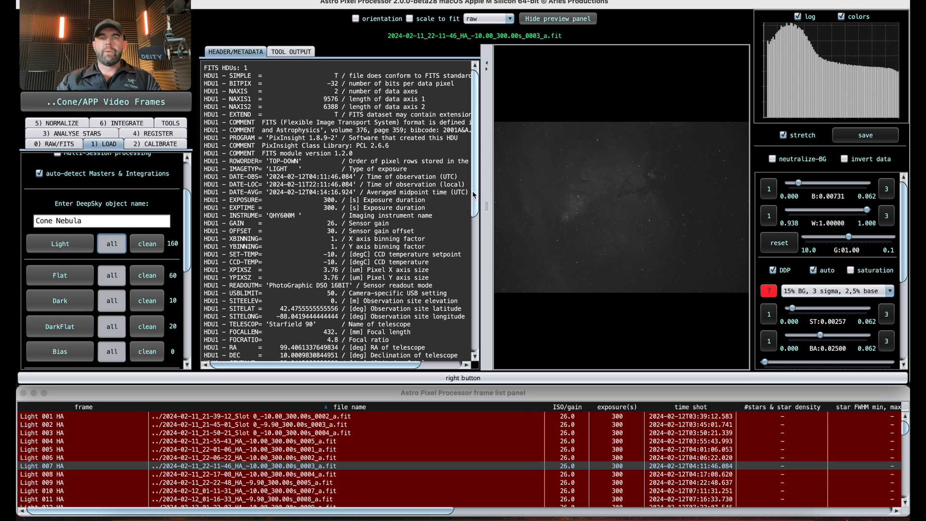
{"action": "scroll", "scroll_direction": "down", "scroll_amount": 3}
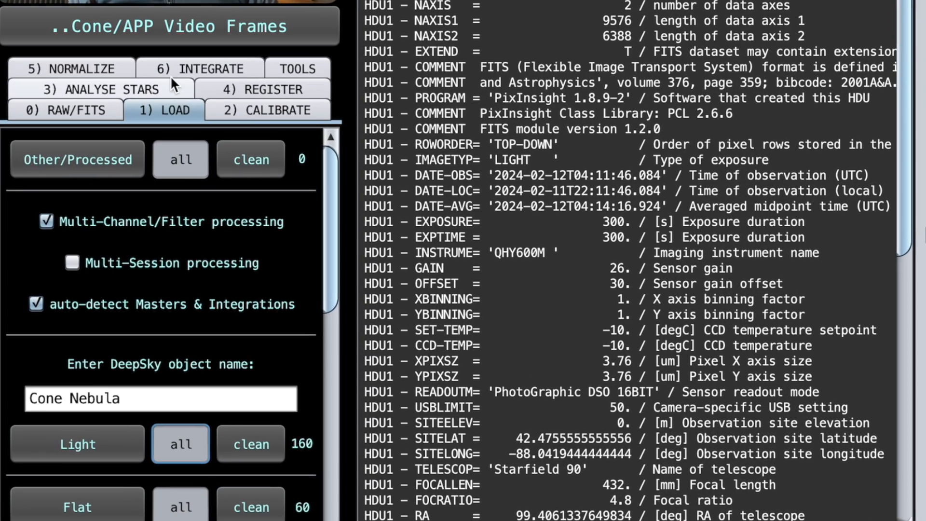
{"action": "left_click", "coordinate": [200, 68]}
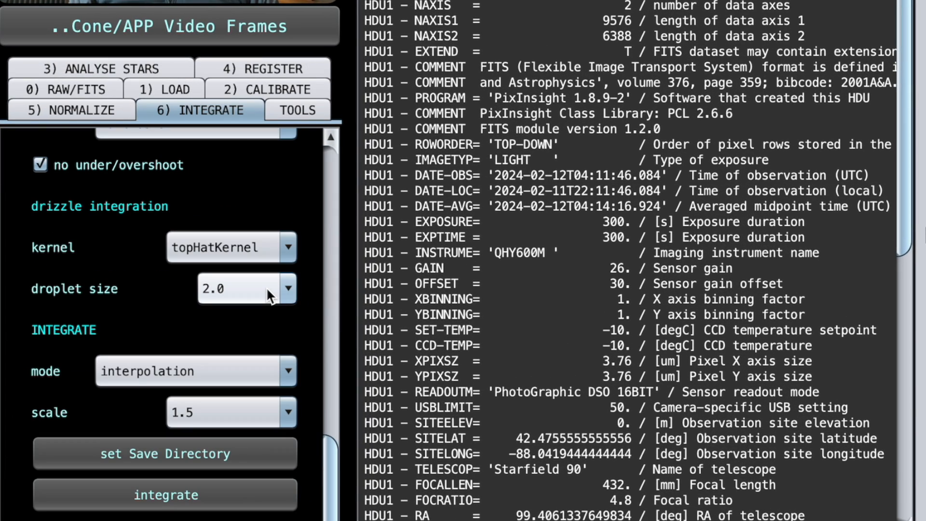
{"action": "mouse_move", "coordinate": [284, 288]}
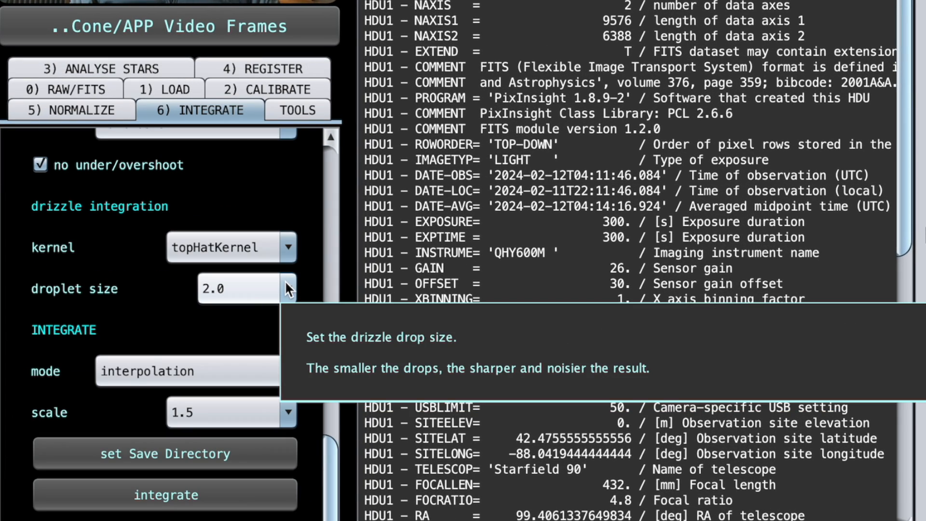
{"action": "mouse_move", "coordinate": [195, 454]}
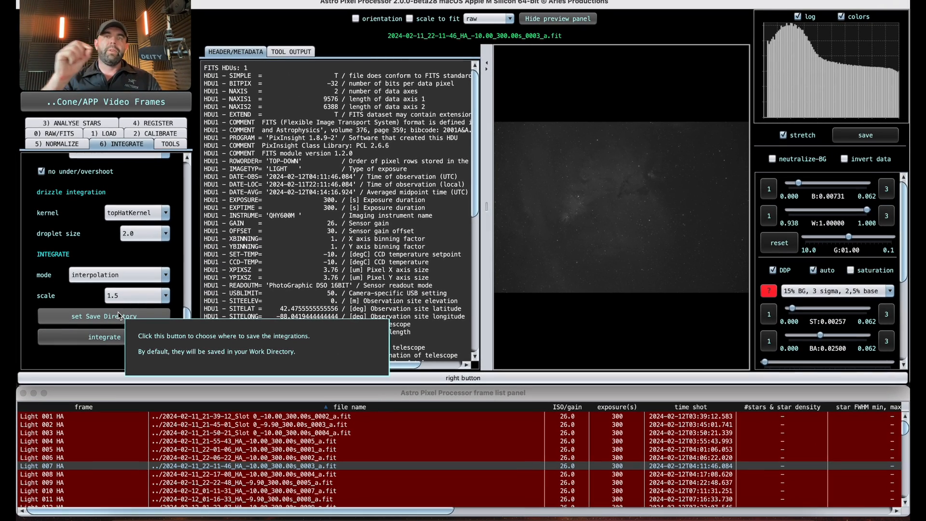
{"action": "left_click", "coordinate": [70, 123]}
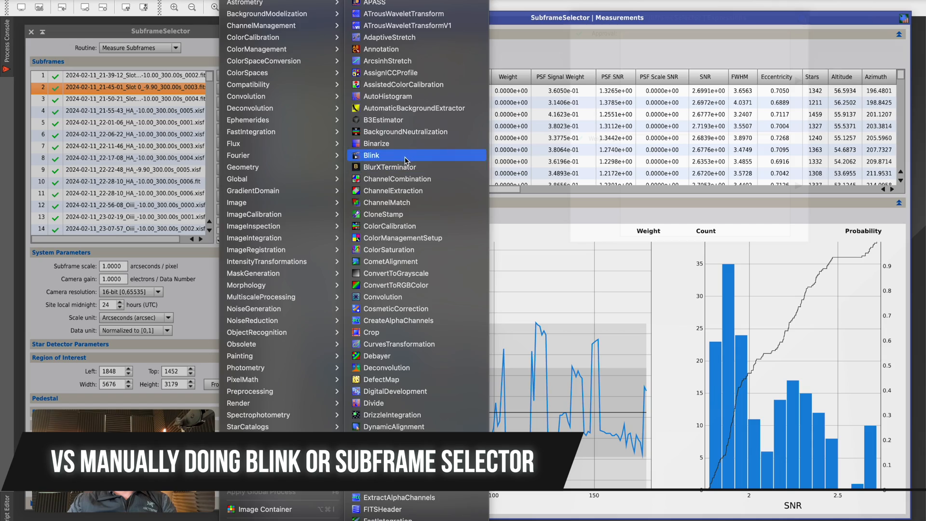
{"action": "left_click", "coordinate": [370, 155]}
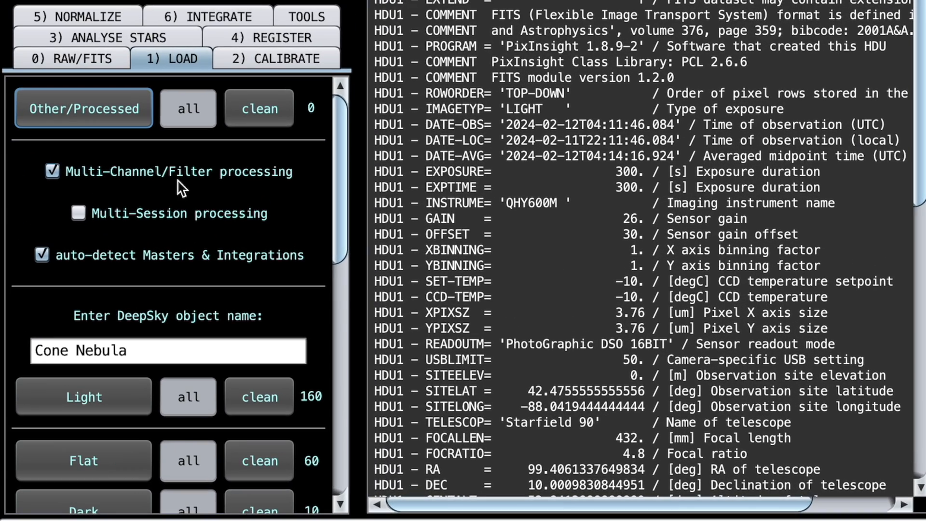
{"action": "mouse_move", "coordinate": [181, 199]}
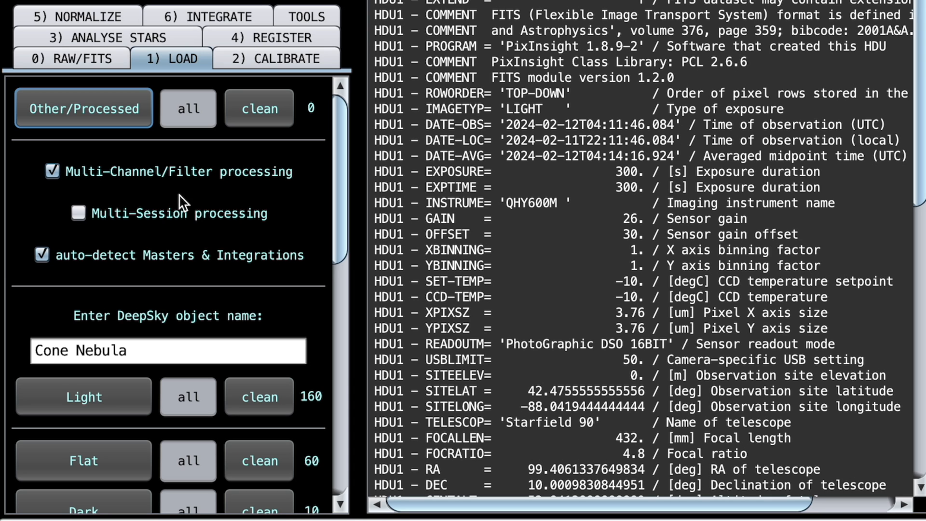
{"action": "mouse_move", "coordinate": [177, 213]}
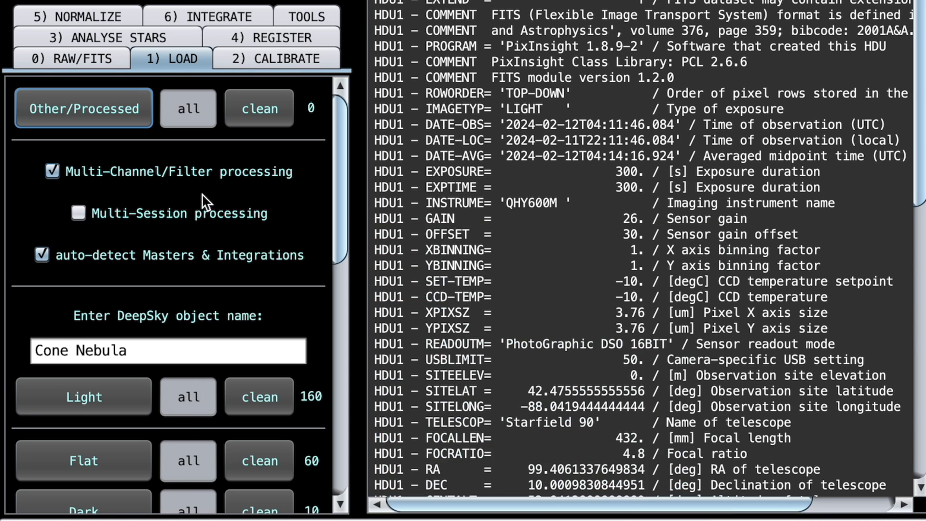
{"action": "scroll", "scroll_direction": "down", "scroll_amount": 3}
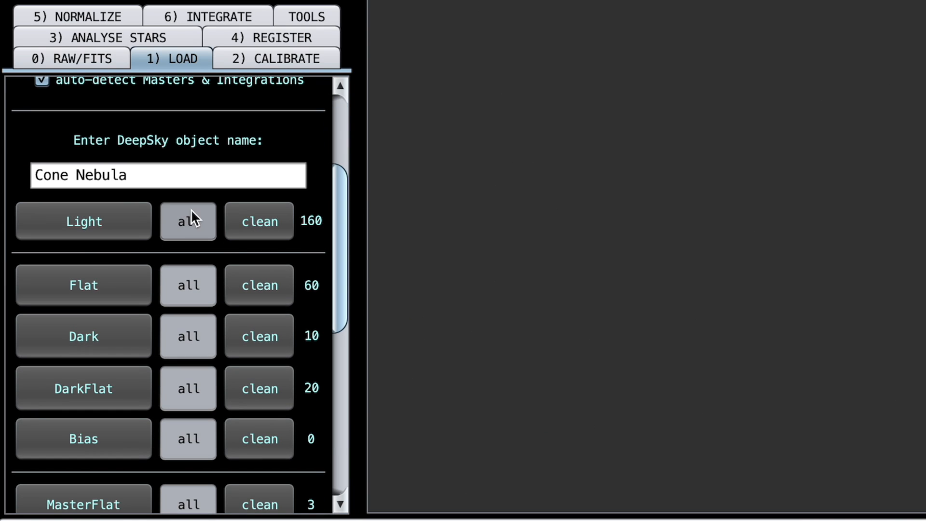
{"action": "left_click", "coordinate": [188, 221]}
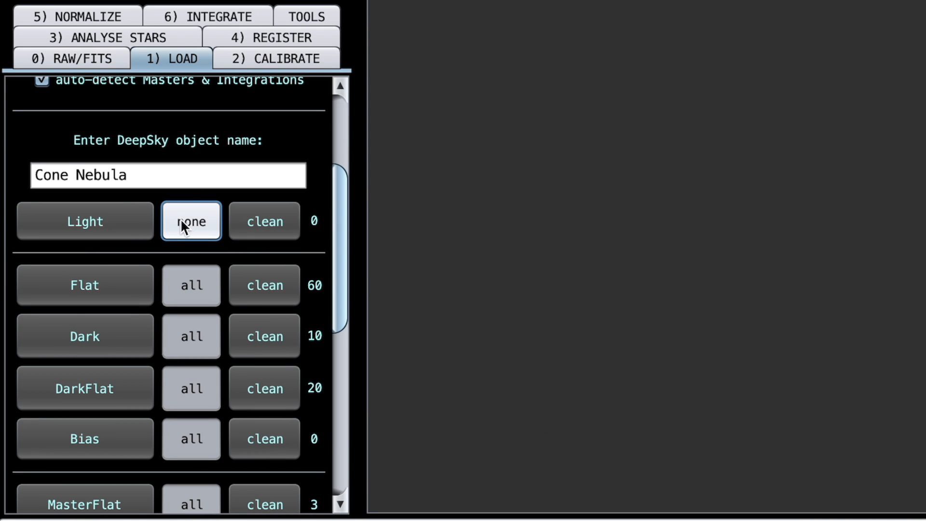
{"action": "left_click", "coordinate": [191, 221]}
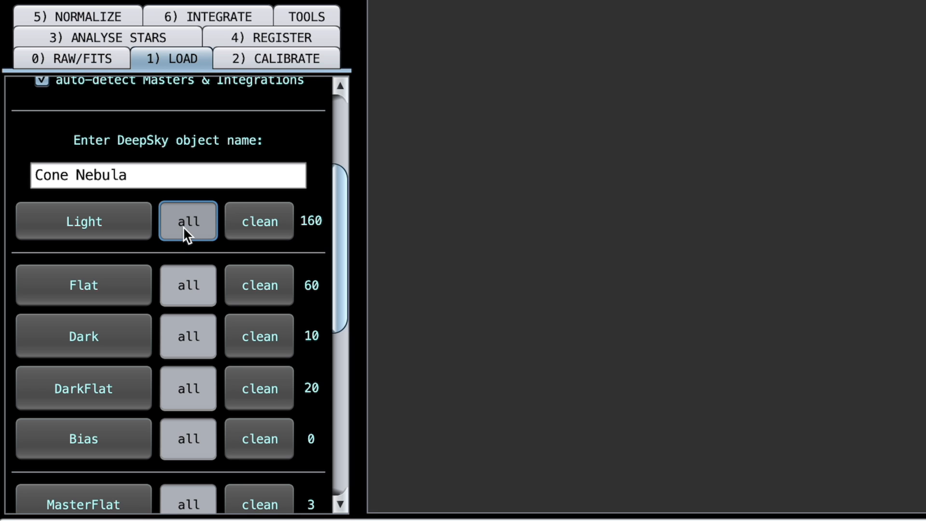
{"action": "left_click", "coordinate": [188, 221]}
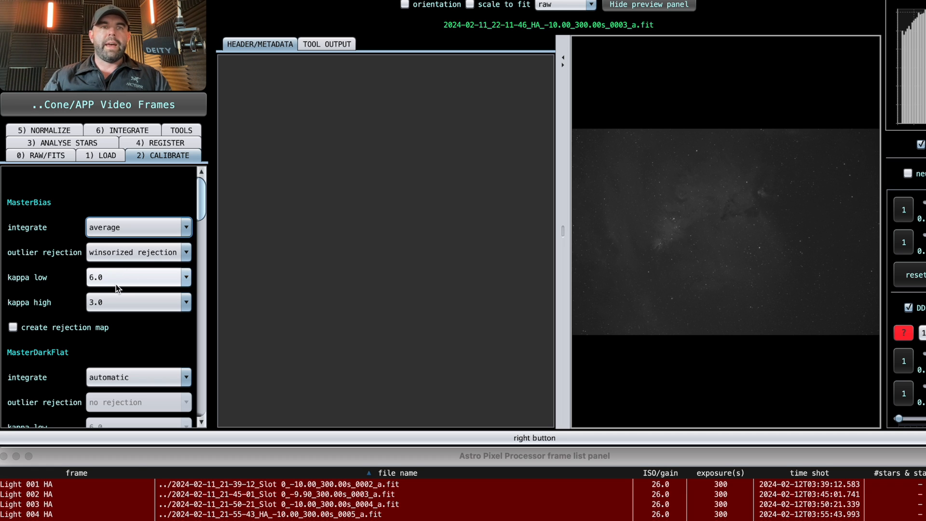
{"action": "mouse_move", "coordinate": [202, 286]}
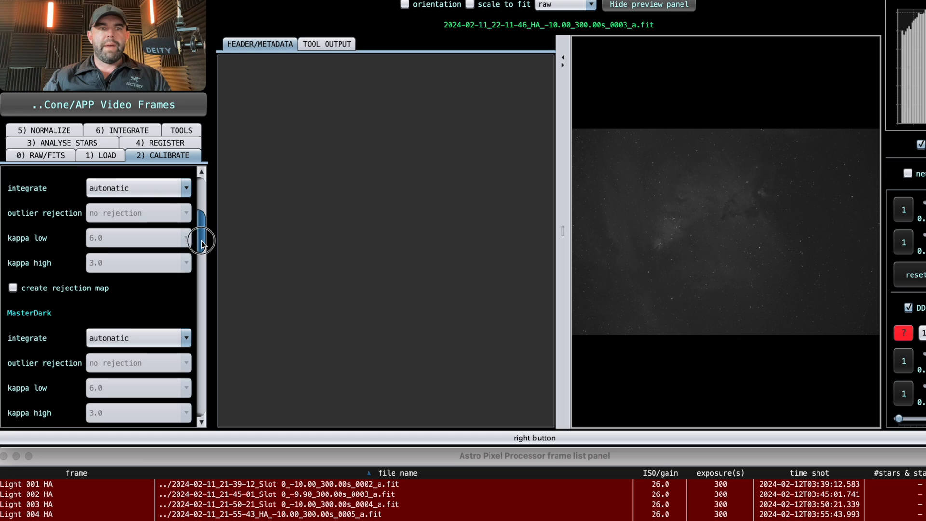
Scroll through the MasterBias, MasterDark, BadPixelMap and hot pixel kappa 3.0 cosmetic correction options.
{"action": "scroll", "scroll_direction": "down", "scroll_amount": 3}
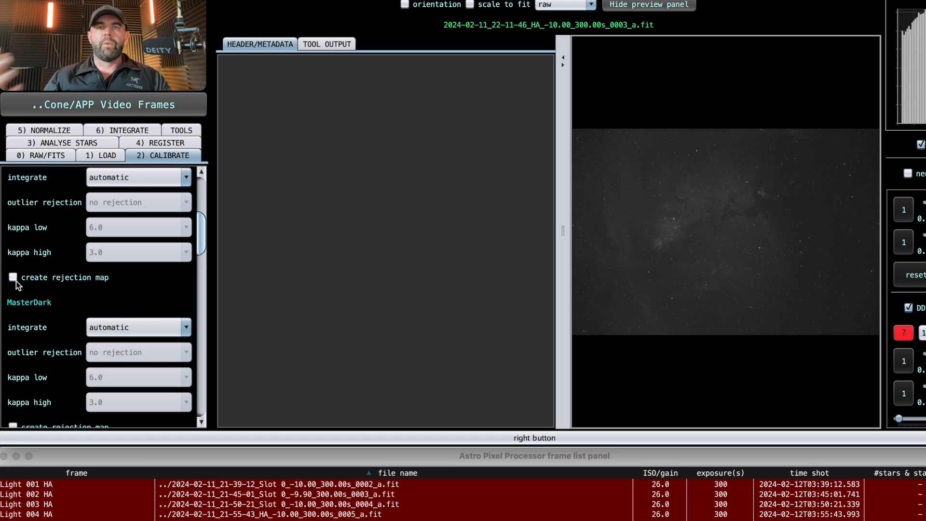
{"action": "mouse_move", "coordinate": [133, 247]}
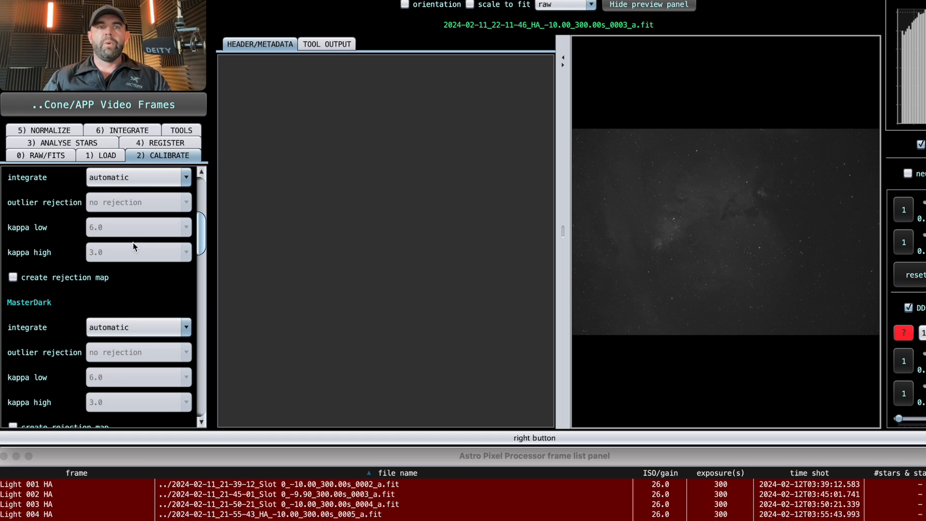
{"action": "scroll", "scroll_direction": "down", "scroll_amount": 3}
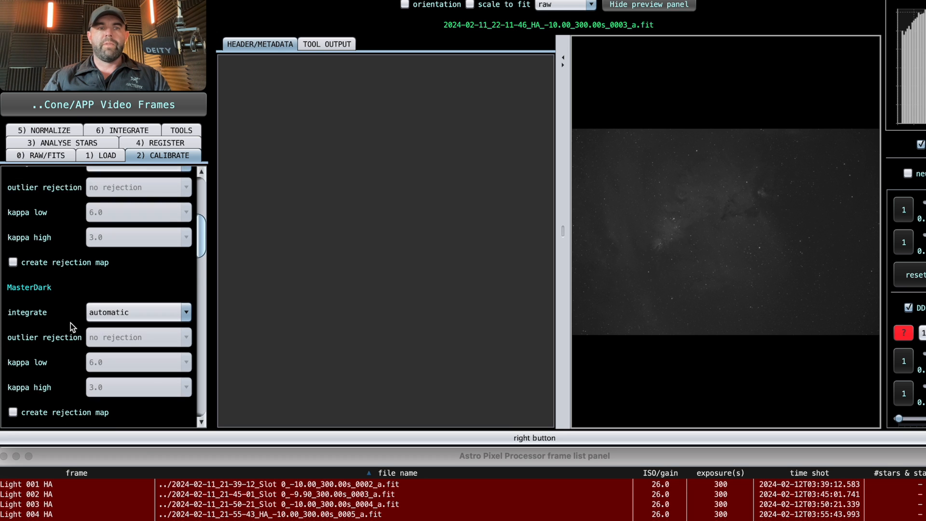
{"action": "scroll", "scroll_direction": "down", "scroll_amount": 3}
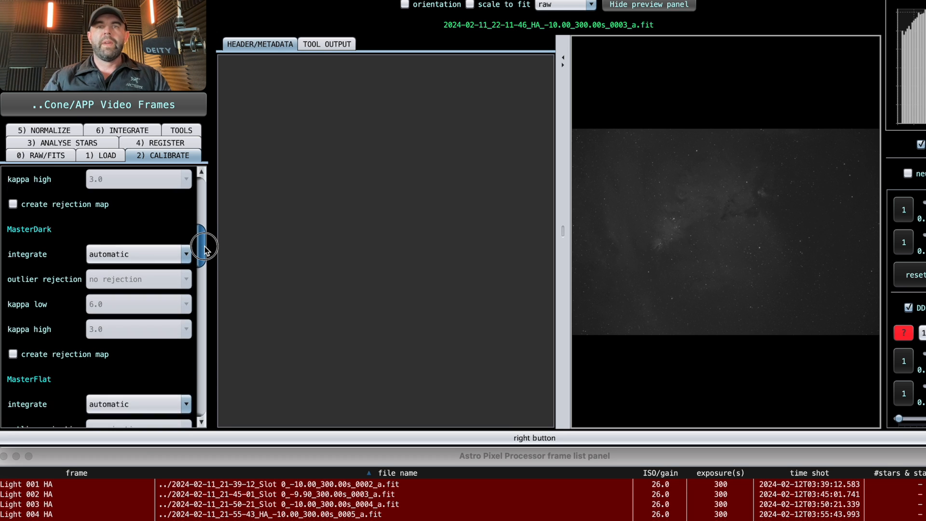
{"action": "scroll", "scroll_direction": "down", "scroll_amount": 3}
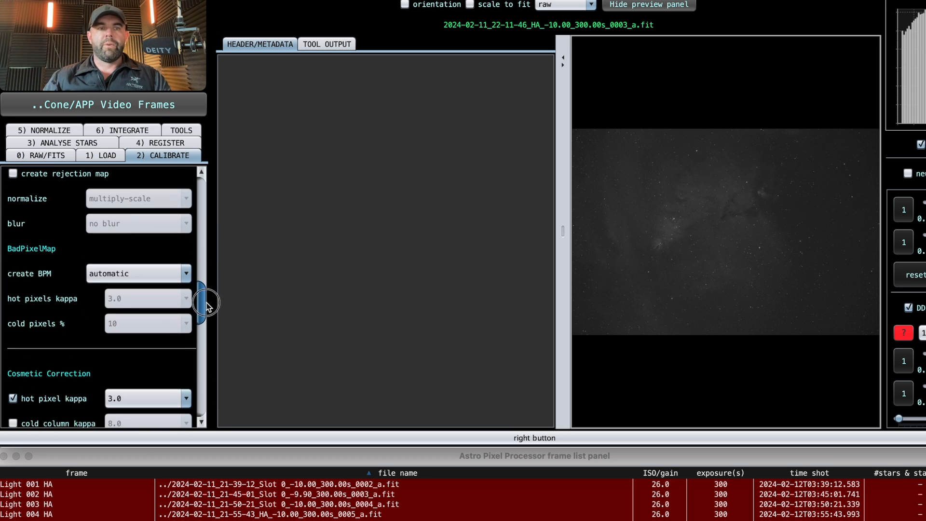
{"action": "scroll", "scroll_direction": "down", "scroll_amount": 3}
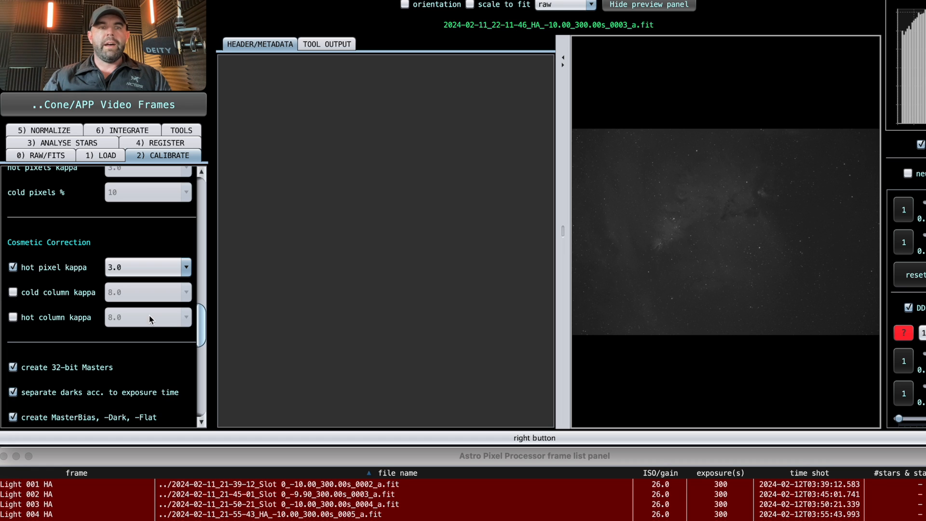
{"action": "scroll", "scroll_direction": "down", "scroll_amount": 3}
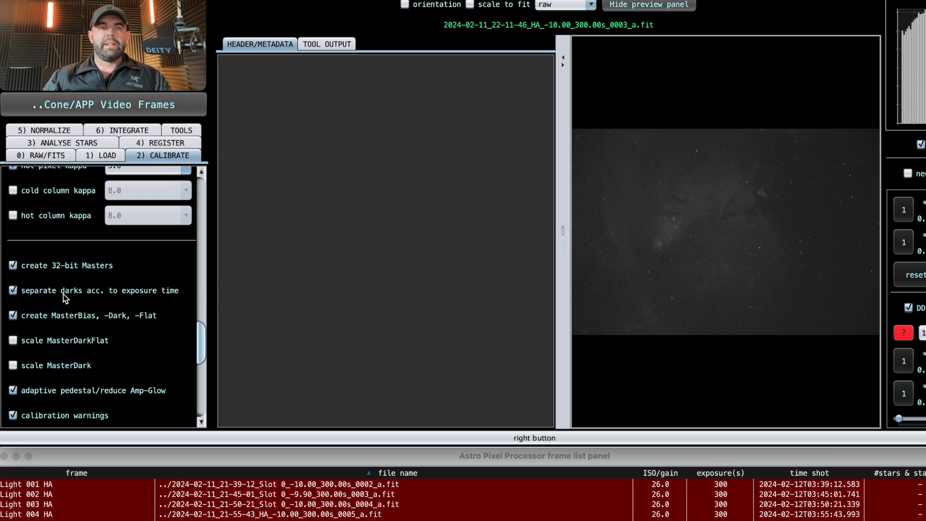
{"action": "mouse_move", "coordinate": [59, 305]}
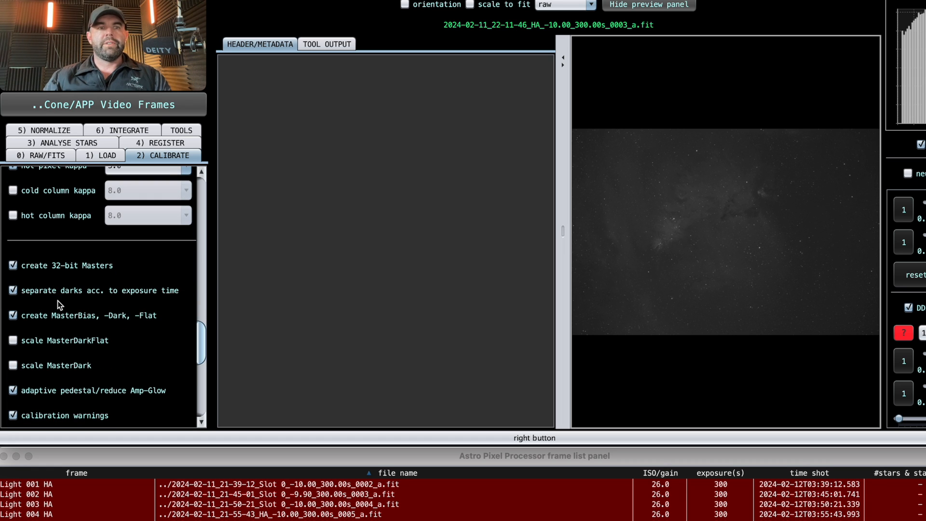
{"action": "mouse_move", "coordinate": [136, 300]}
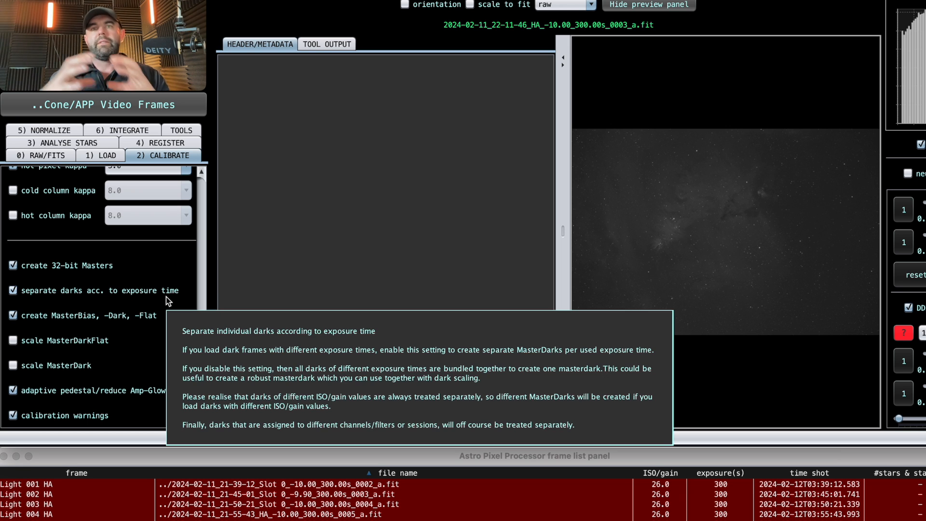
{"action": "mouse_move", "coordinate": [75, 324]}
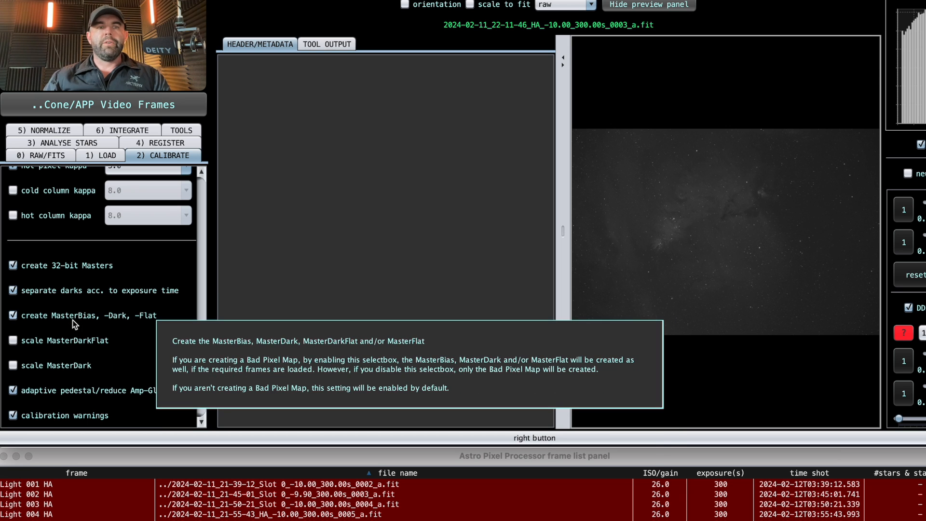
{"action": "mouse_move", "coordinate": [136, 324]}
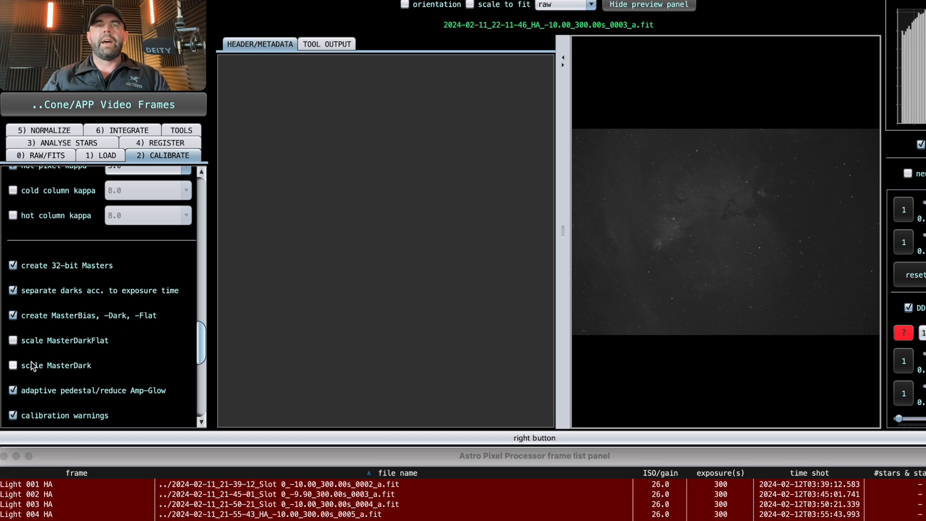
{"action": "mouse_move", "coordinate": [57, 364]}
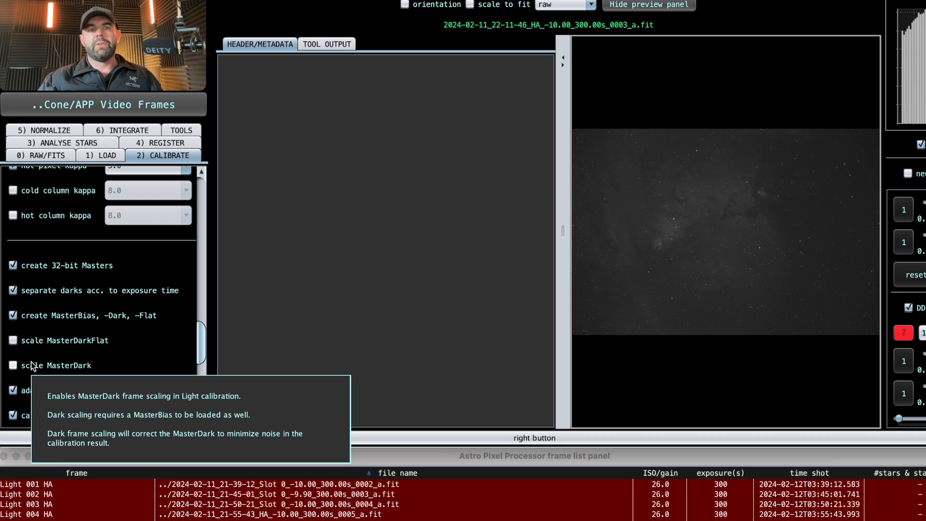
{"action": "mouse_move", "coordinate": [223, 392]}
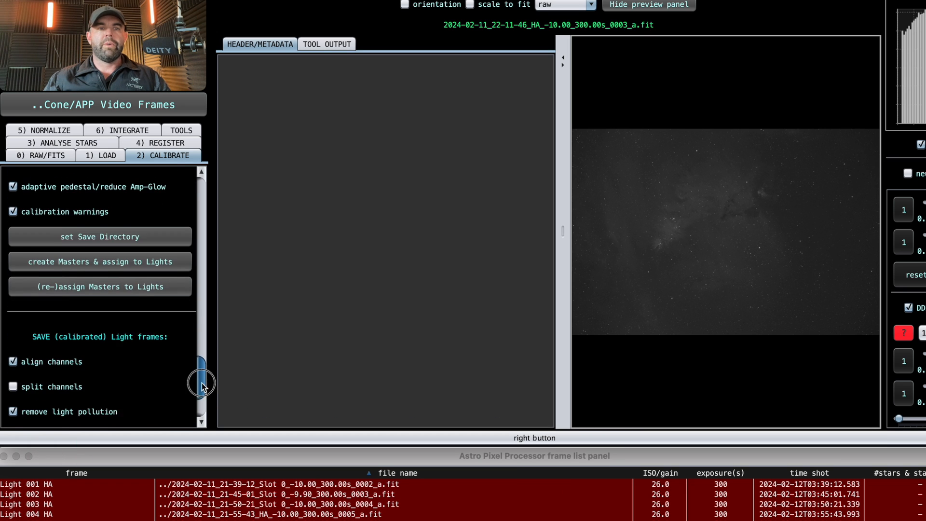
Switch from calibration to the 3) ANALYSE STARS settings with automatic star target 35.
{"action": "scroll", "scroll_direction": "down", "scroll_amount": 3}
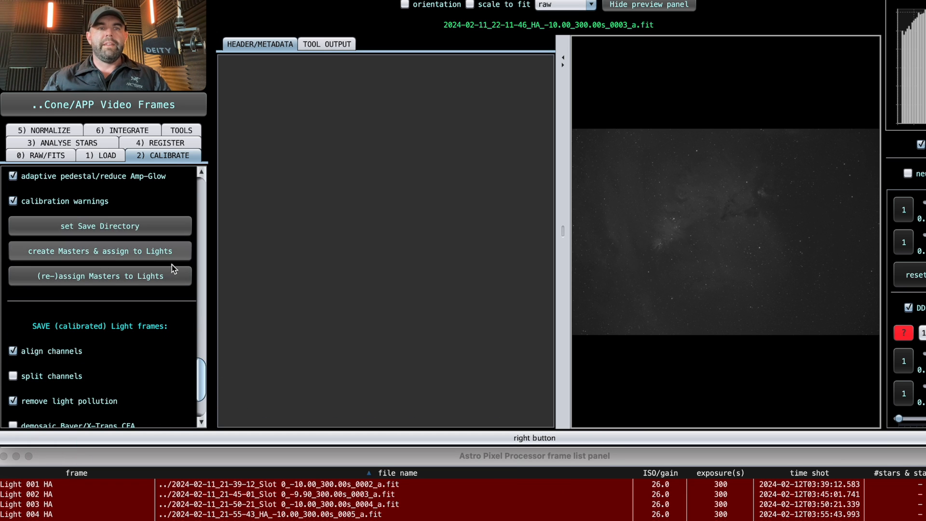
{"action": "scroll", "scroll_direction": "down", "scroll_amount": 3}
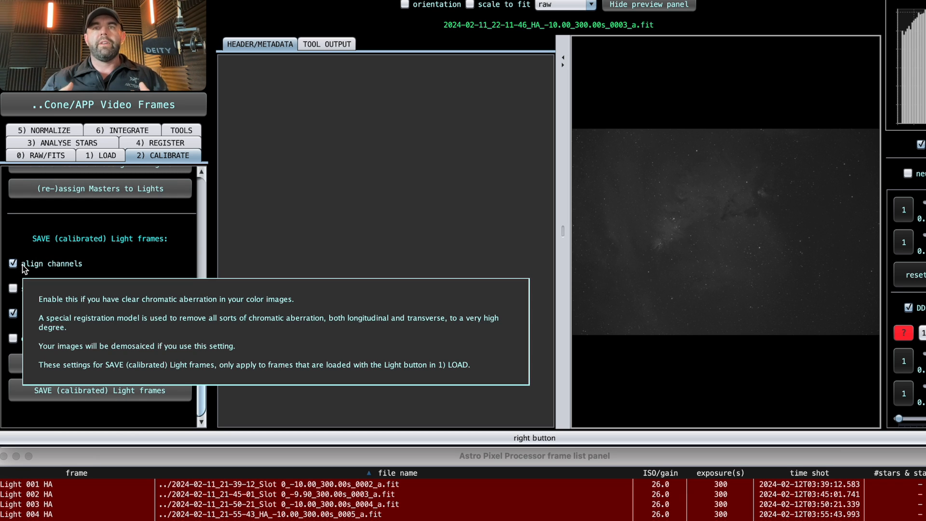
{"action": "mouse_move", "coordinate": [165, 287]}
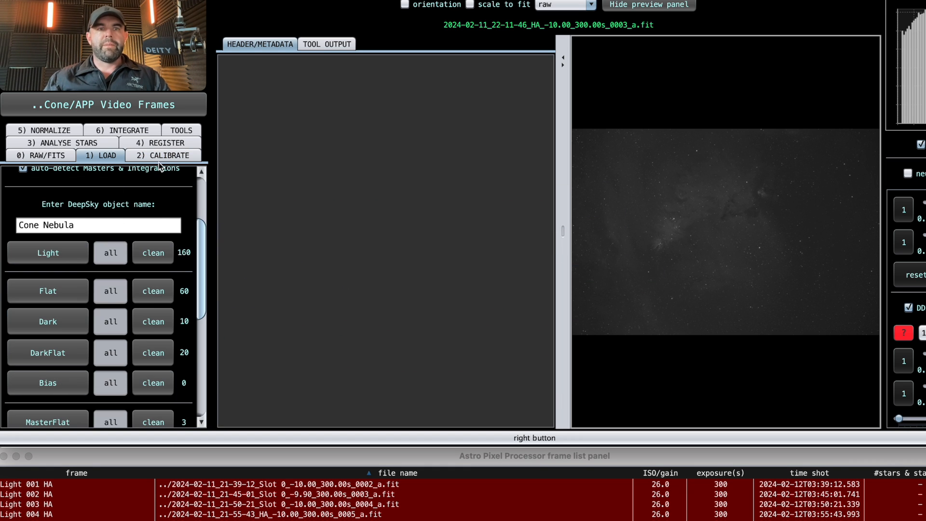
{"action": "left_click", "coordinate": [167, 156]}
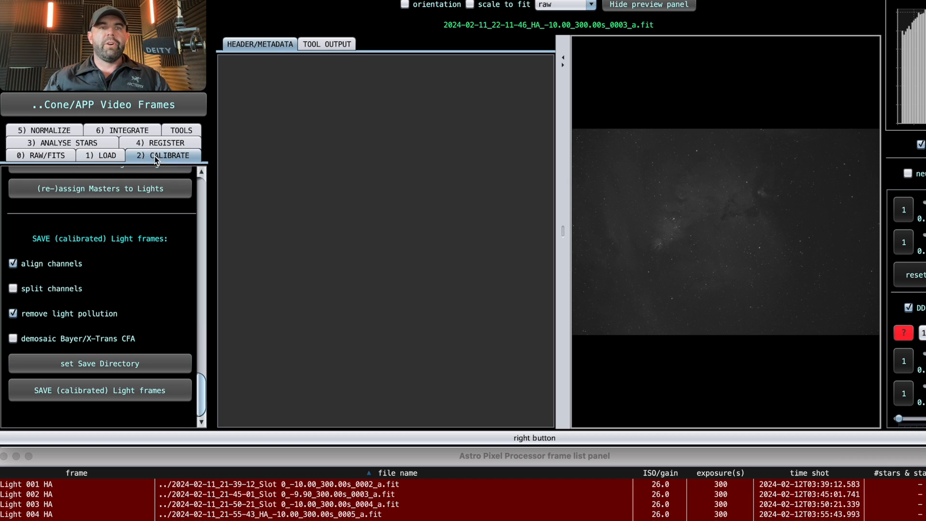
{"action": "left_click", "coordinate": [61, 143]}
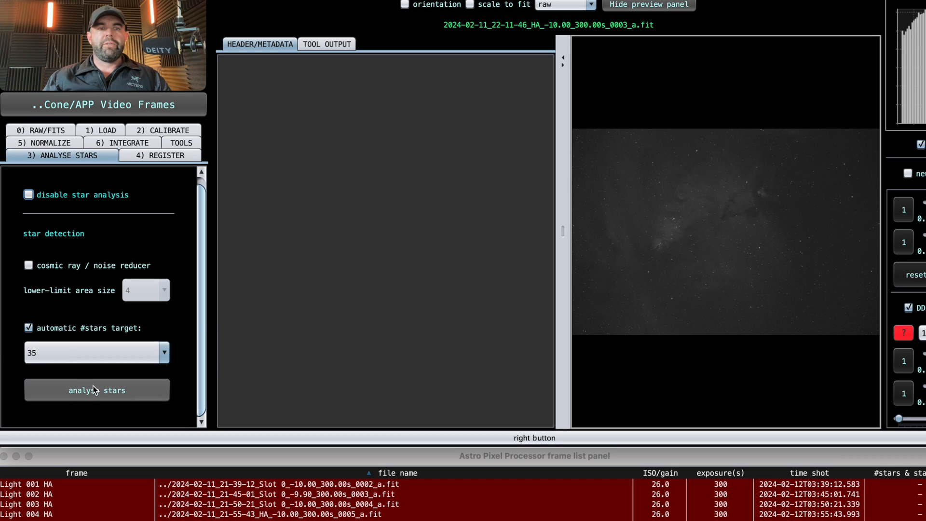
{"action": "mouse_move", "coordinate": [62, 217]}
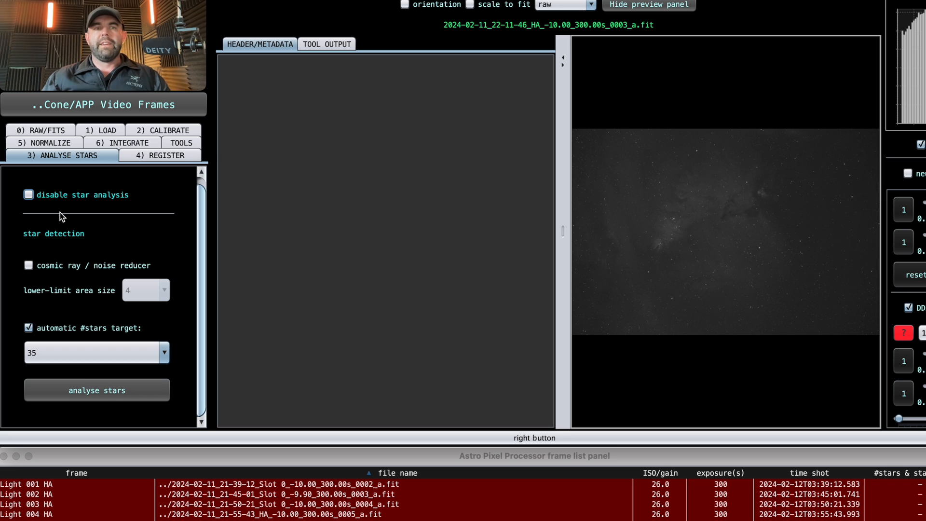
{"action": "mouse_move", "coordinate": [60, 222]}
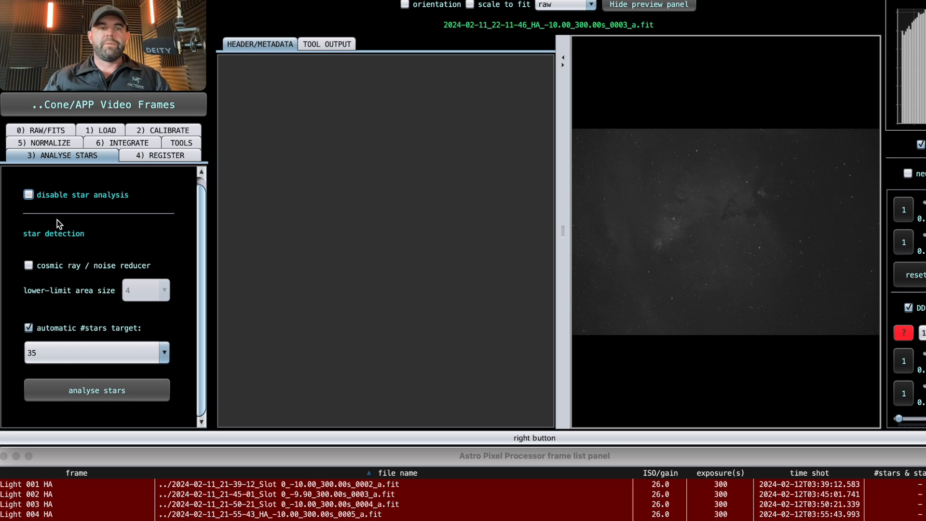
{"action": "left_click", "coordinate": [164, 131]}
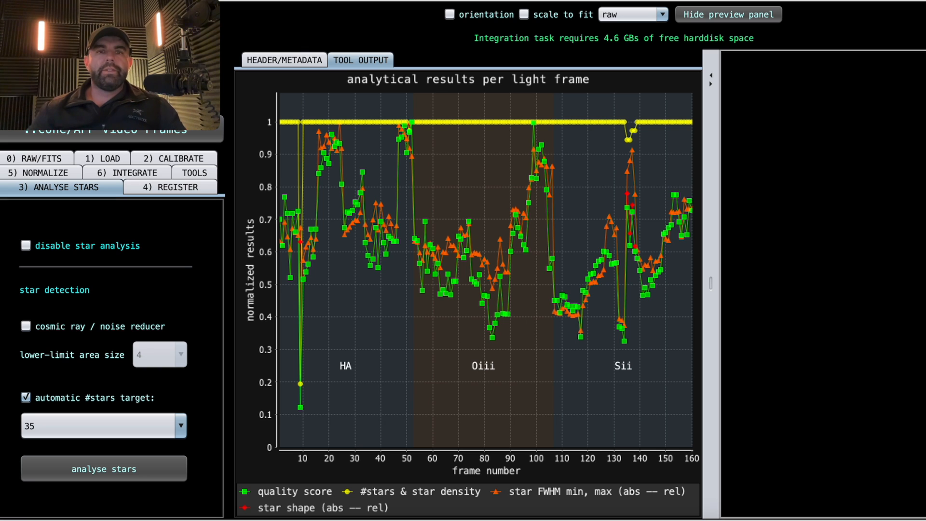
{"action": "mouse_move", "coordinate": [485, 231]}
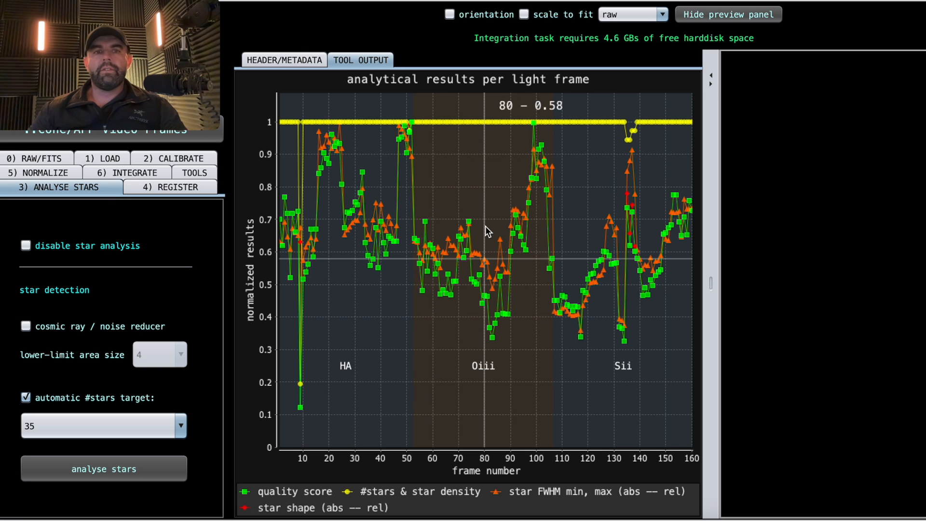
{"action": "mouse_move", "coordinate": [342, 497]}
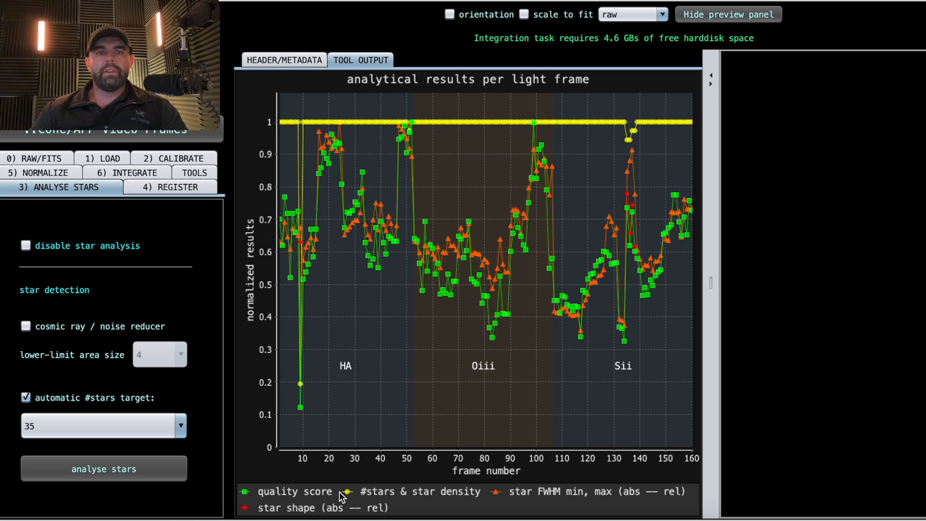
{"action": "mouse_move", "coordinate": [479, 498]}
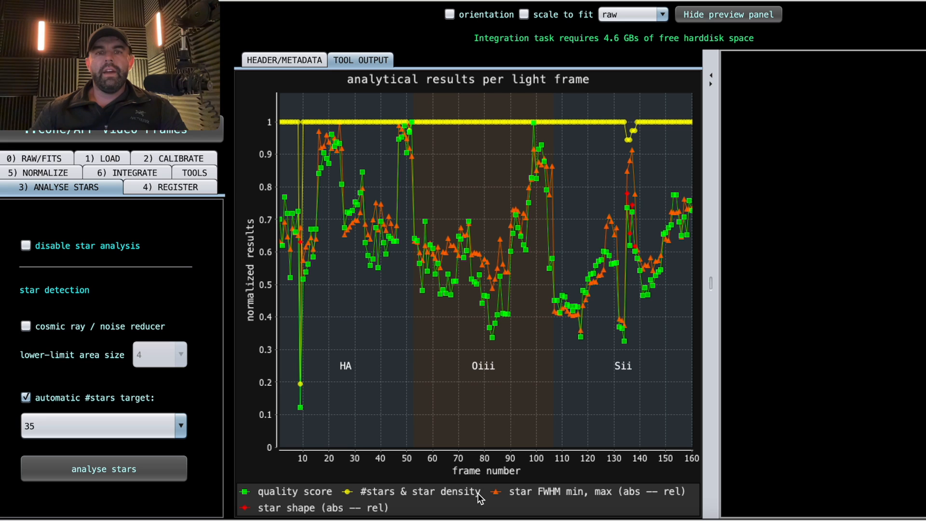
{"action": "mouse_move", "coordinate": [272, 491]}
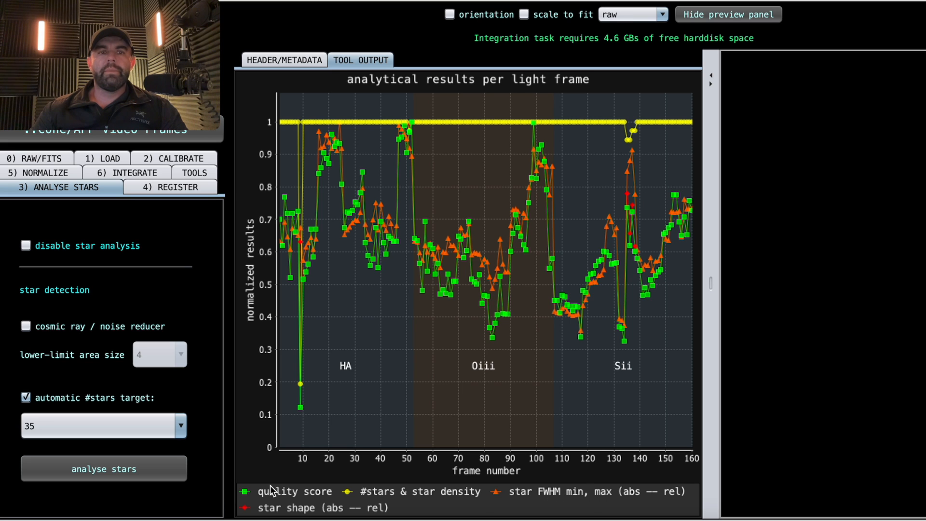
{"action": "mouse_move", "coordinate": [295, 515]}
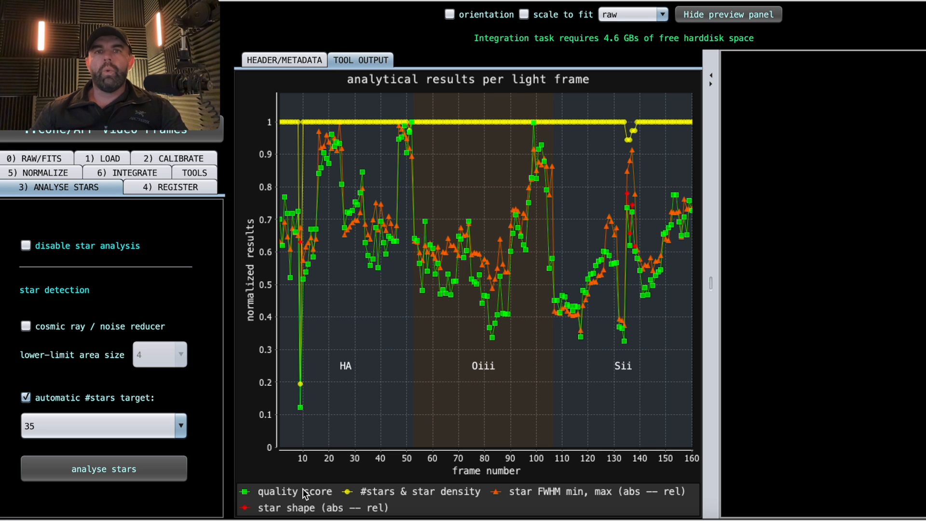
{"action": "mouse_move", "coordinate": [285, 451]}
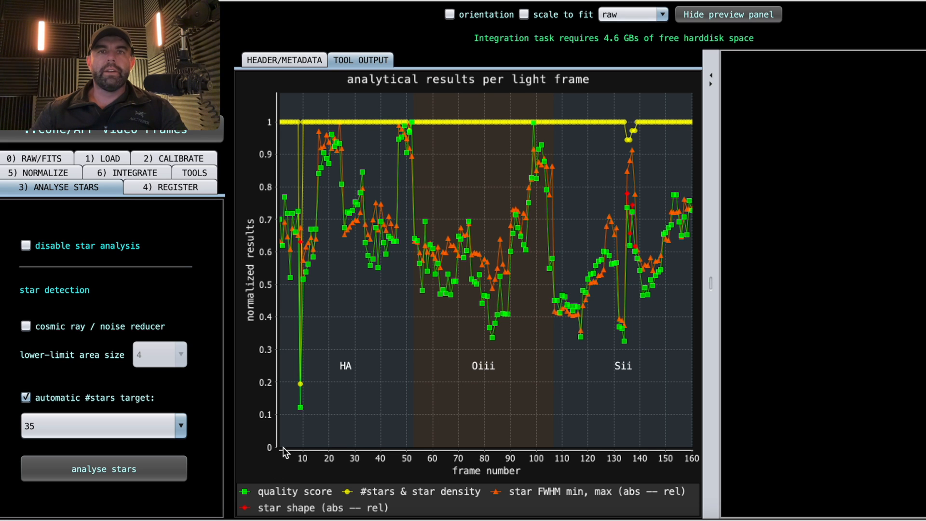
{"action": "mouse_move", "coordinate": [382, 252]}
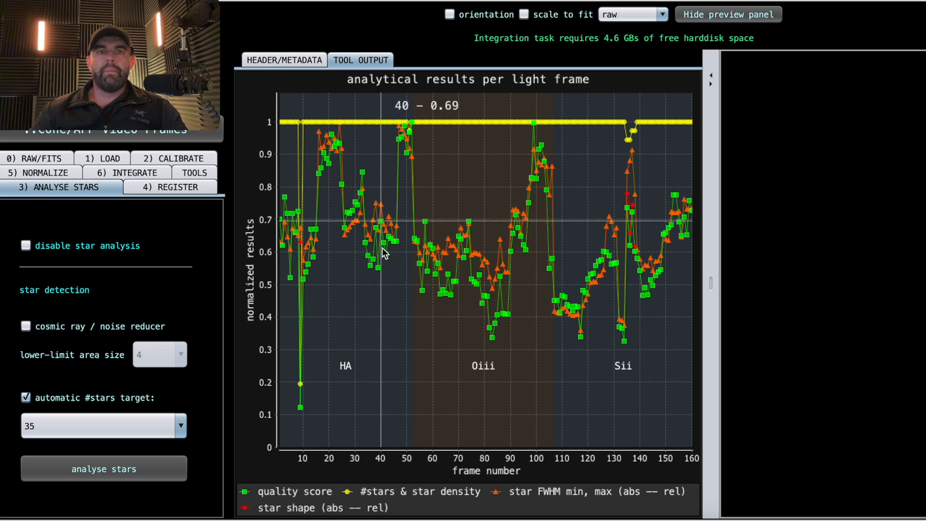
{"action": "mouse_move", "coordinate": [369, 220]}
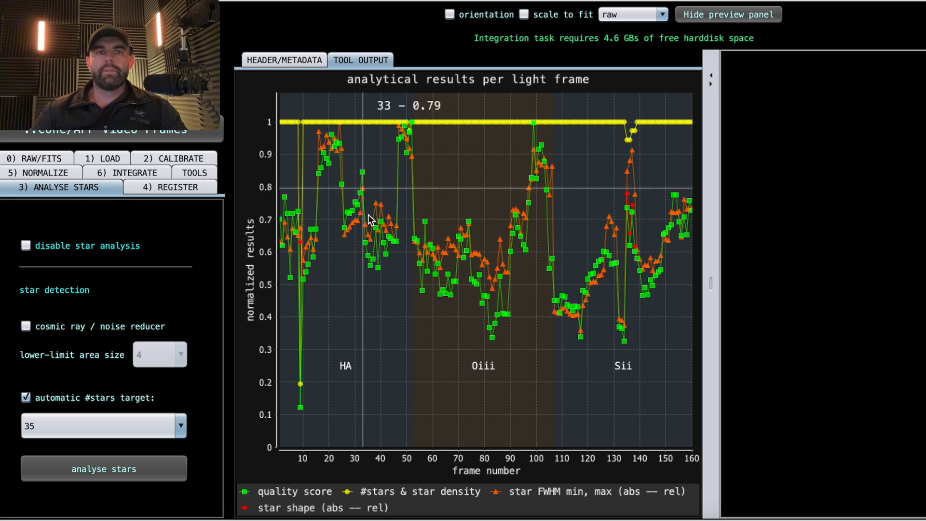
{"action": "mouse_move", "coordinate": [582, 282]}
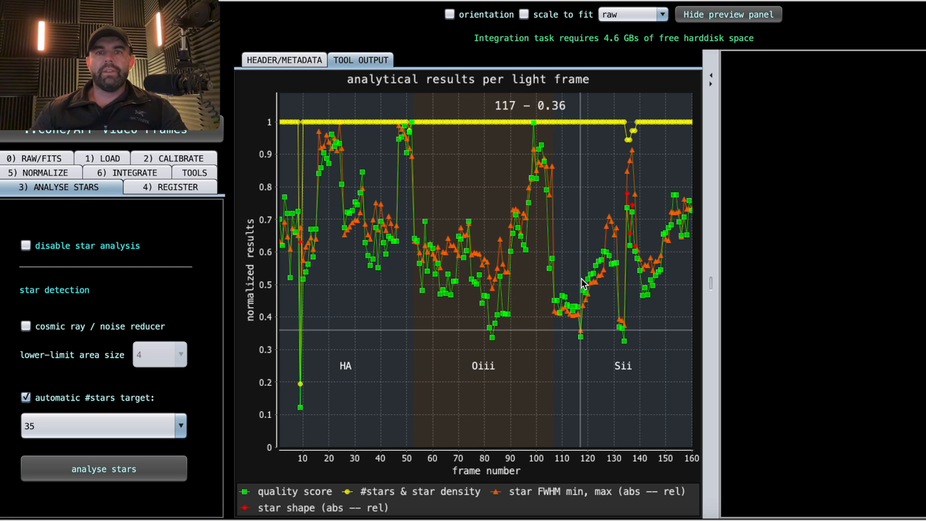
{"action": "mouse_move", "coordinate": [556, 307]}
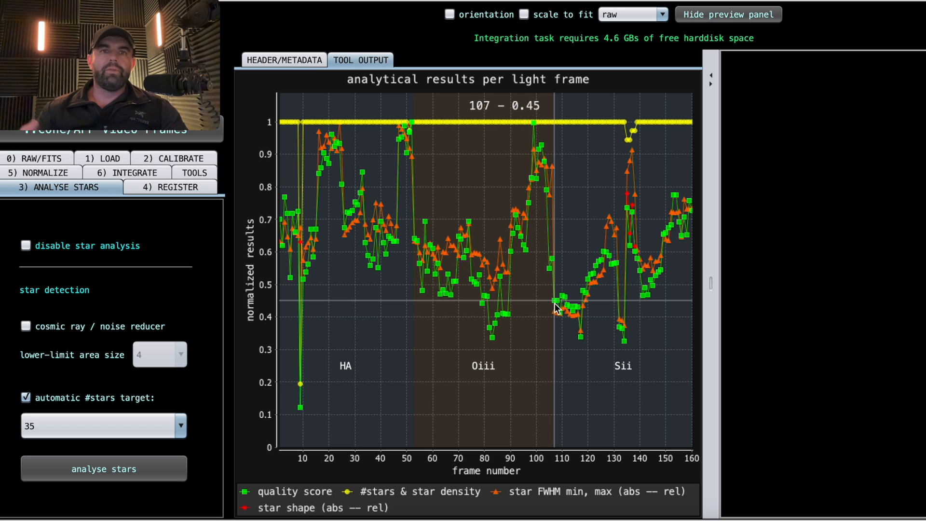
{"action": "mouse_move", "coordinate": [306, 395]}
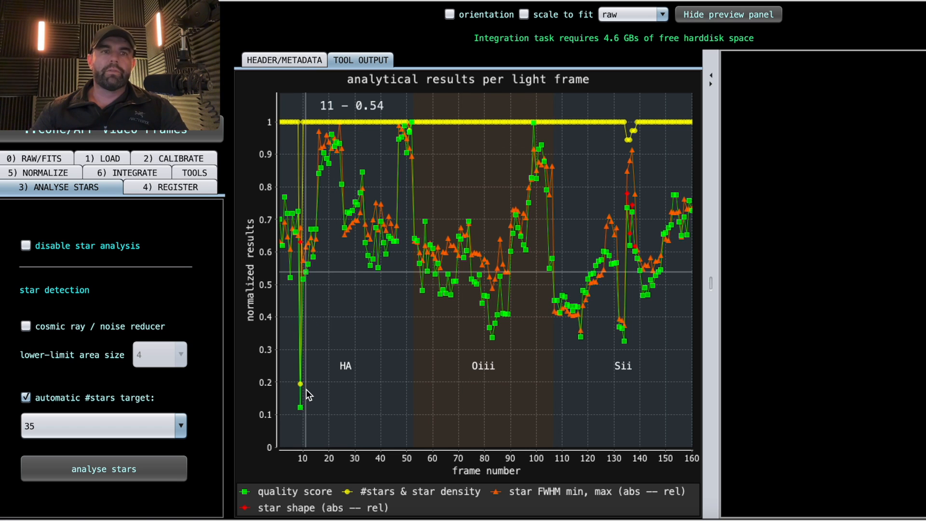
{"action": "mouse_move", "coordinate": [397, 317]}
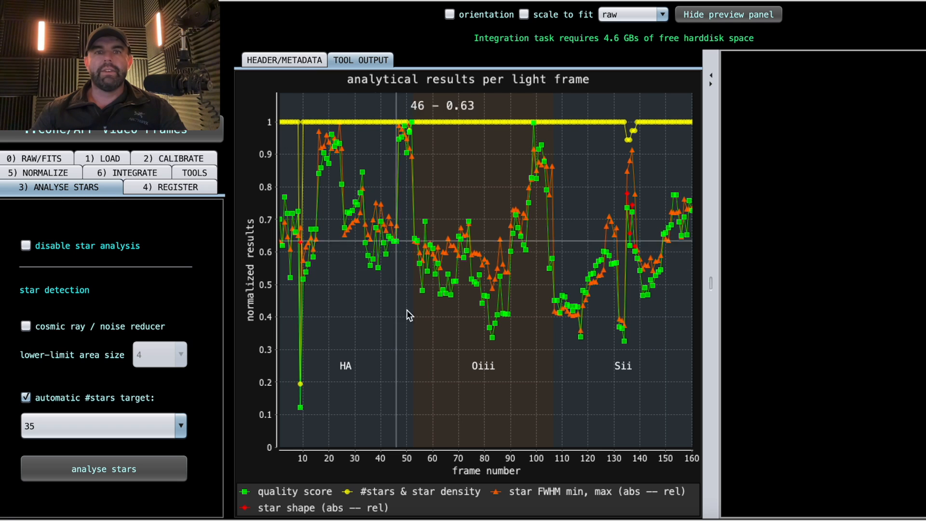
{"action": "mouse_move", "coordinate": [646, 227]}
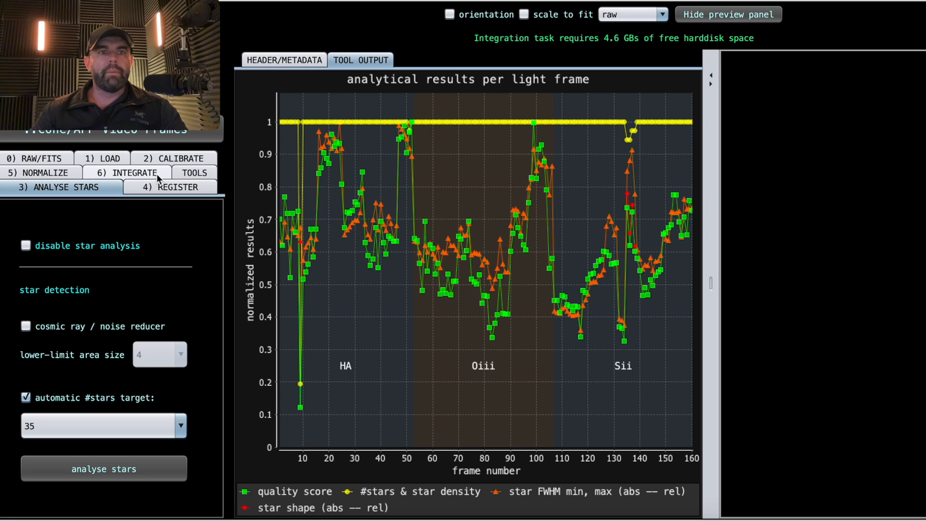
Scroll through the 4) REGISTER star registration settings from top to bottom.
{"action": "left_click", "coordinate": [171, 187]}
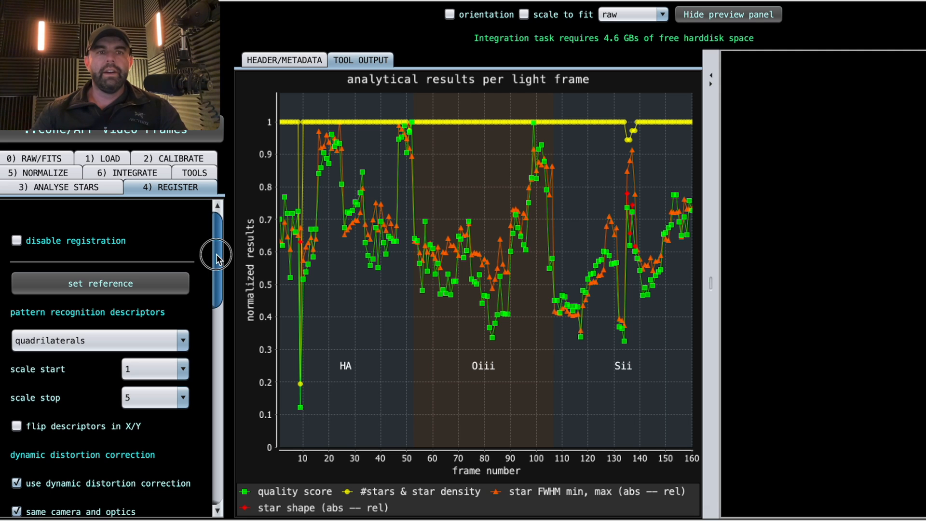
{"action": "scroll", "scroll_direction": "down", "scroll_amount": 3}
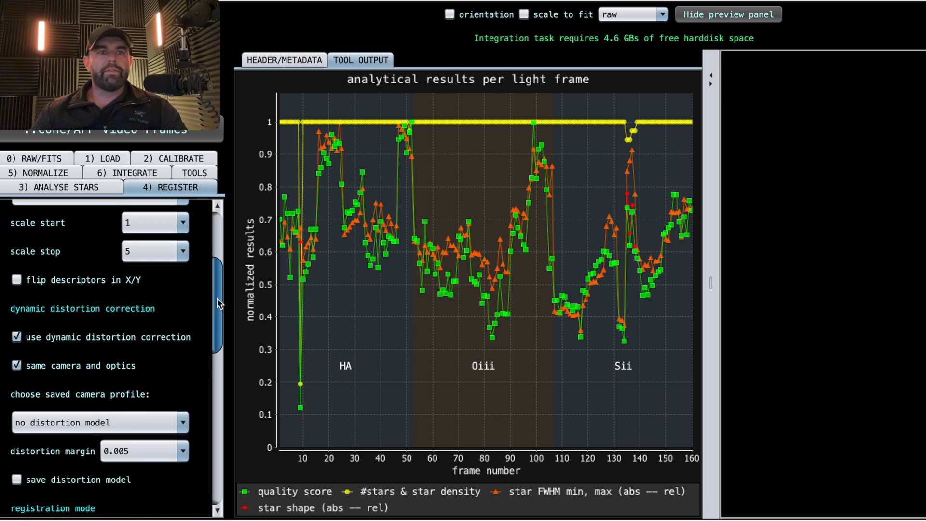
{"action": "scroll", "scroll_direction": "down", "scroll_amount": 3}
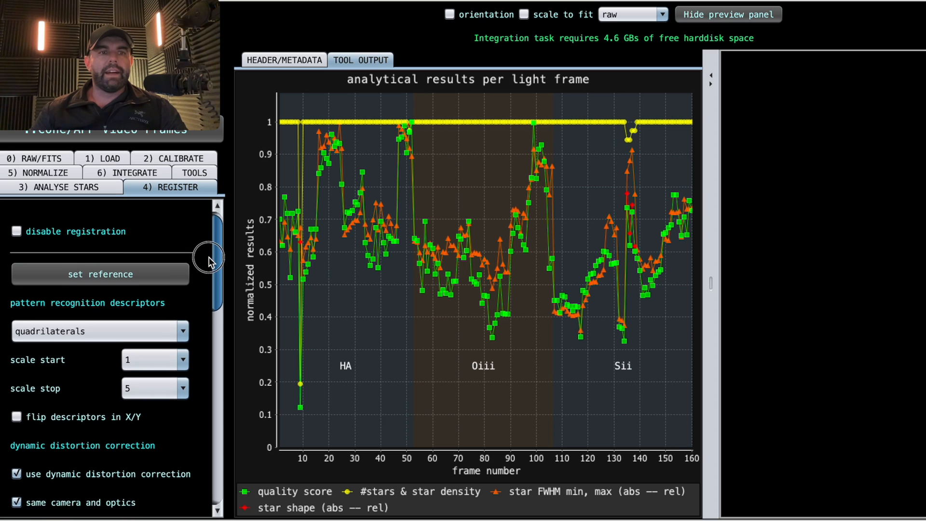
{"action": "scroll", "scroll_direction": "down", "scroll_amount": 3}
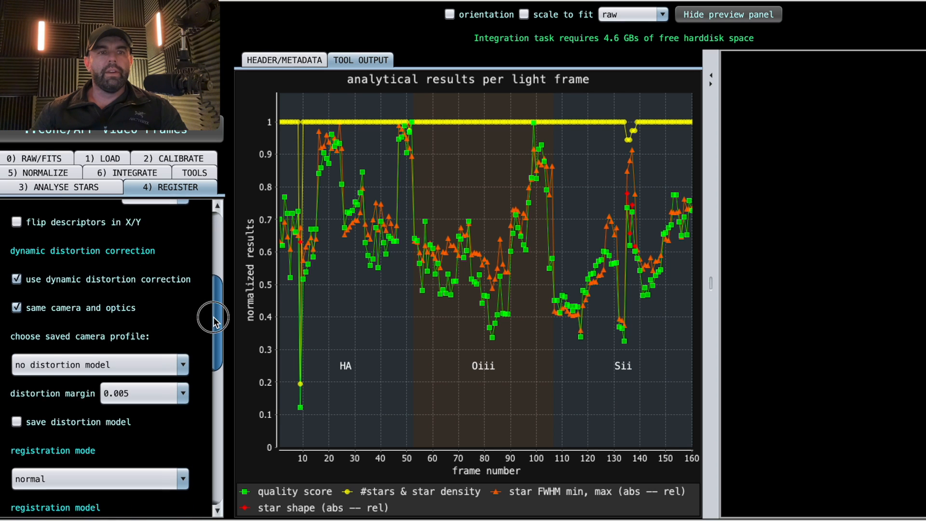
{"action": "scroll", "scroll_direction": "down", "scroll_amount": 3}
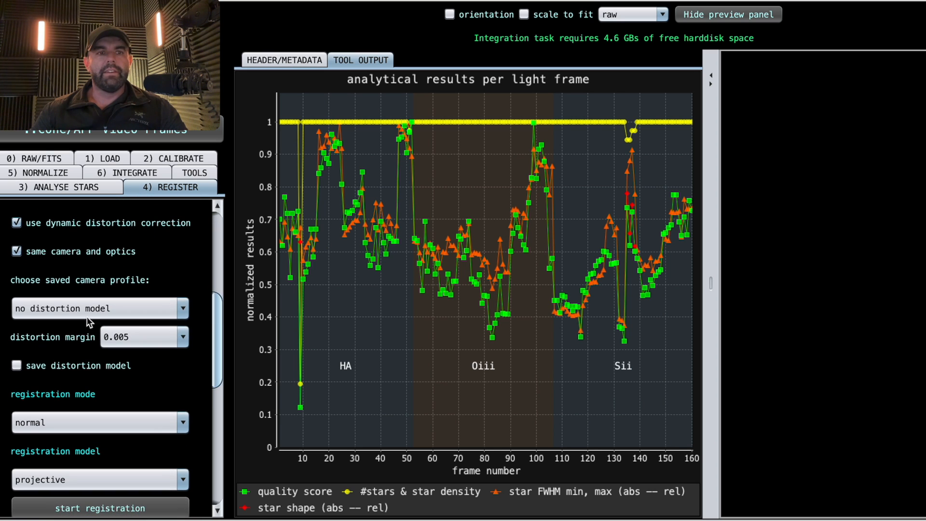
{"action": "scroll", "scroll_direction": "down", "scroll_amount": 3}
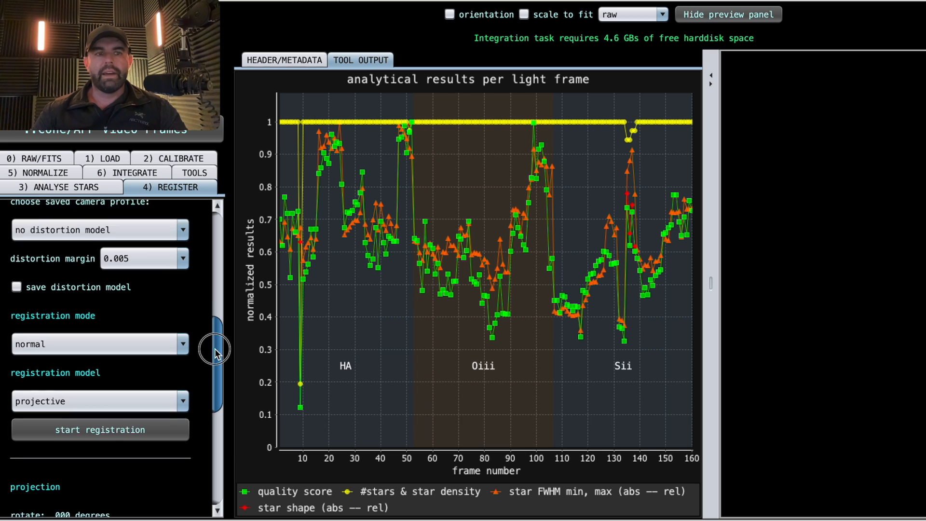
{"action": "scroll", "scroll_direction": "down", "scroll_amount": 3}
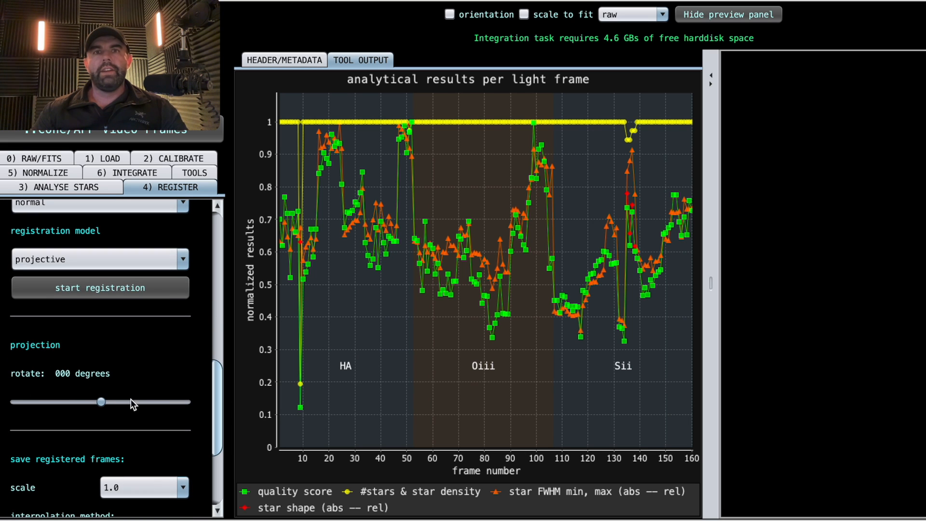
{"action": "mouse_move", "coordinate": [100, 402]}
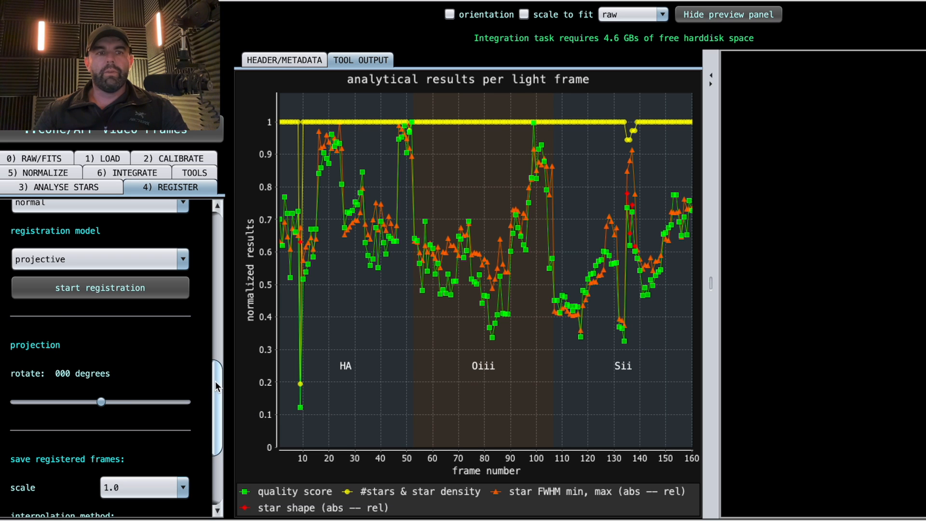
{"action": "scroll", "scroll_direction": "down", "scroll_amount": 3}
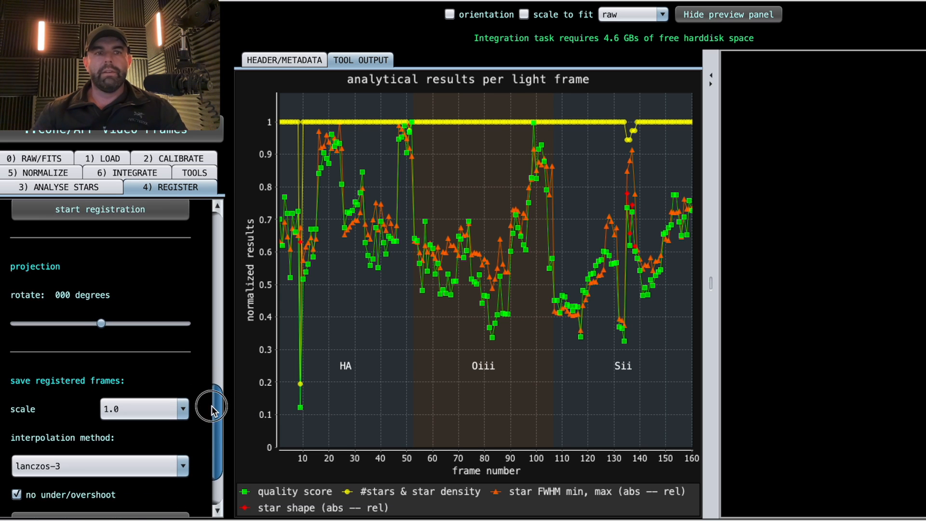
{"action": "scroll", "scroll_direction": "down", "scroll_amount": 3}
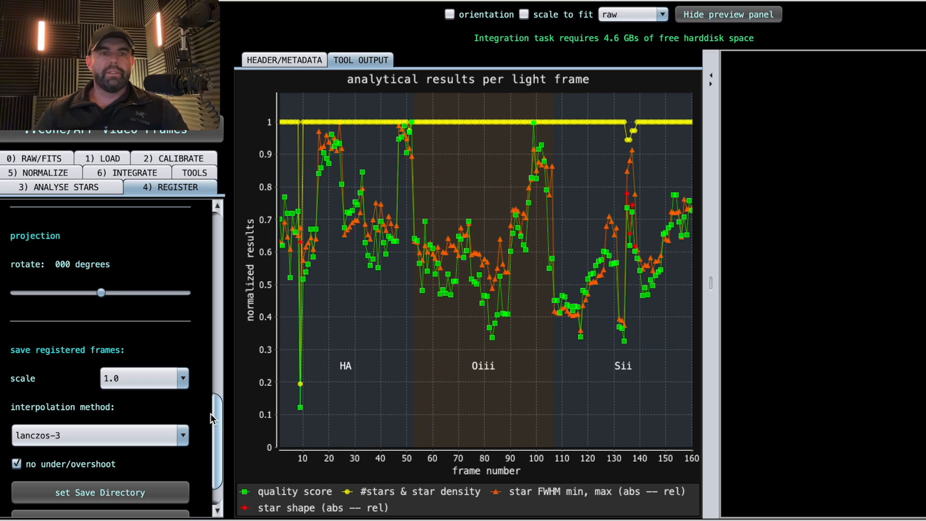
{"action": "scroll", "scroll_direction": "down", "scroll_amount": 3}
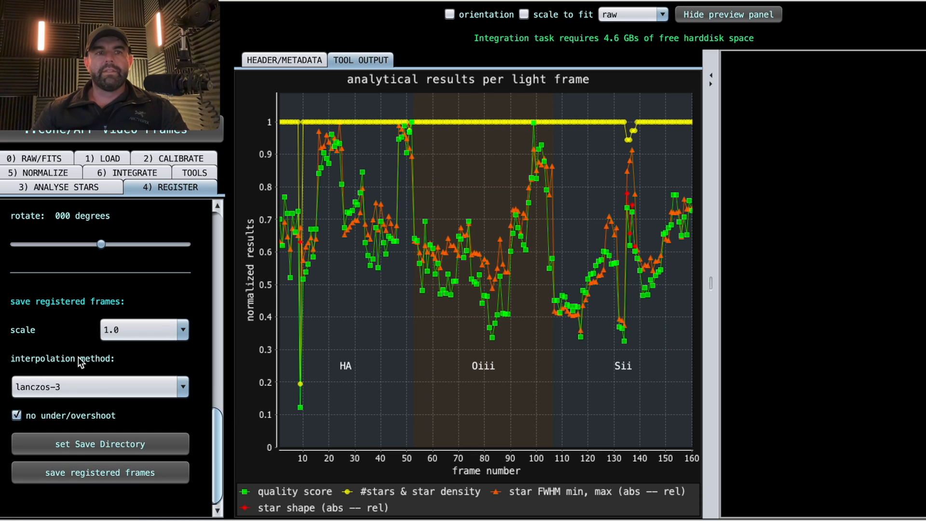
Bring up the 5) NORMALIZE settings showing regular mode, multiply-scale and BWMV scale.
{"action": "left_click", "coordinate": [99, 386]}
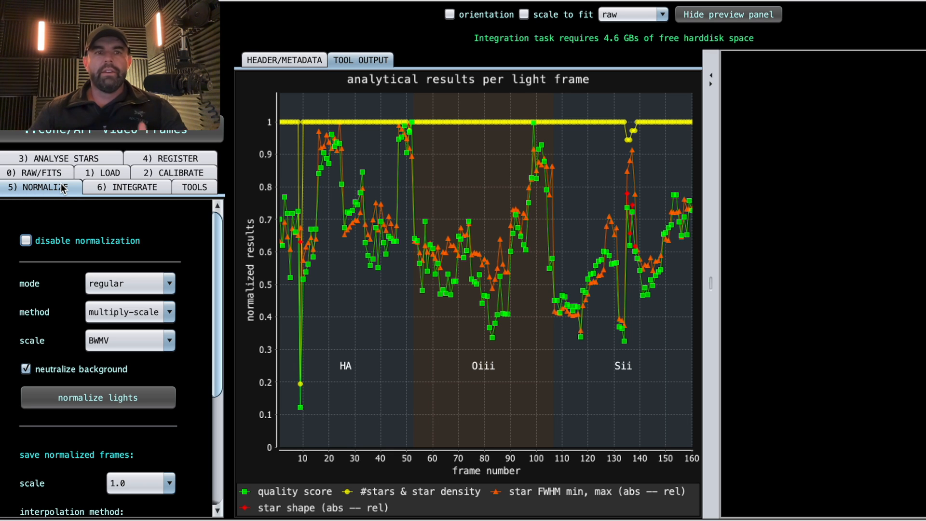
{"action": "mouse_move", "coordinate": [50, 230]}
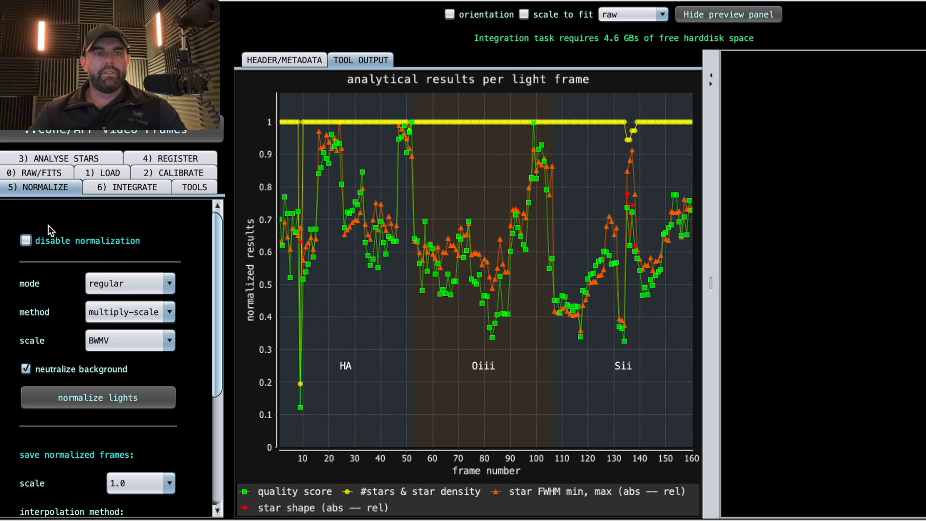
{"action": "mouse_move", "coordinate": [124, 283]}
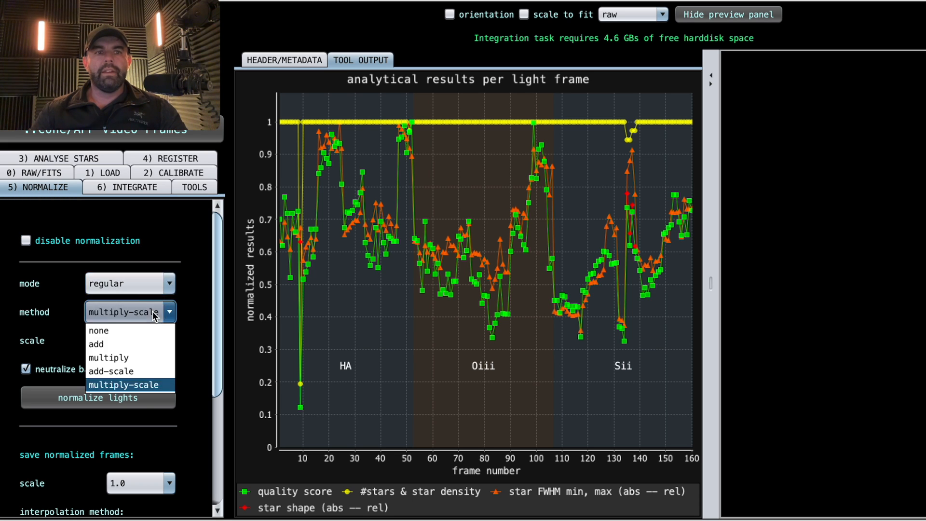
{"action": "left_click", "coordinate": [124, 385]}
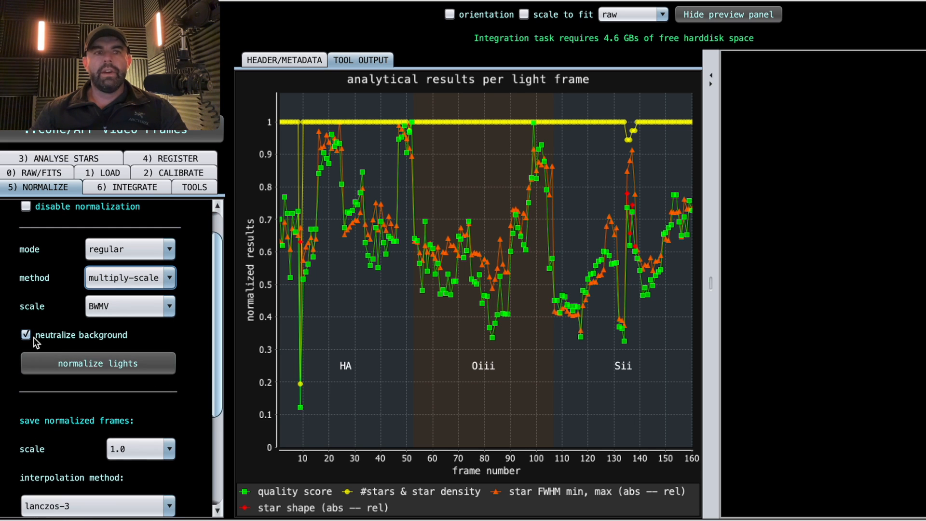
{"action": "left_click", "coordinate": [25, 335]}
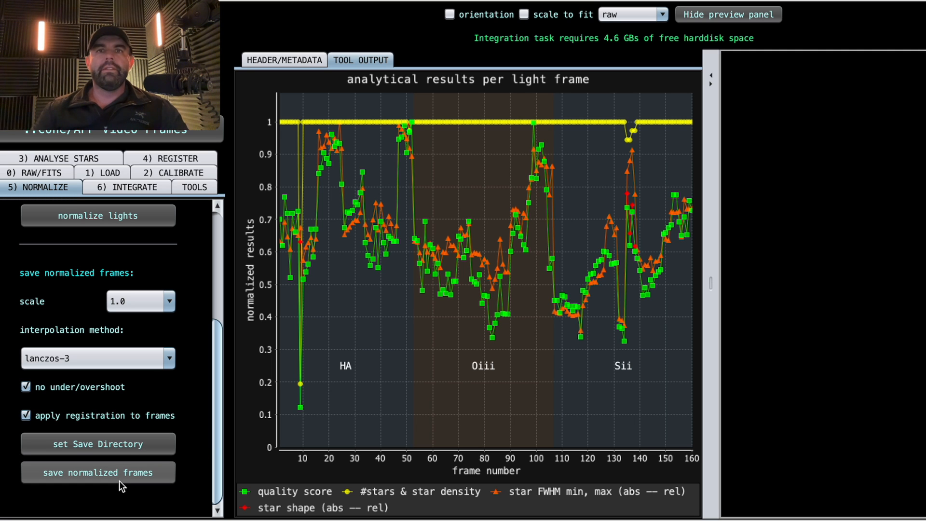
Show the 6) INTEGRATE settings with all 160 lights stacked, average with quality weights.
{"action": "left_click", "coordinate": [127, 186]}
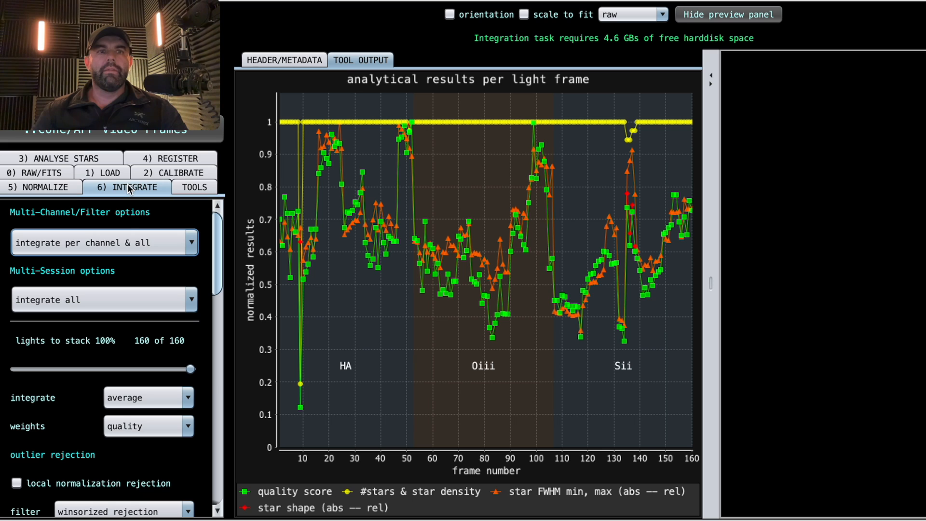
{"action": "mouse_move", "coordinate": [168, 273]}
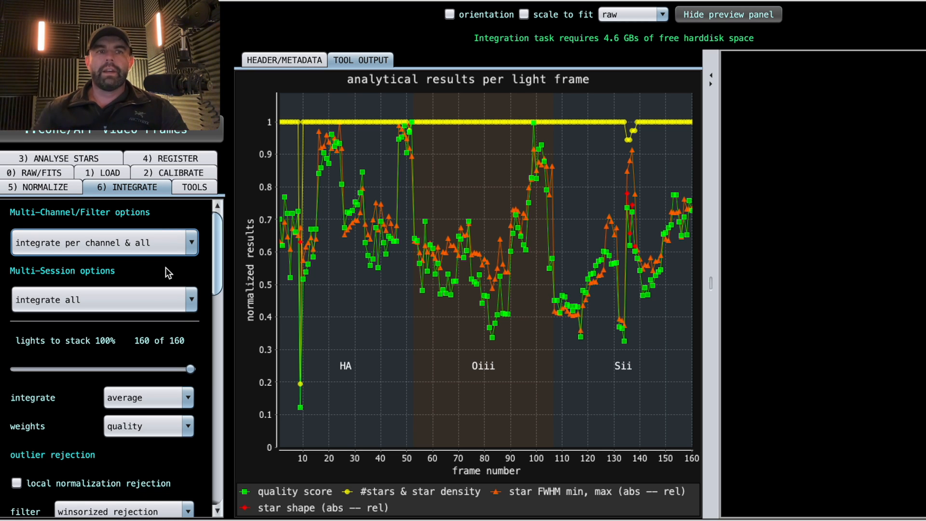
{"action": "mouse_move", "coordinate": [296, 278]}
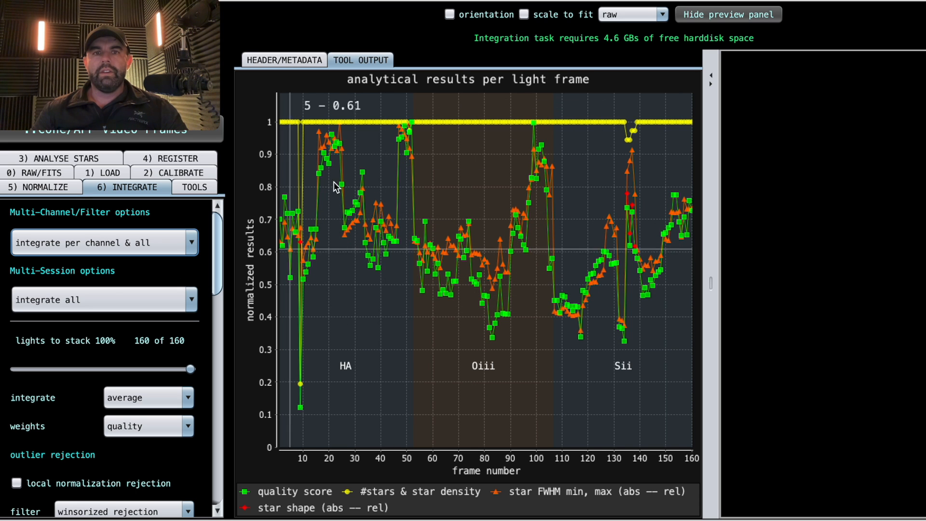
{"action": "mouse_move", "coordinate": [595, 333]}
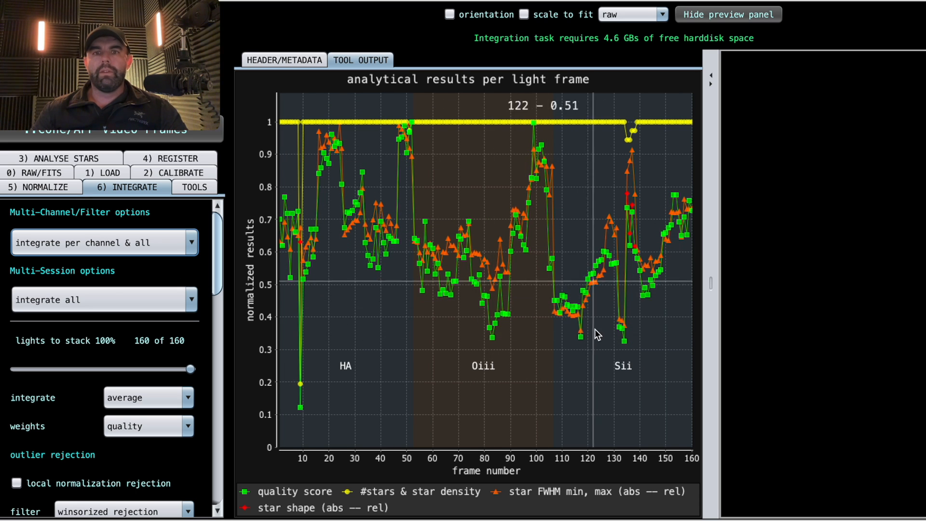
{"action": "mouse_move", "coordinate": [642, 343]}
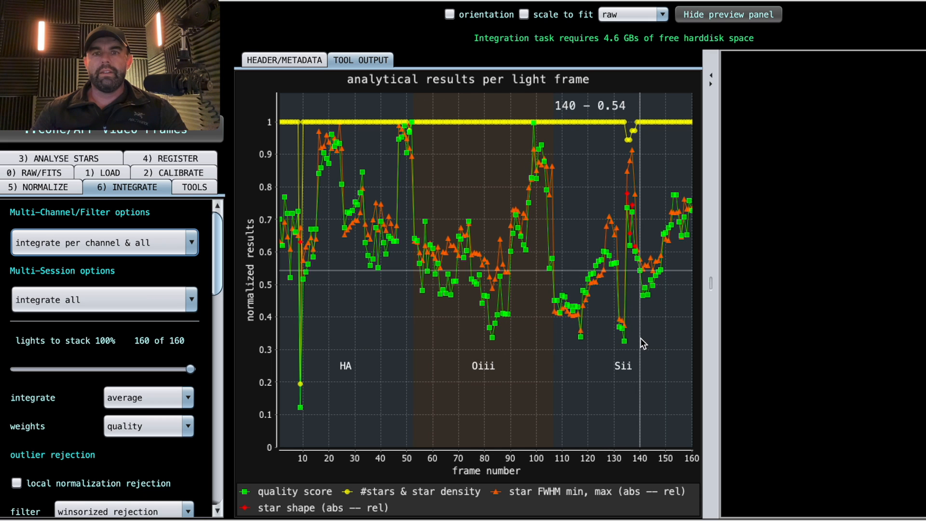
{"action": "mouse_move", "coordinate": [275, 328]}
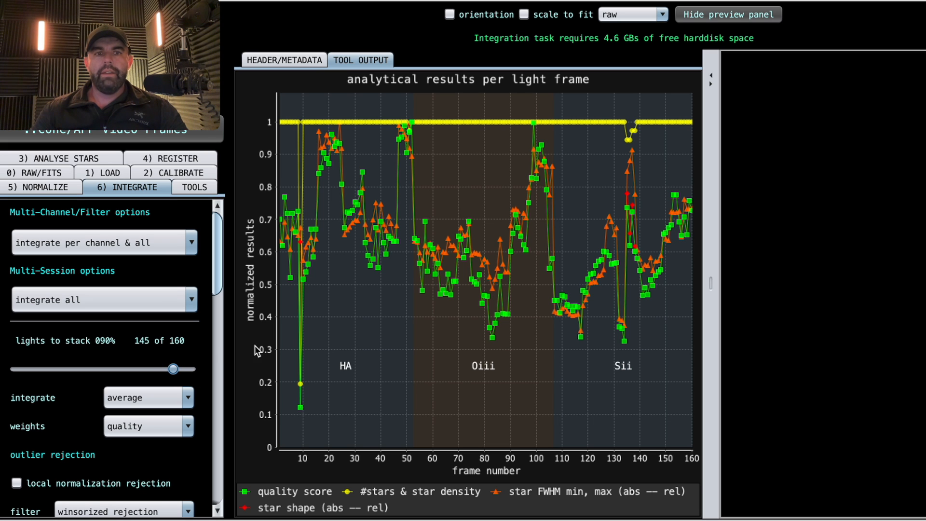
{"action": "mouse_move", "coordinate": [485, 330]}
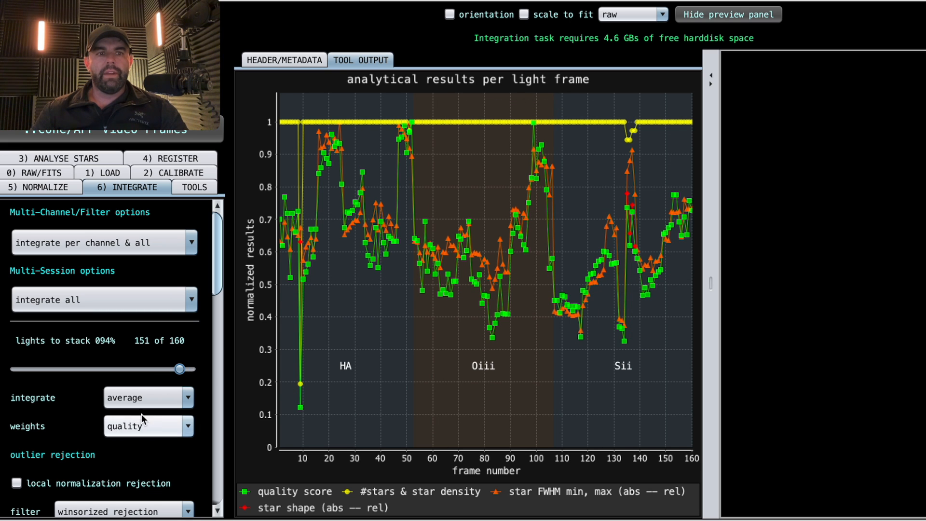
{"action": "scroll", "scroll_direction": "down", "scroll_amount": 3}
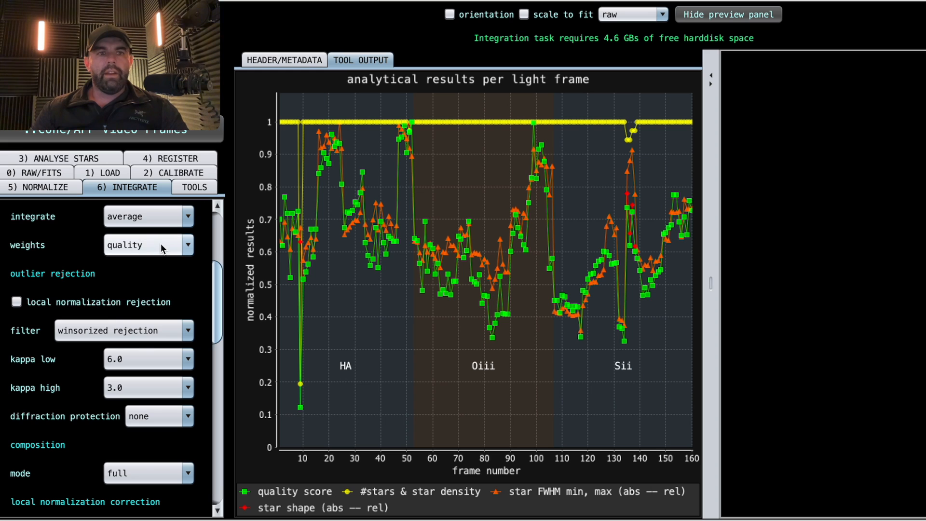
{"action": "left_click", "coordinate": [147, 244]}
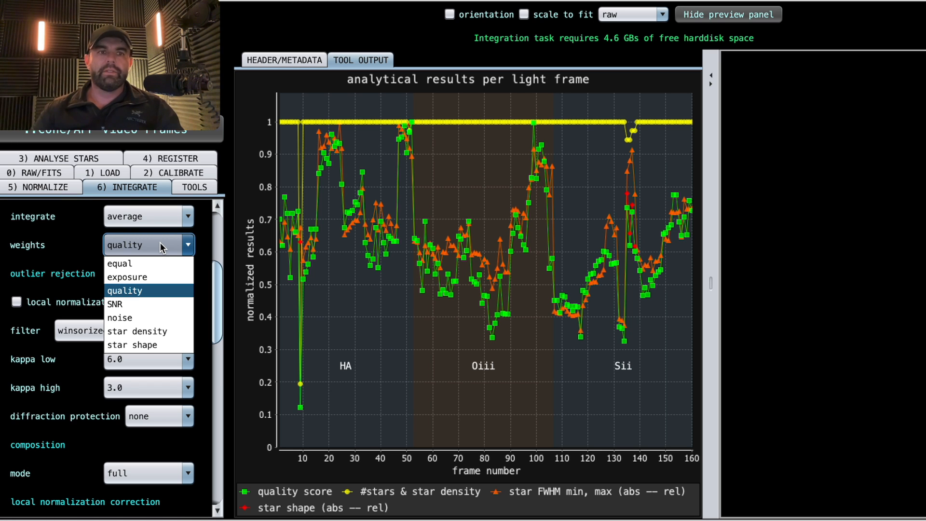
{"action": "left_click", "coordinate": [124, 291]}
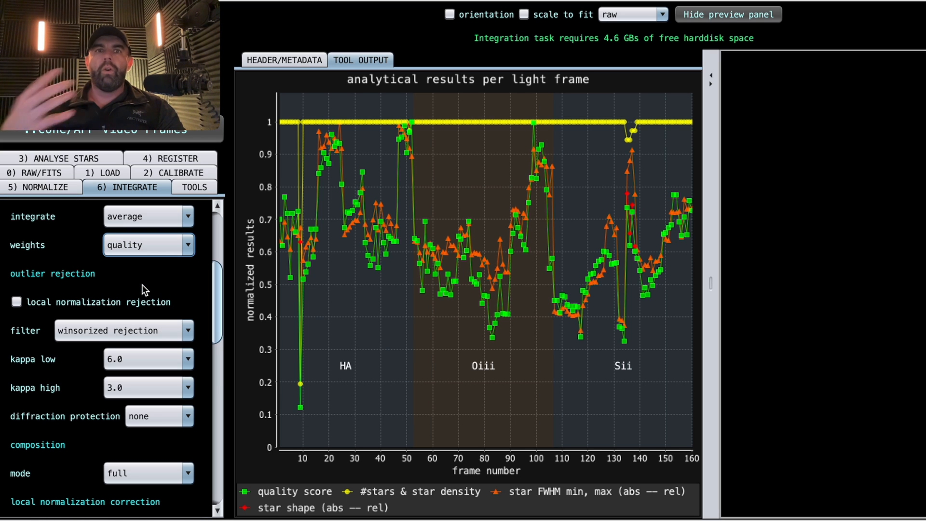
{"action": "mouse_move", "coordinate": [461, 272]}
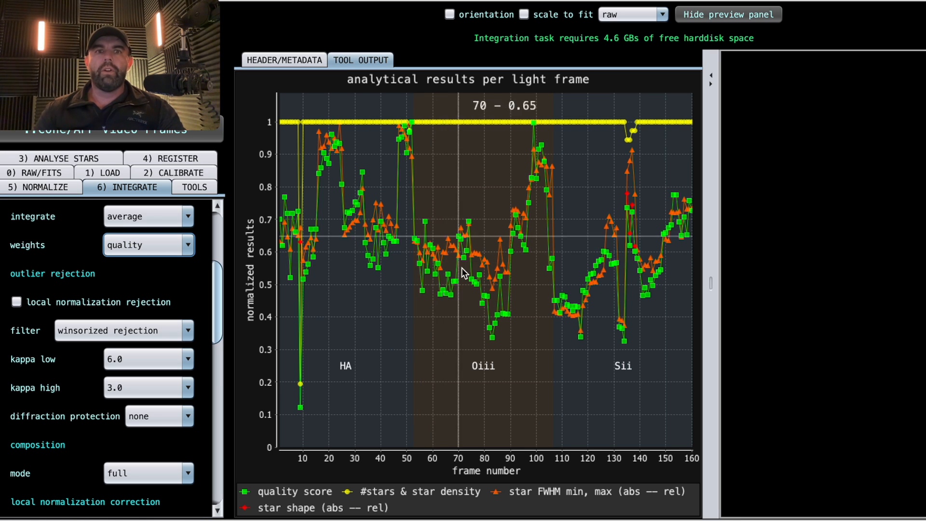
{"action": "scroll", "scroll_direction": "down", "scroll_amount": 3}
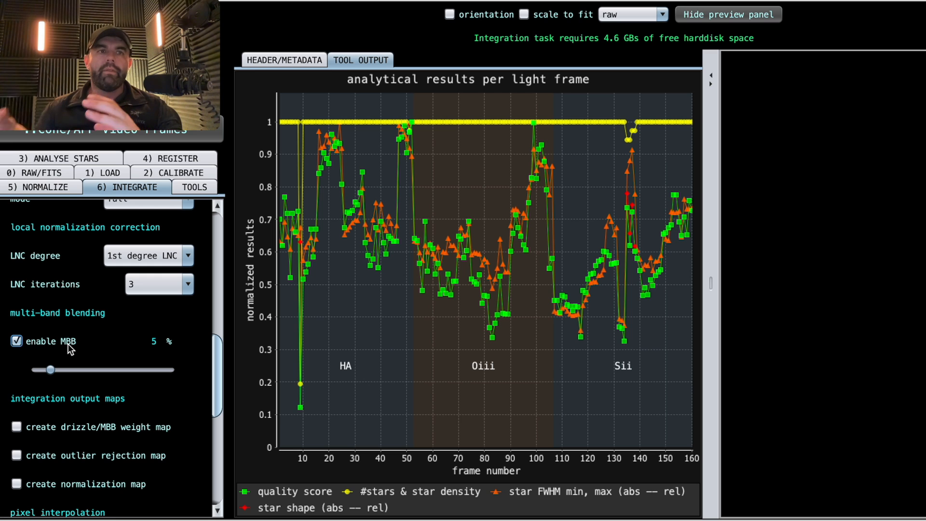
{"action": "mouse_move", "coordinate": [42, 340]}
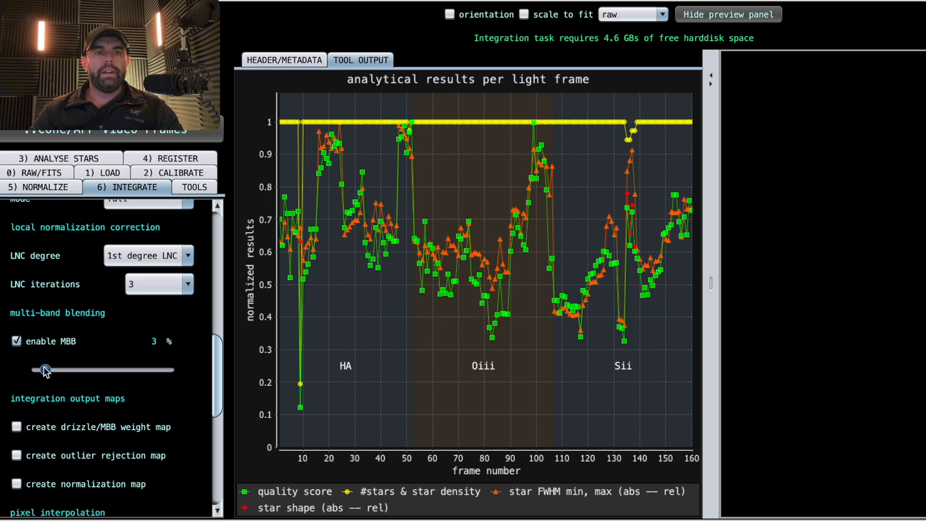
{"action": "mouse_move", "coordinate": [45, 371]}
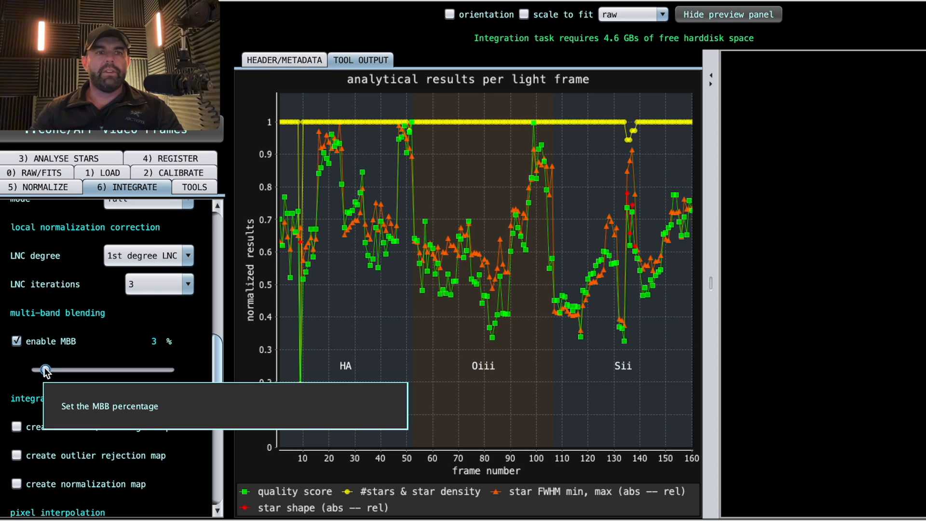
{"action": "mouse_move", "coordinate": [125, 478]}
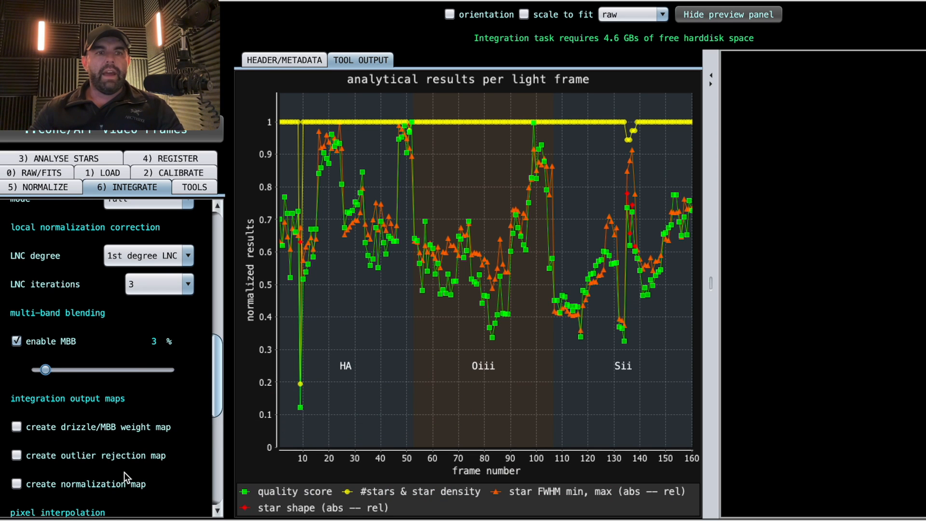
Lower MBB to 3% and scroll down to launch integration with the drizzle and scale settings.
{"action": "scroll", "scroll_direction": "down", "scroll_amount": 3}
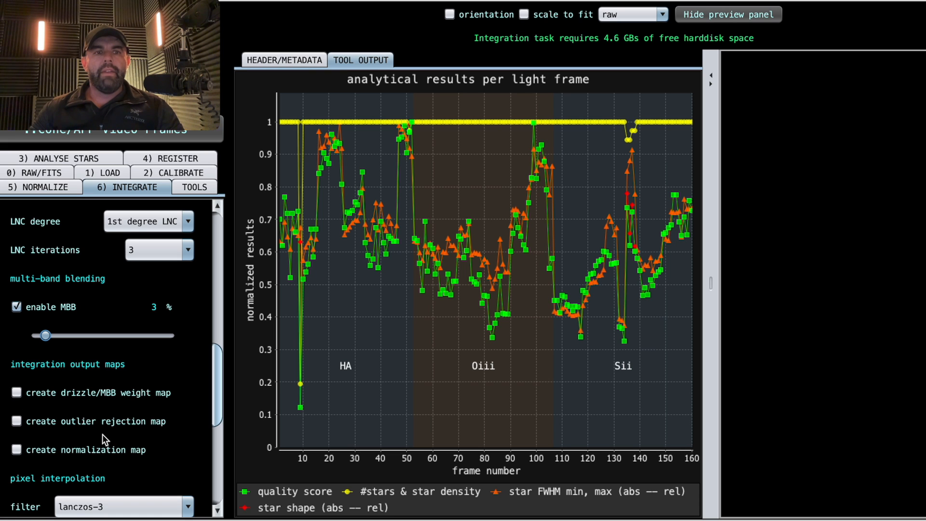
{"action": "mouse_move", "coordinate": [65, 438]}
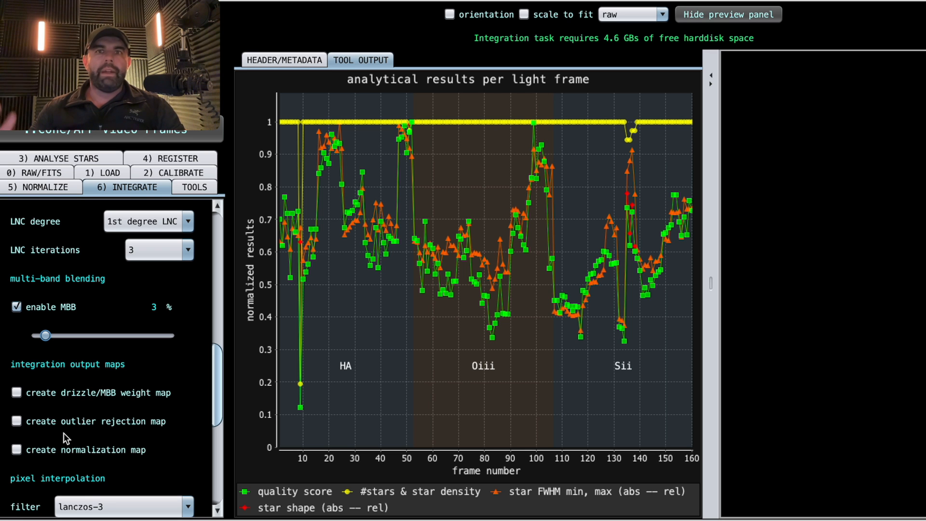
{"action": "scroll", "scroll_direction": "down", "scroll_amount": 3}
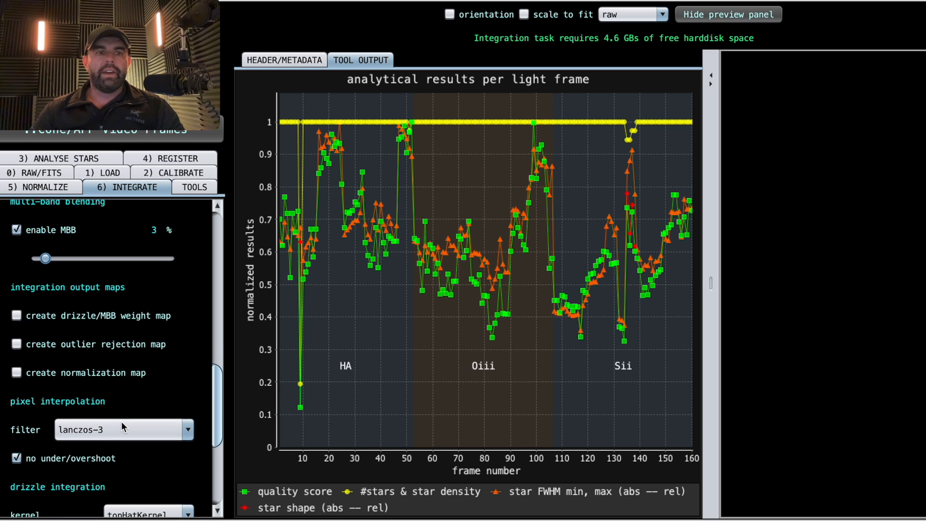
{"action": "scroll", "scroll_direction": "down", "scroll_amount": 3}
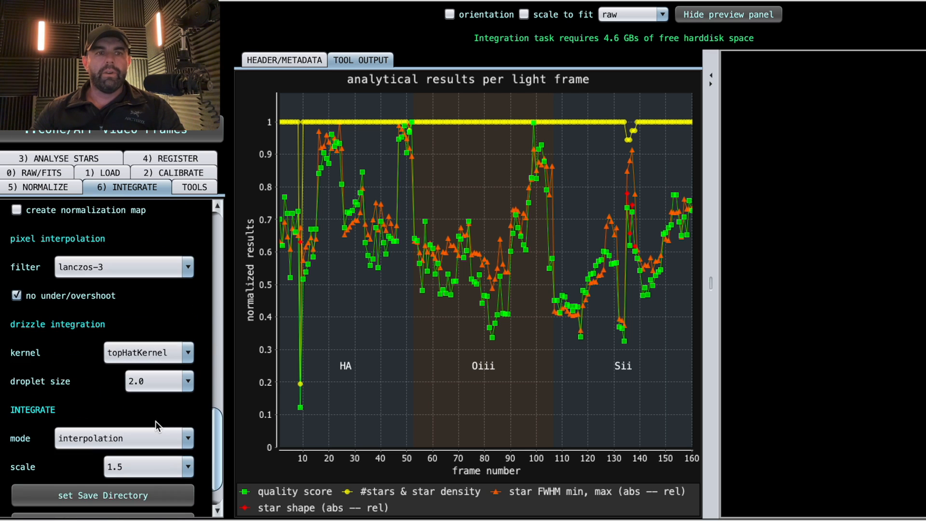
{"action": "scroll", "scroll_direction": "down", "scroll_amount": 3}
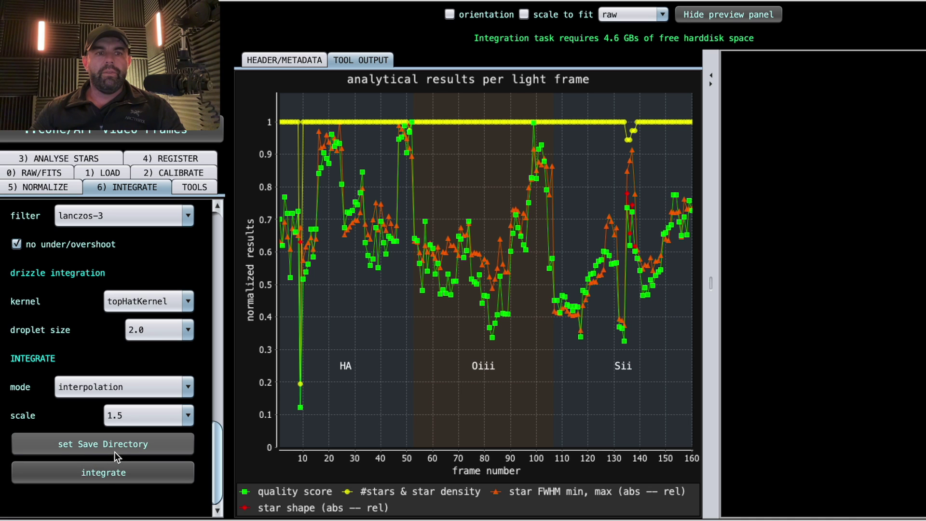
{"action": "left_click", "coordinate": [103, 444]}
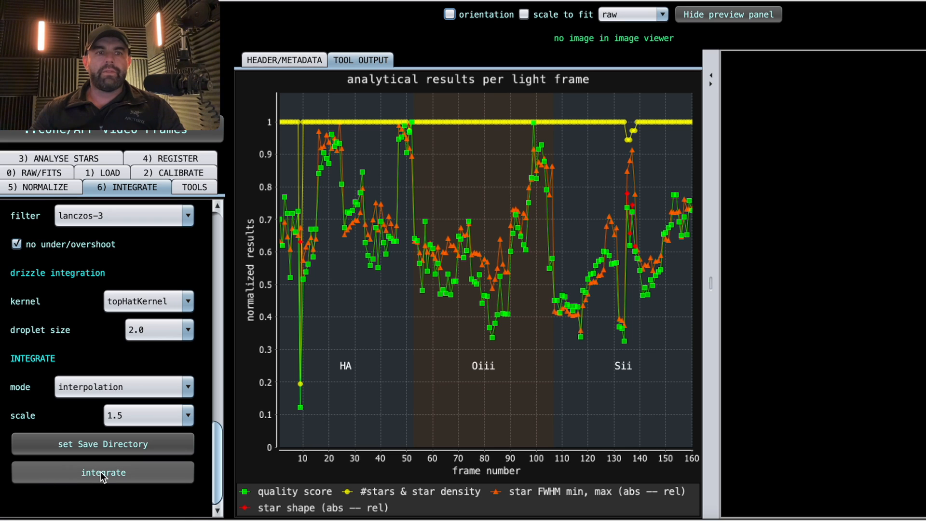
Start integration keeping 1st degree LNC with 3 iterations on the final integration.
{"action": "left_click", "coordinate": [104, 472]}
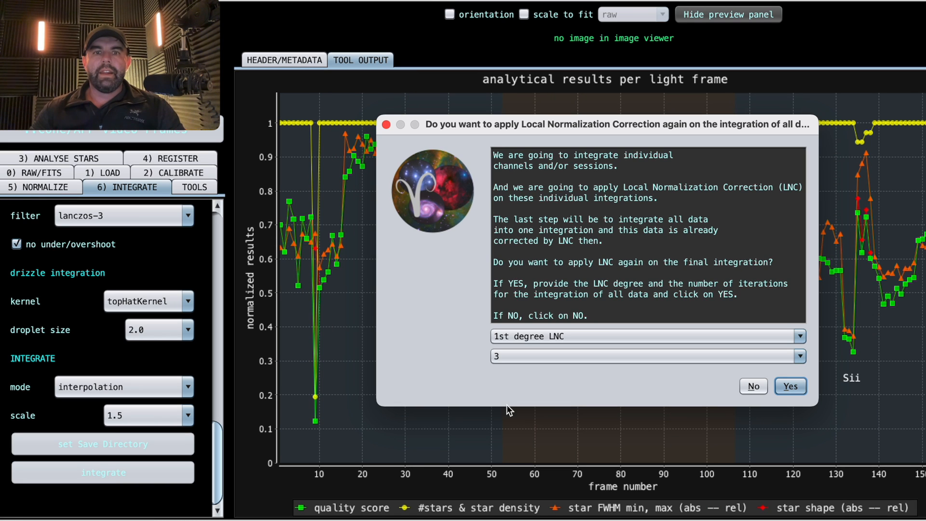
{"action": "mouse_move", "coordinate": [790, 385]}
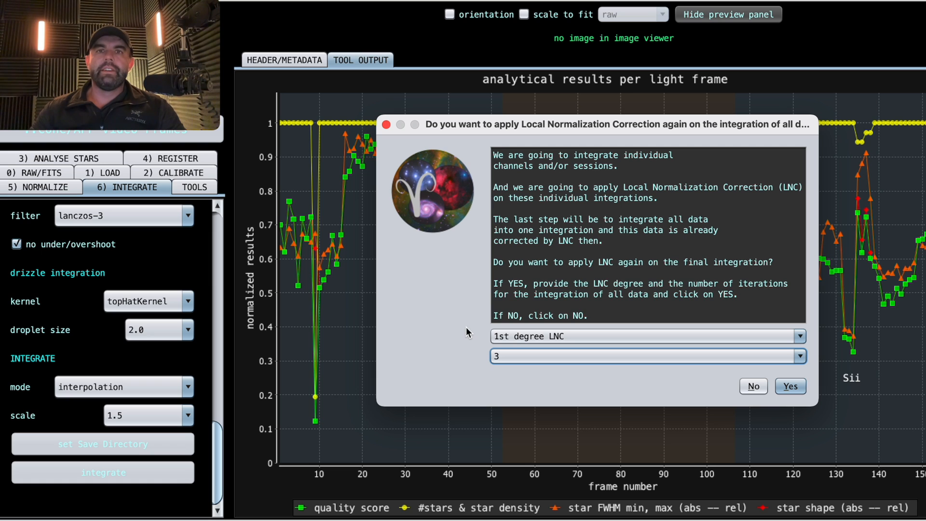
{"action": "mouse_move", "coordinate": [569, 159]}
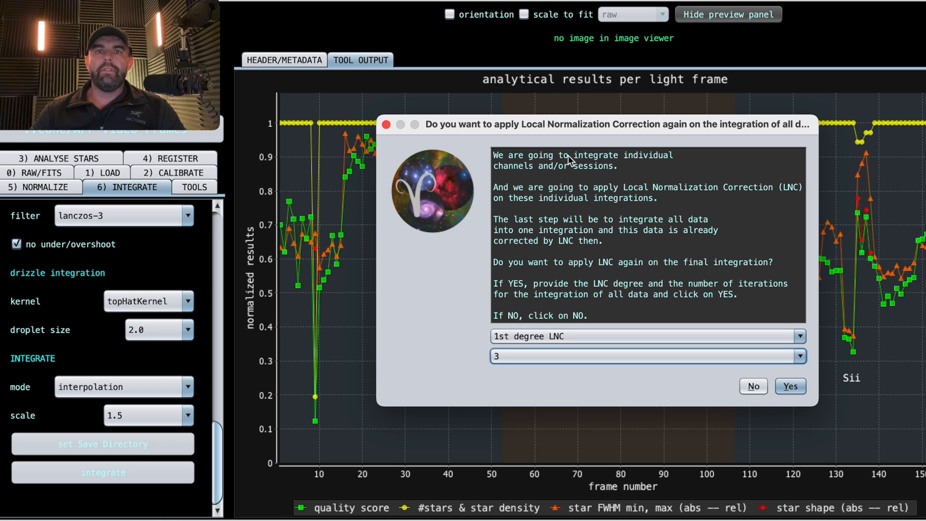
{"action": "mouse_move", "coordinate": [664, 140]}
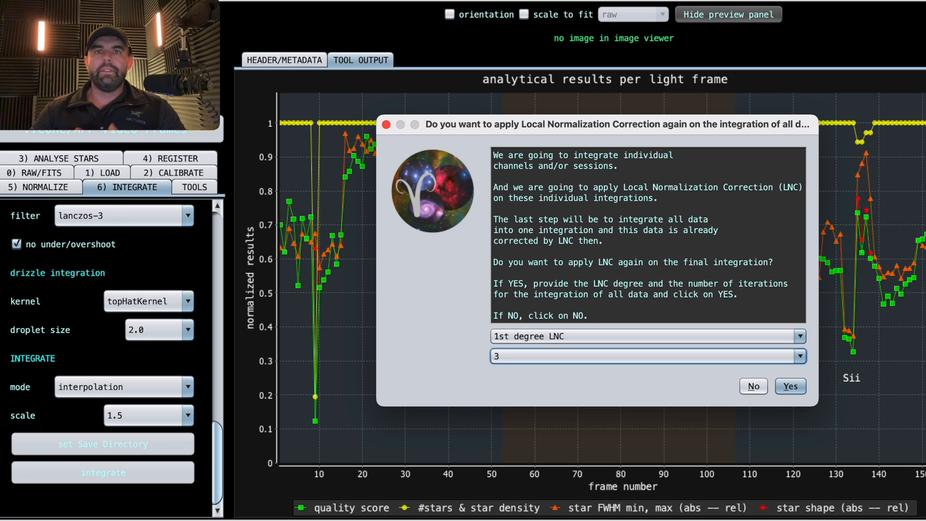
{"action": "mouse_move", "coordinate": [587, 342]}
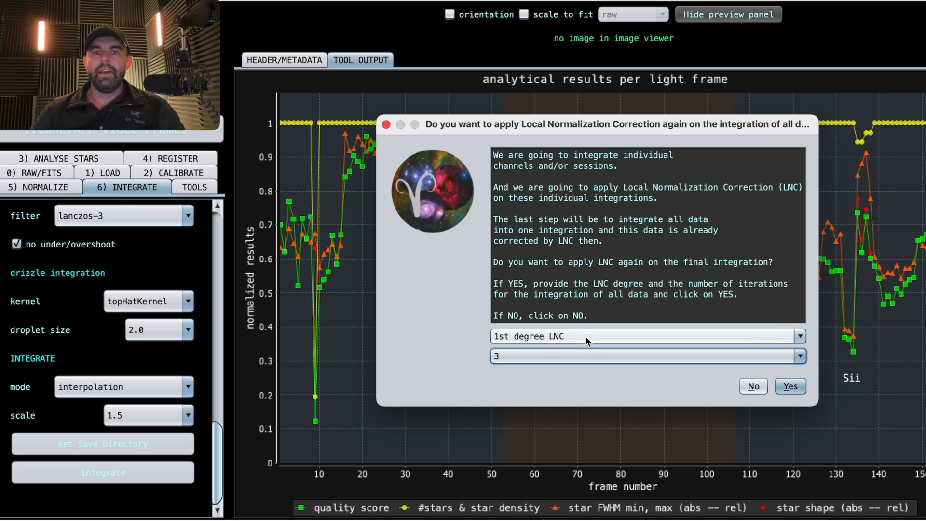
{"action": "left_click", "coordinate": [646, 336]}
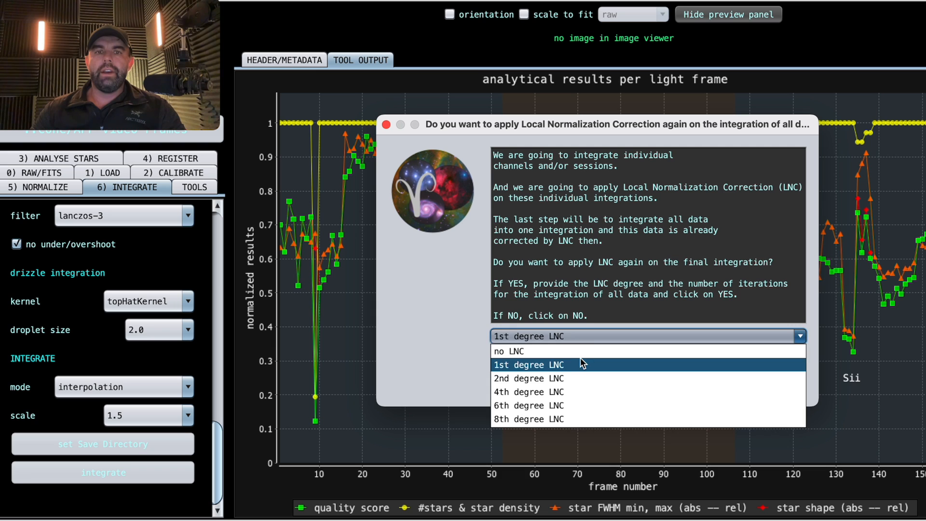
{"action": "left_click", "coordinate": [528, 365]}
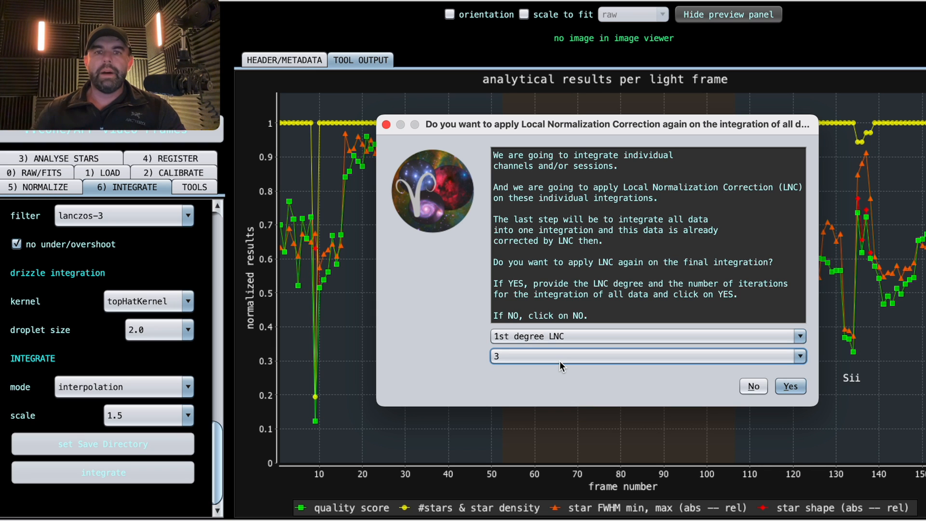
{"action": "left_click", "coordinate": [791, 386]}
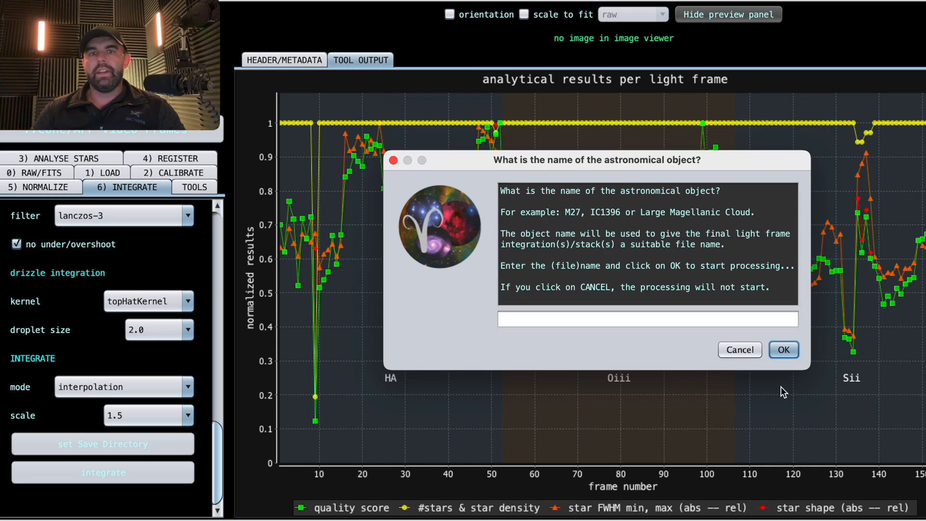
Name the astronomical object 'Cone Nebula' and confirm to start processing.
{"action": "left_click", "coordinate": [648, 320]}
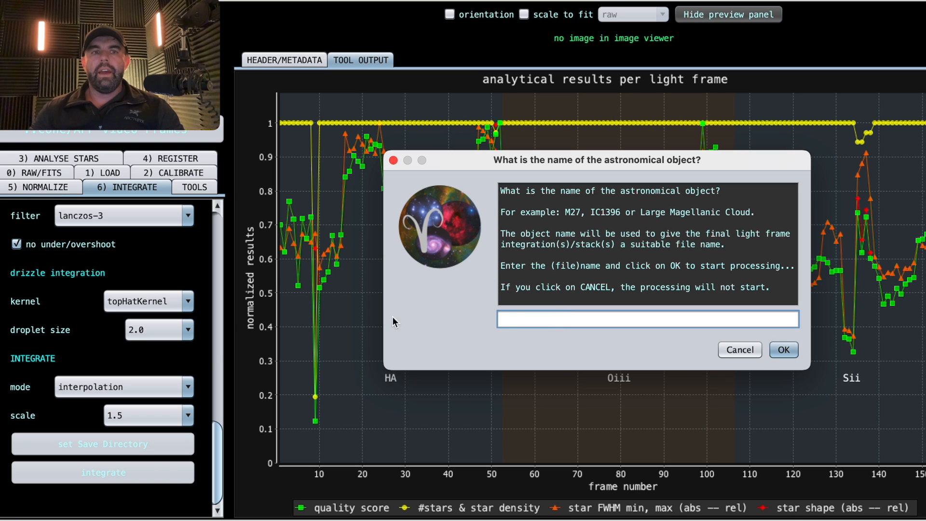
{"action": "type", "text": "Co"}
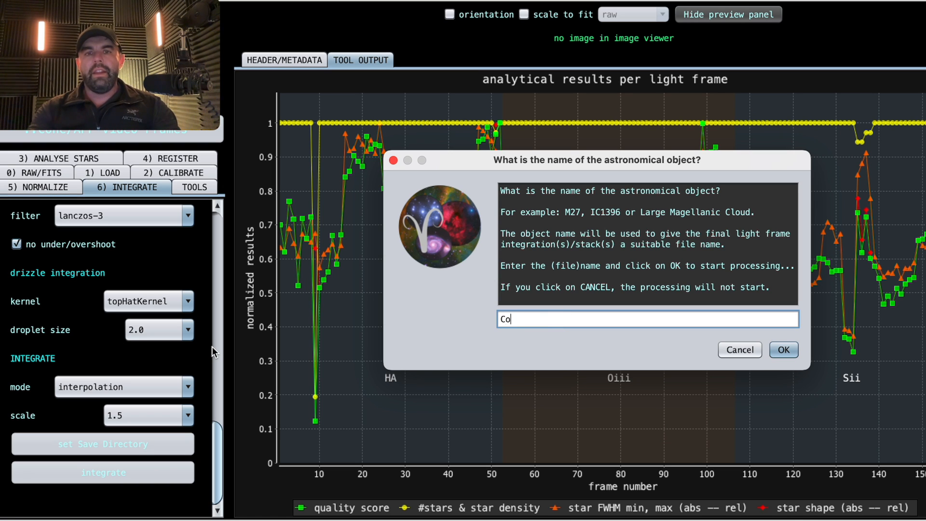
{"action": "type", "text": "ne Nebula"}
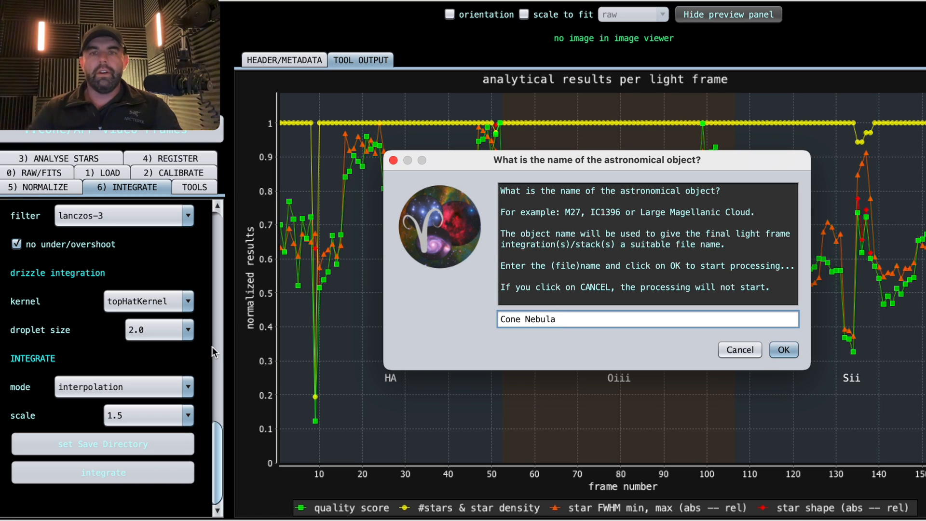
{"action": "left_click", "coordinate": [783, 349]}
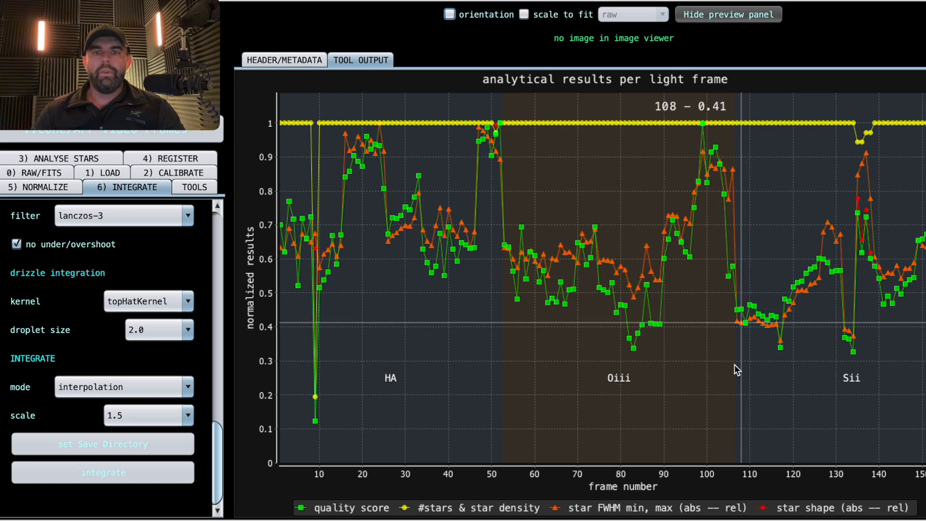
Let integration run until HA, Oiii and Sii Cone Nebula stacks appear in the frame list.
{"action": "left_click", "coordinate": [171, 158]}
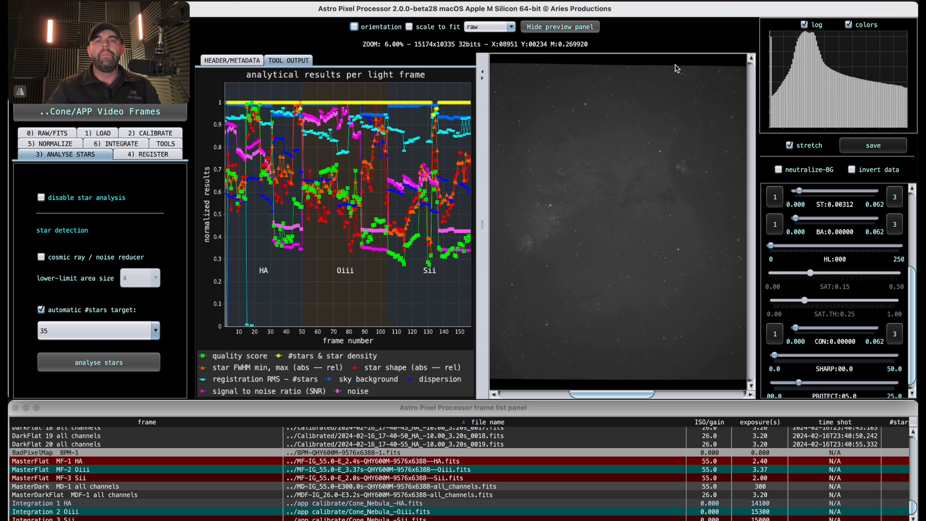
{"action": "mouse_move", "coordinate": [576, 183]}
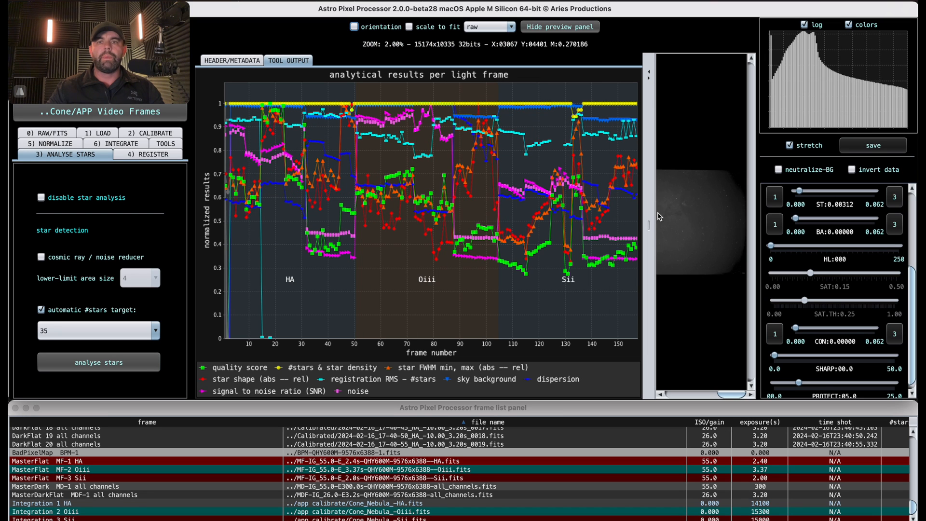
{"action": "mouse_move", "coordinate": [327, 188]}
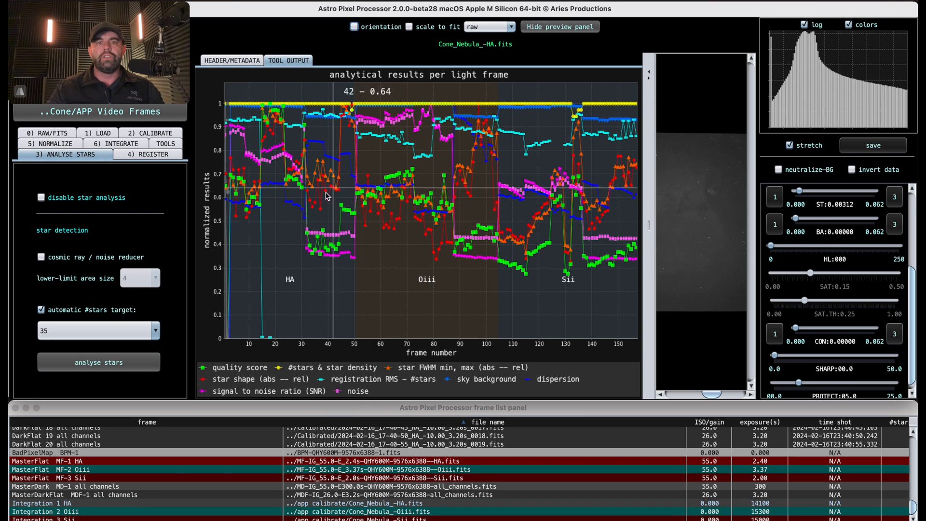
{"action": "mouse_move", "coordinate": [317, 383]}
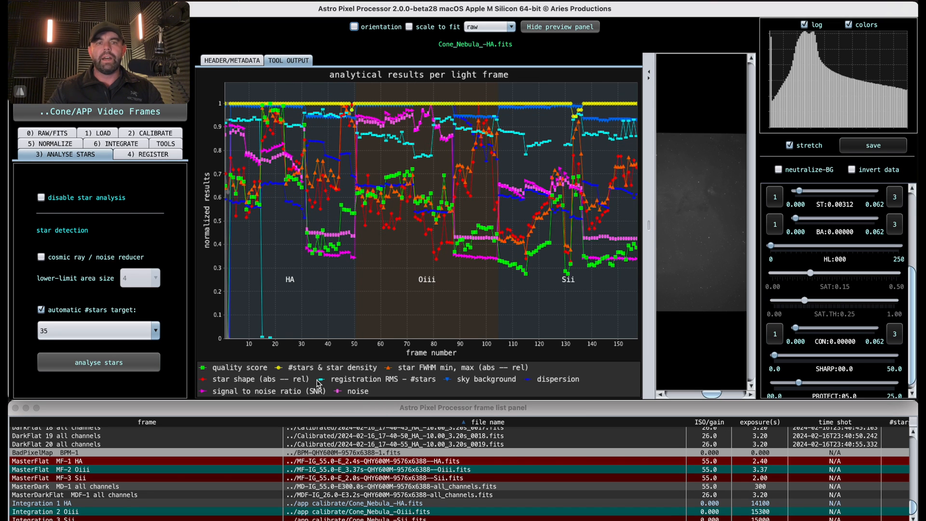
{"action": "mouse_move", "coordinate": [360, 398]}
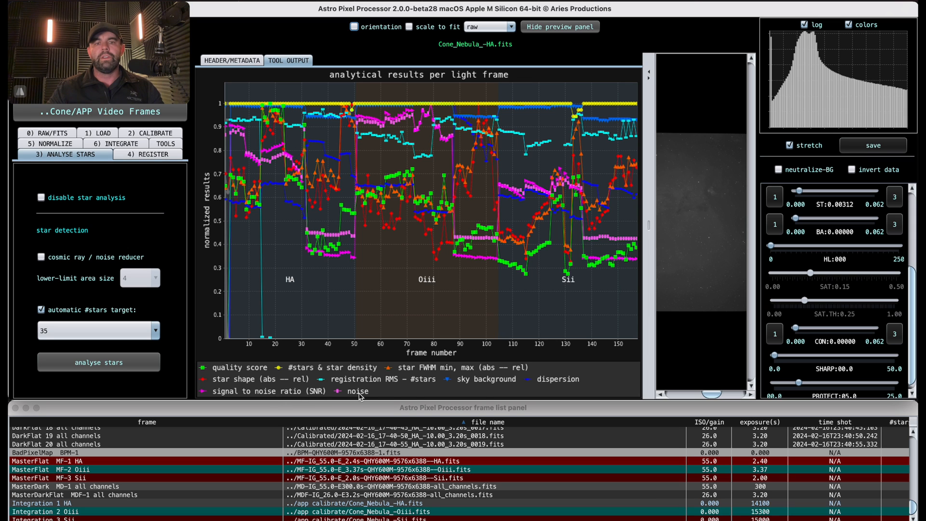
{"action": "mouse_move", "coordinate": [558, 395]}
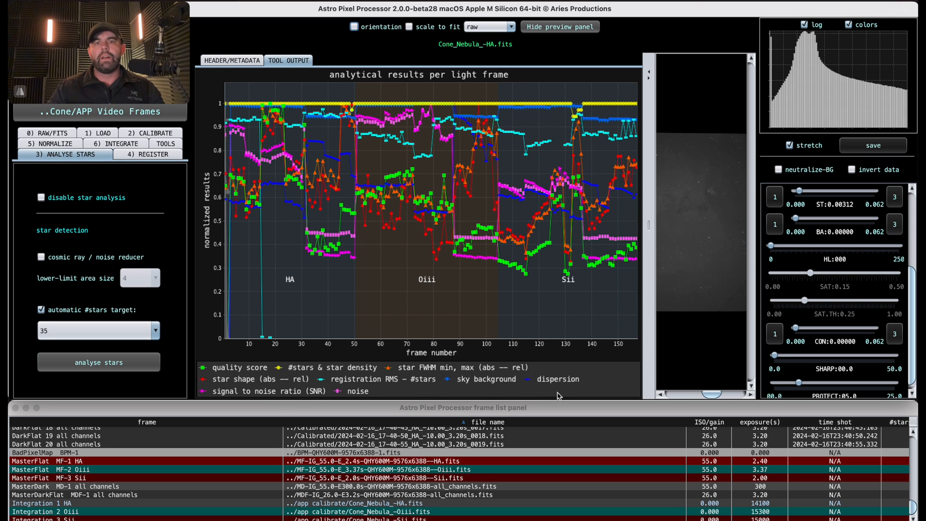
{"action": "mouse_move", "coordinate": [364, 330]}
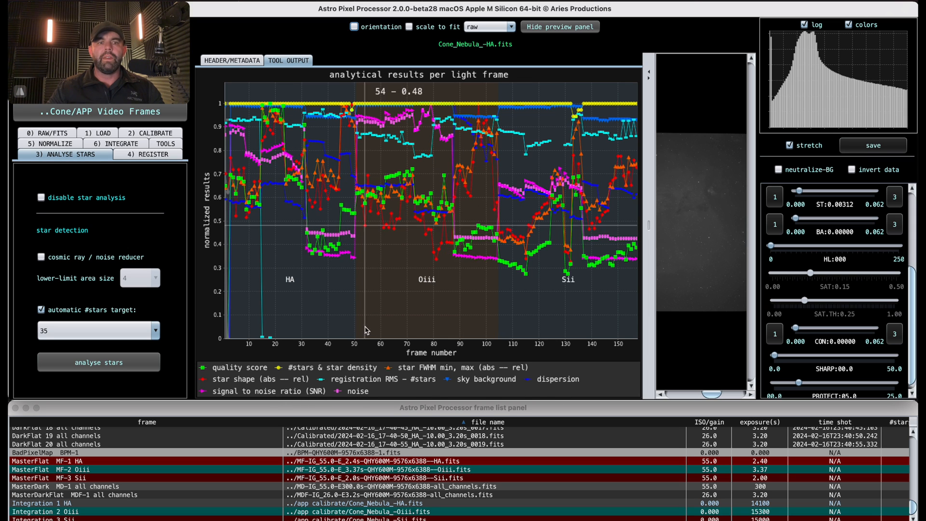
{"action": "mouse_move", "coordinate": [228, 370]}
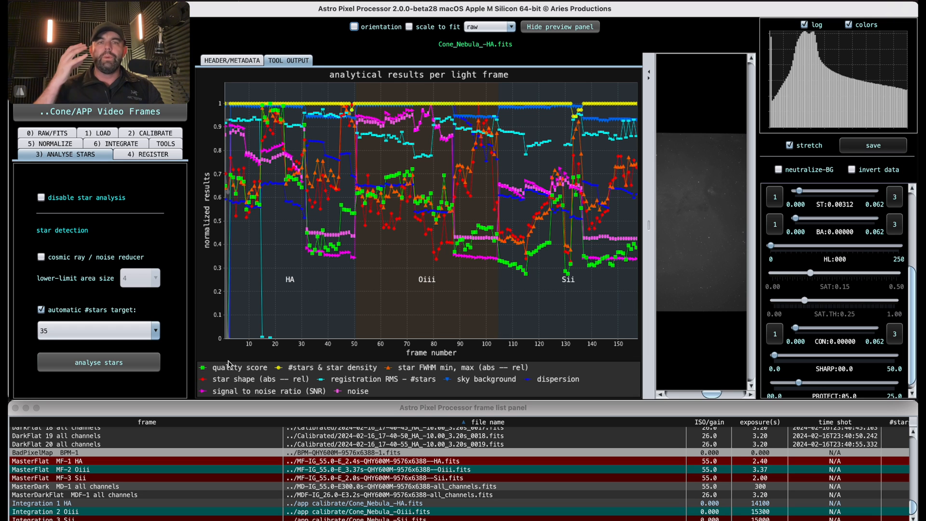
{"action": "mouse_move", "coordinate": [277, 225]}
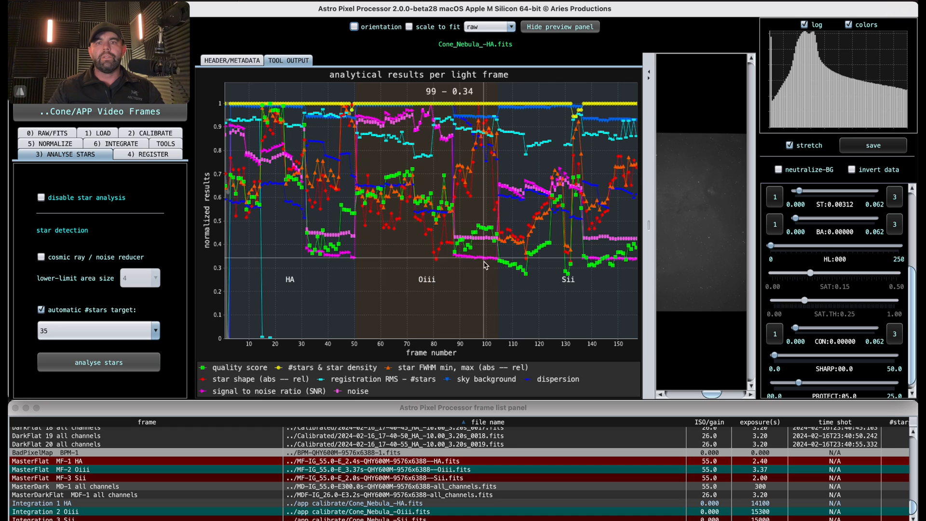
{"action": "mouse_move", "coordinate": [517, 269]}
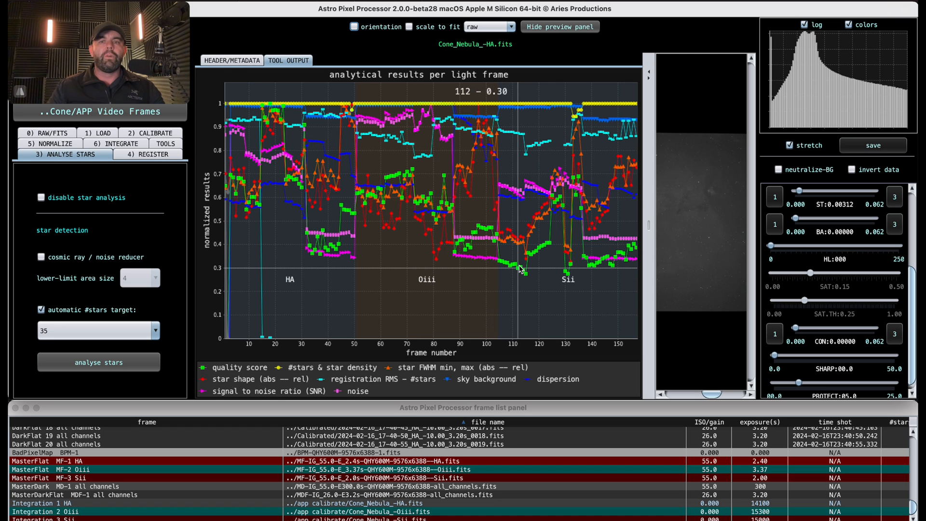
{"action": "mouse_move", "coordinate": [247, 289]}
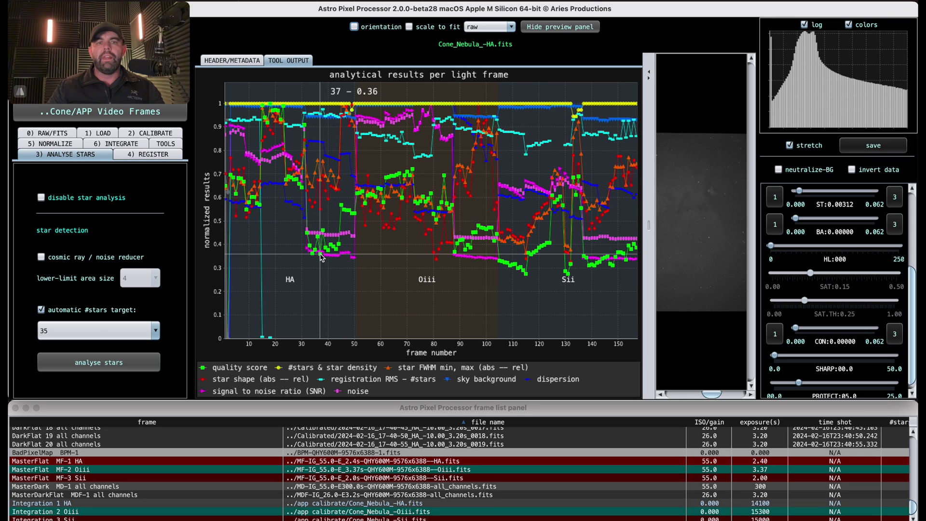
Bring up the context options for light frame 37 (score 0.36) in the quality graph.
{"action": "right_click", "coordinate": [320, 256]}
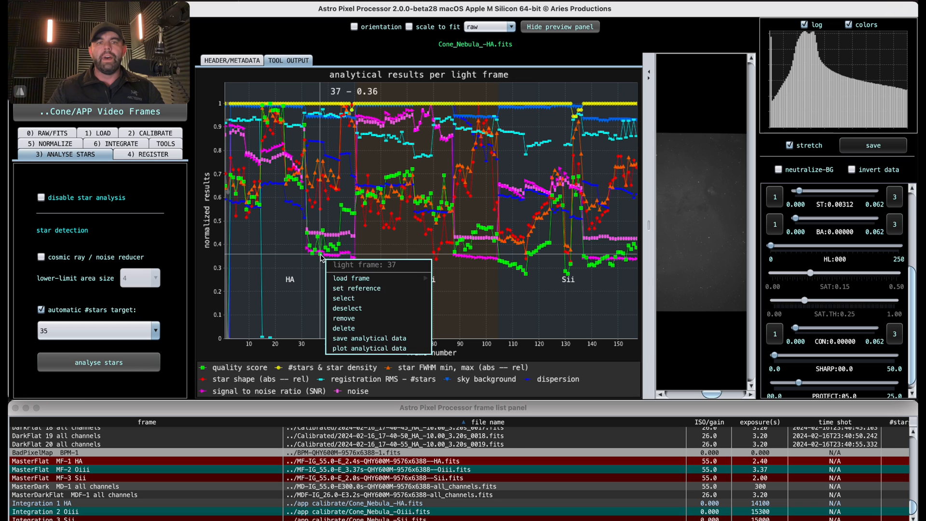
{"action": "mouse_move", "coordinate": [253, 289]}
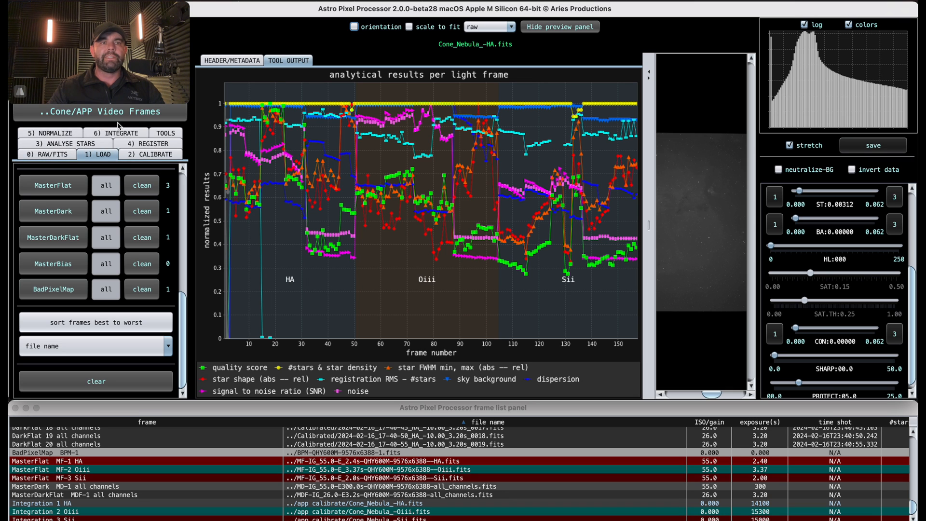
Switch to the tools list and launch Combine RGB with its SHO Hubble, HOO and RGBSHO presets.
{"action": "left_click", "coordinate": [165, 133]}
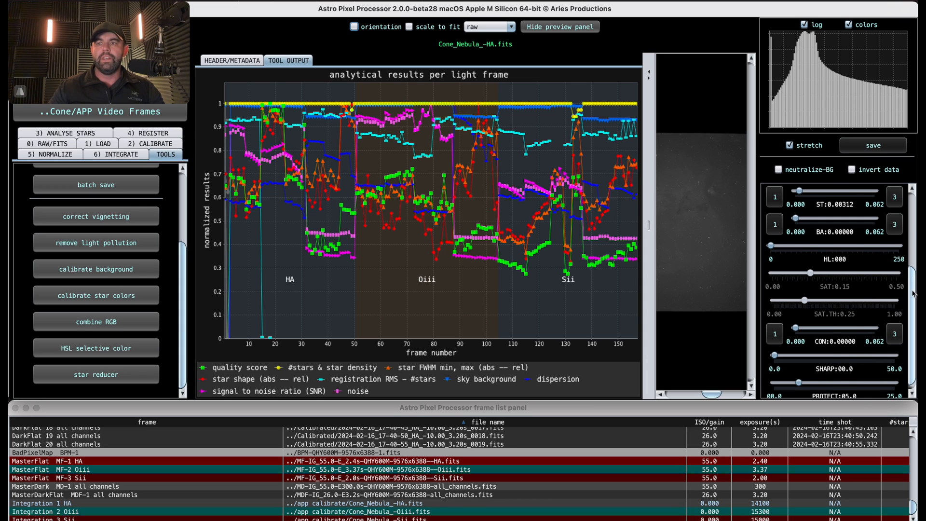
{"action": "scroll", "scroll_direction": "up", "scroll_amount": 3}
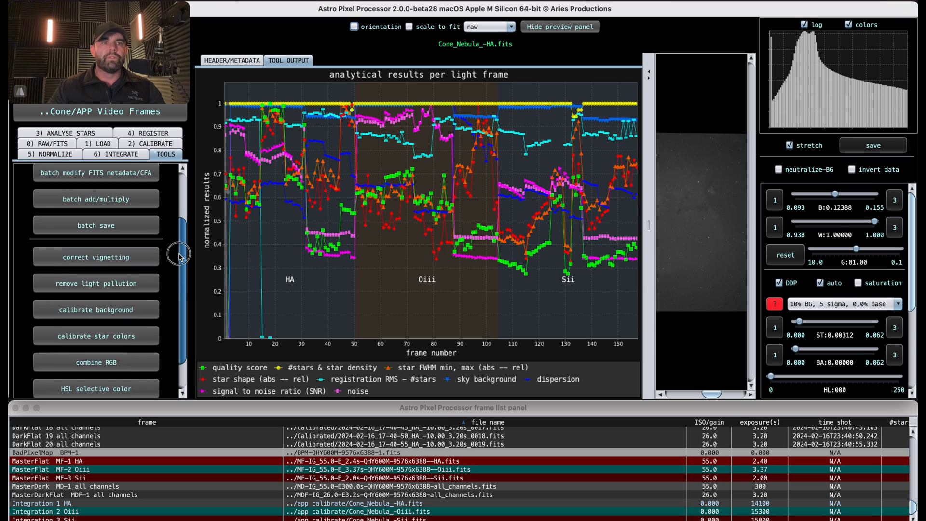
{"action": "scroll", "scroll_direction": "down", "scroll_amount": 3}
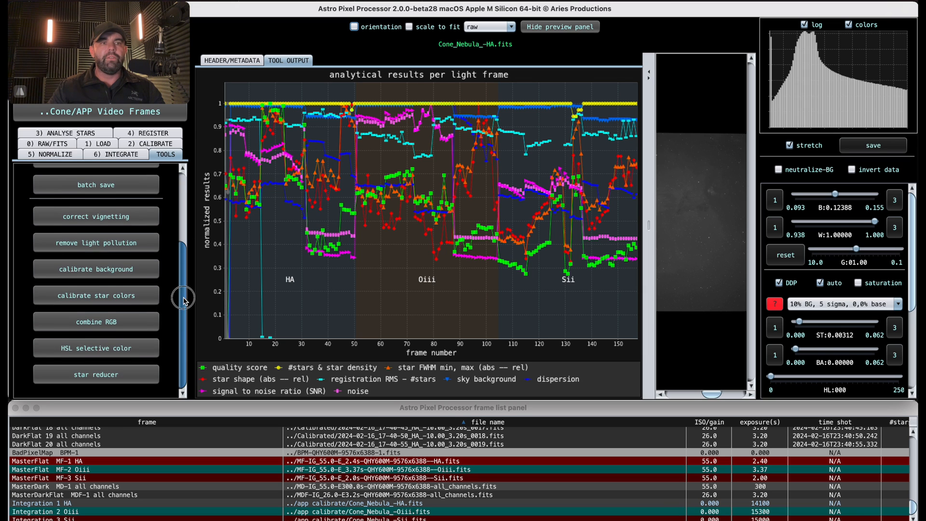
{"action": "mouse_move", "coordinate": [97, 242]}
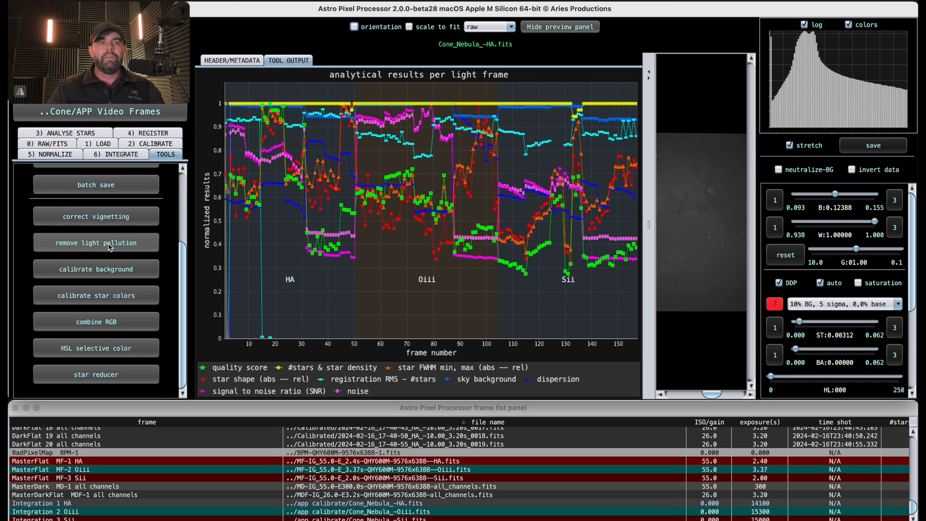
{"action": "mouse_move", "coordinate": [130, 341]}
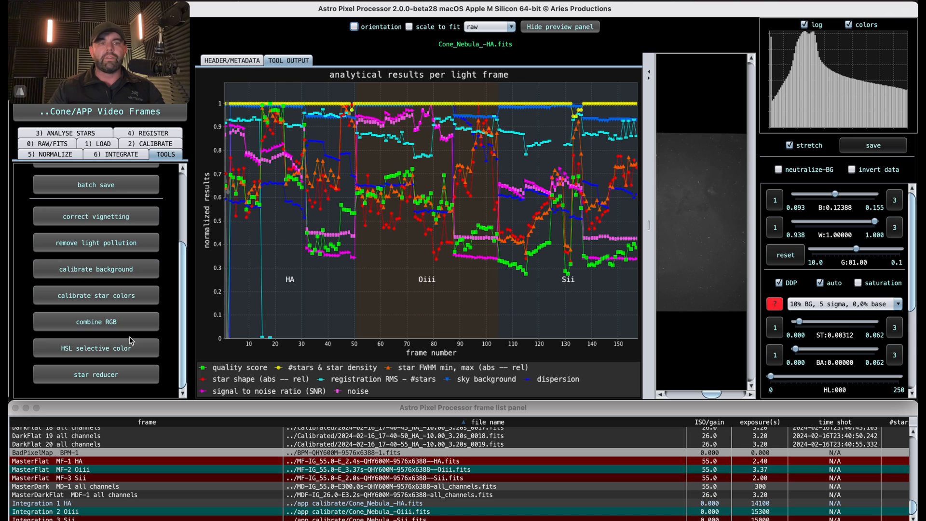
{"action": "mouse_move", "coordinate": [105, 290]}
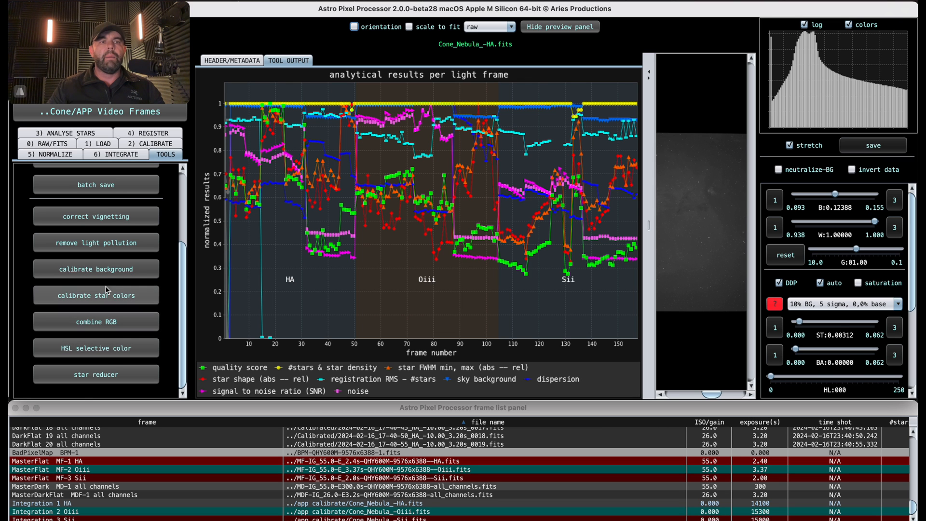
{"action": "left_click", "coordinate": [96, 322]}
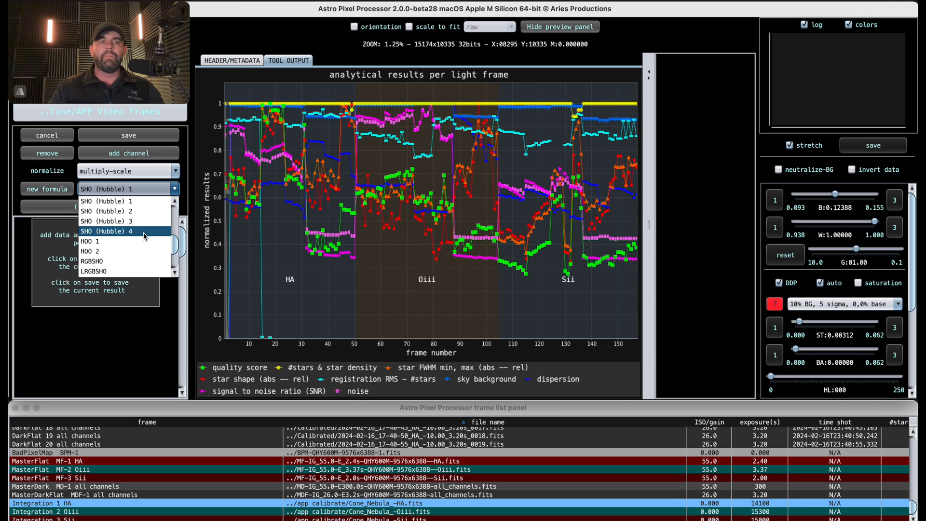
{"action": "mouse_move", "coordinate": [124, 221]}
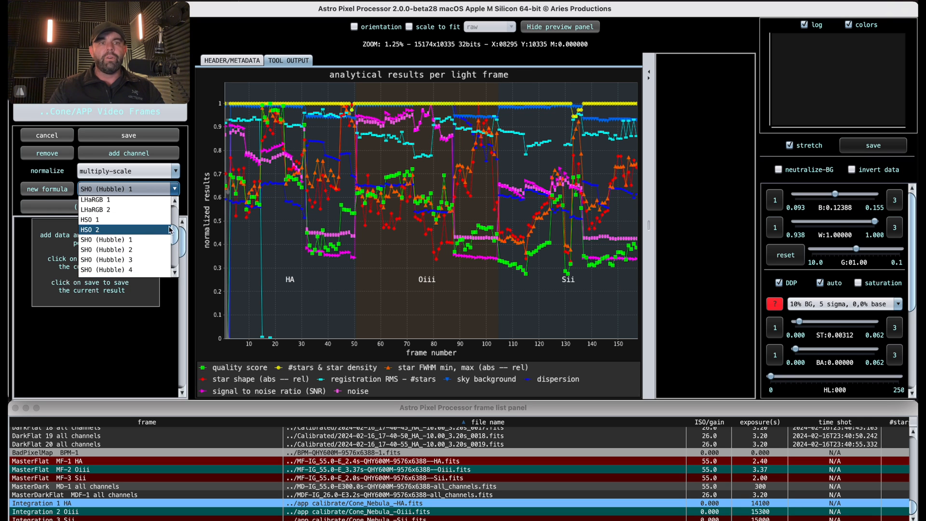
Browse the formula presets SHO (Hubble), HOO, HSO, HaRGB and LHaRGB in Combine RGB.
{"action": "scroll", "scroll_direction": "up", "scroll_amount": 3}
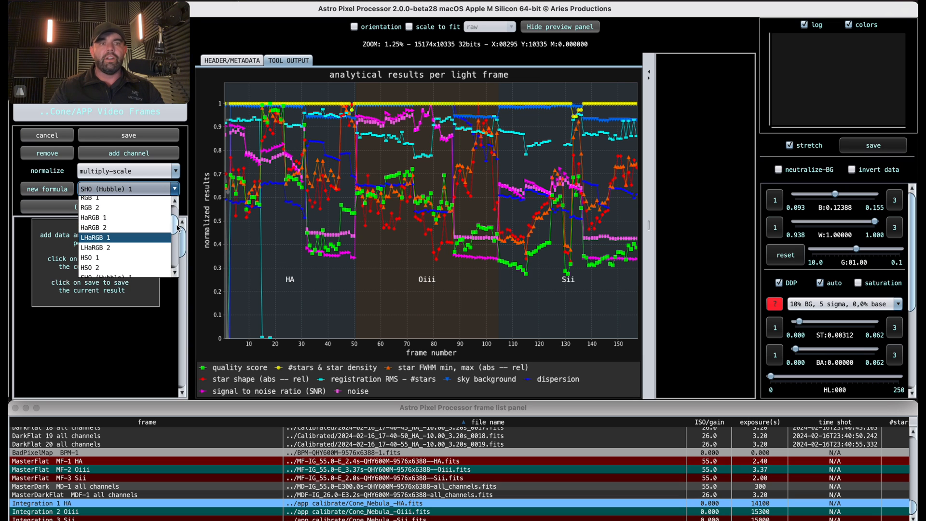
{"action": "scroll", "scroll_direction": "down", "scroll_amount": 3}
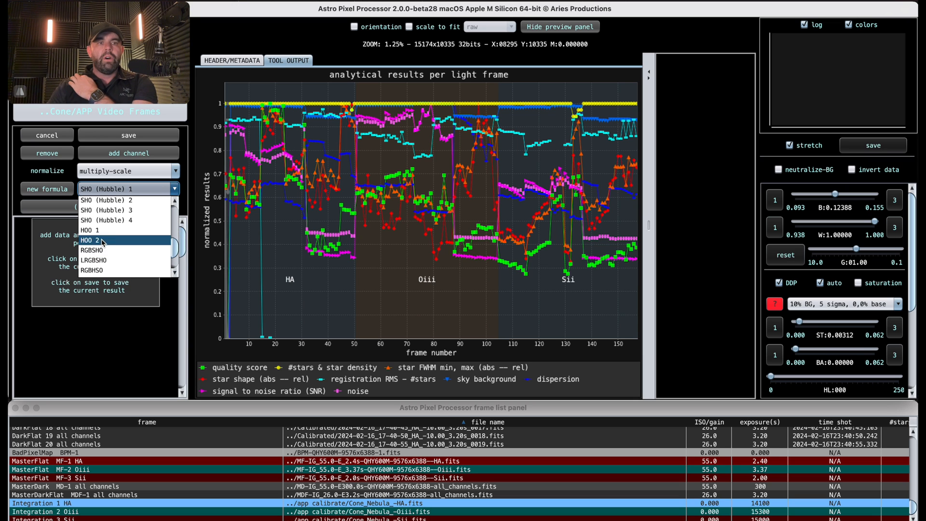
{"action": "mouse_move", "coordinate": [115, 260]}
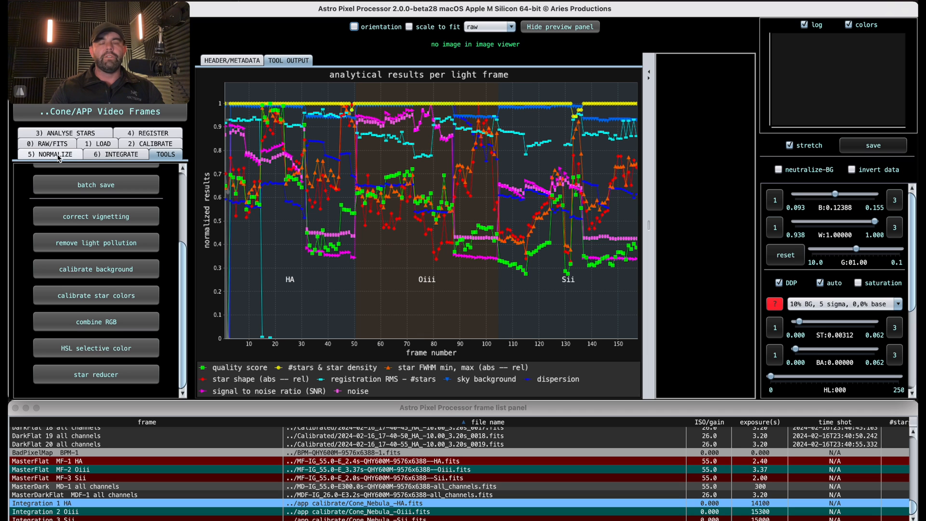
{"action": "mouse_move", "coordinate": [57, 159]}
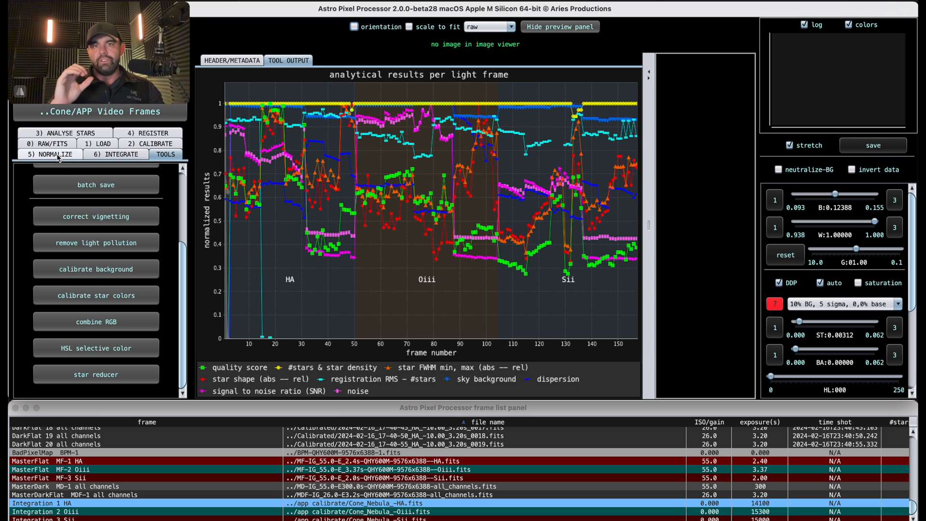
{"action": "mouse_move", "coordinate": [95, 230]}
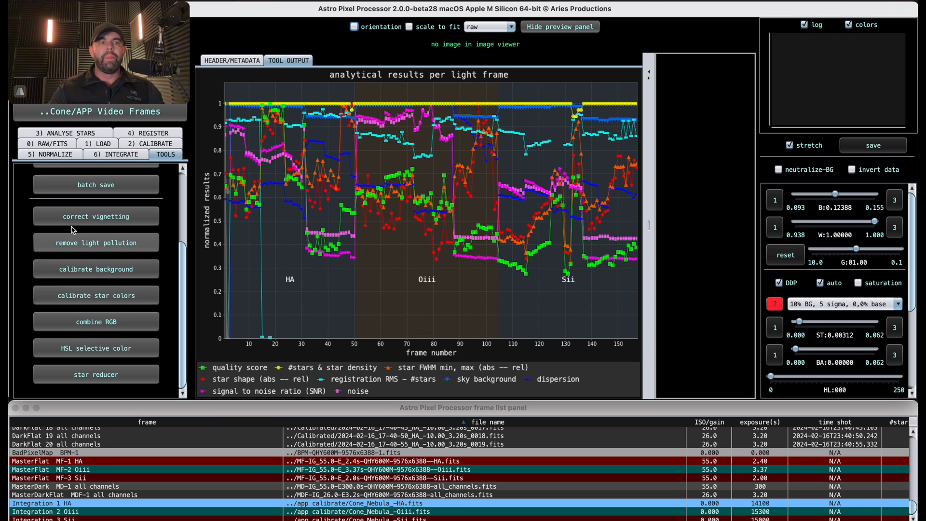